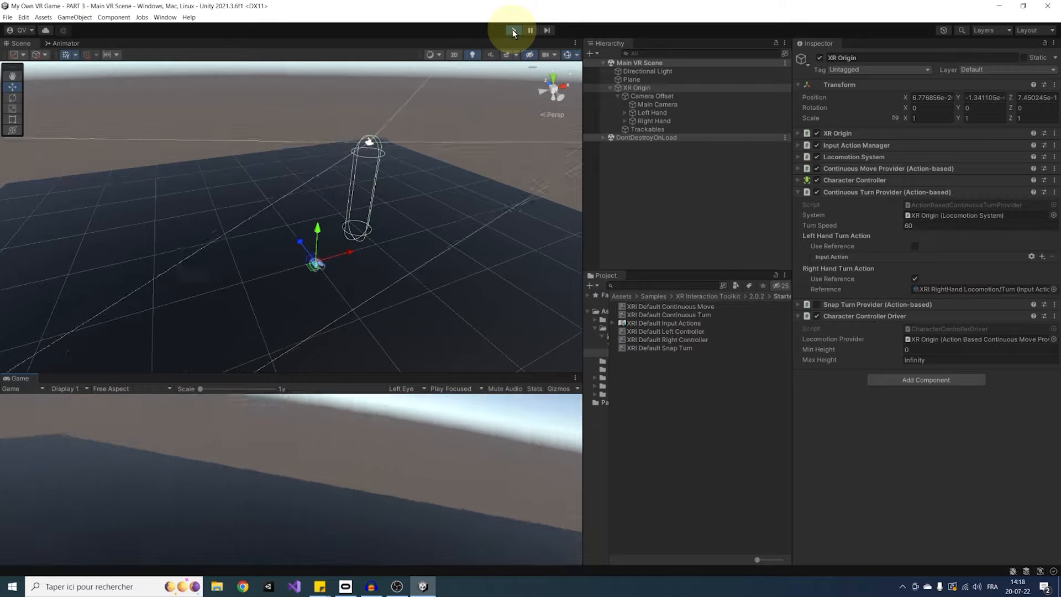
- Exit Play mode to stop the running VR scene
click(514, 29)
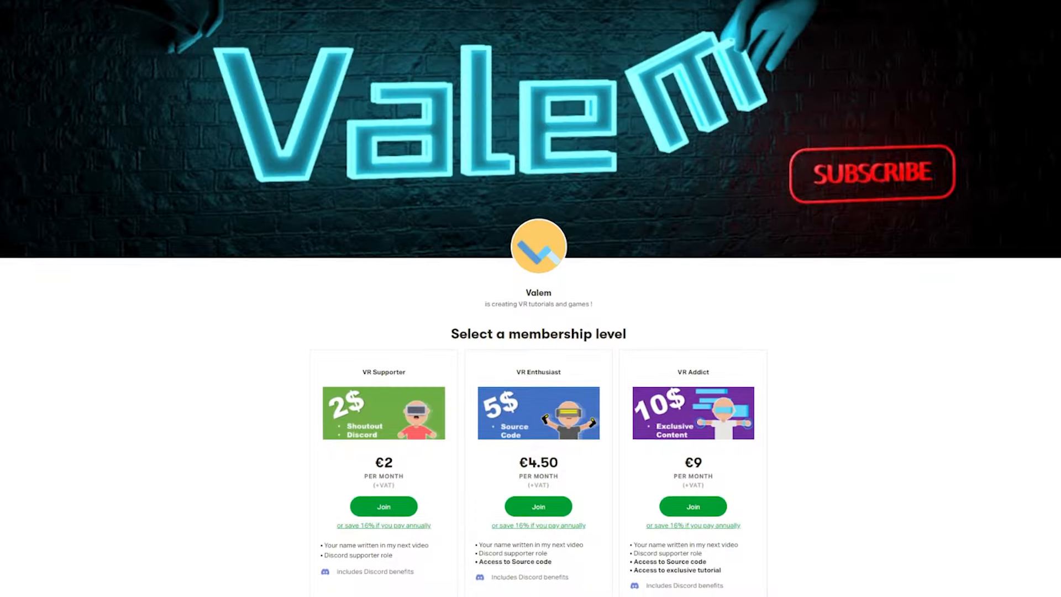
scroll(down, 3)
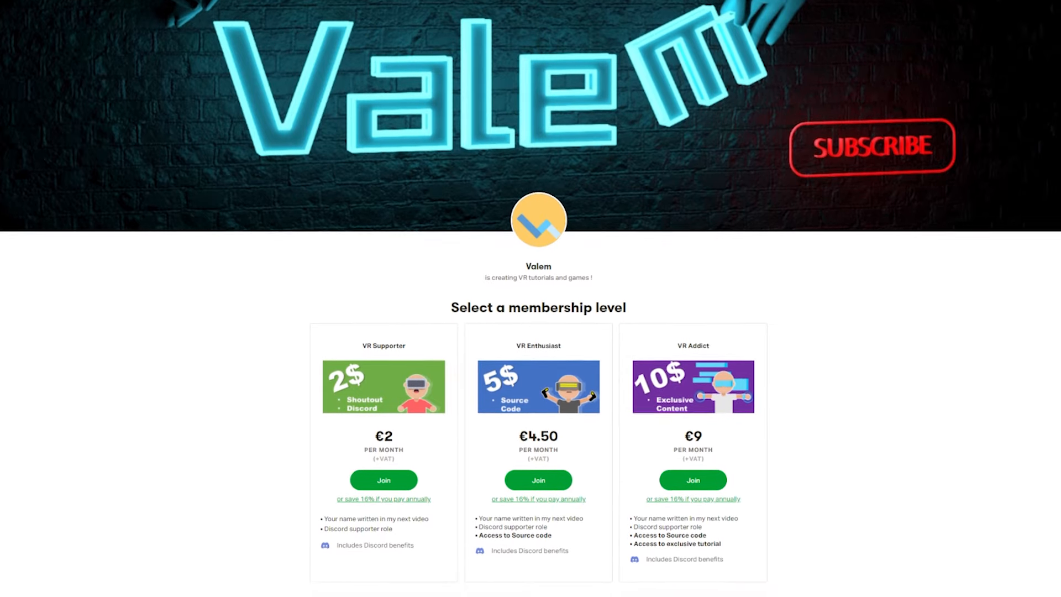
scroll(down, 3)
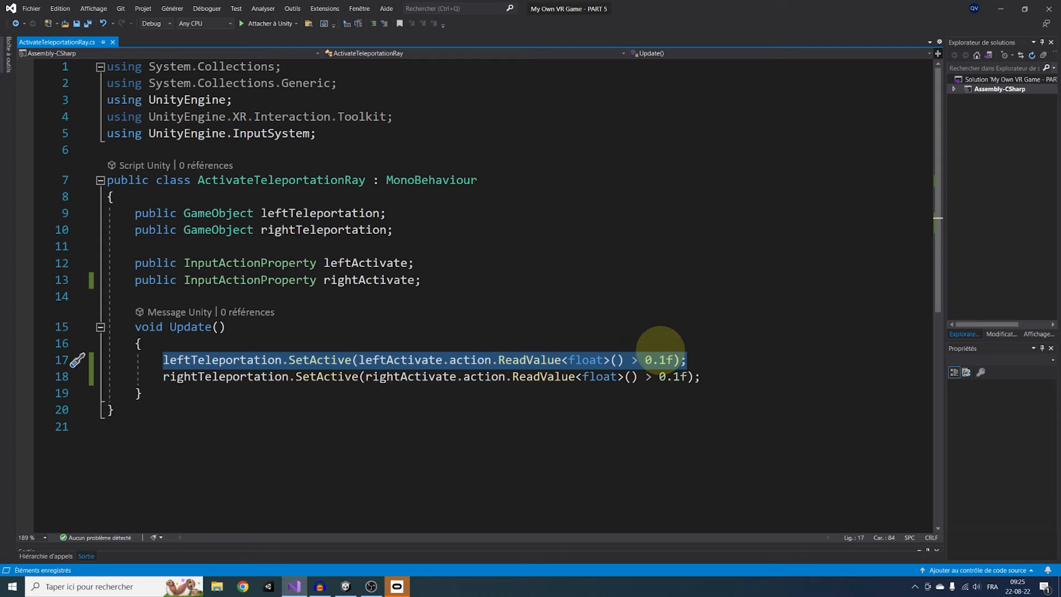
click(344, 586)
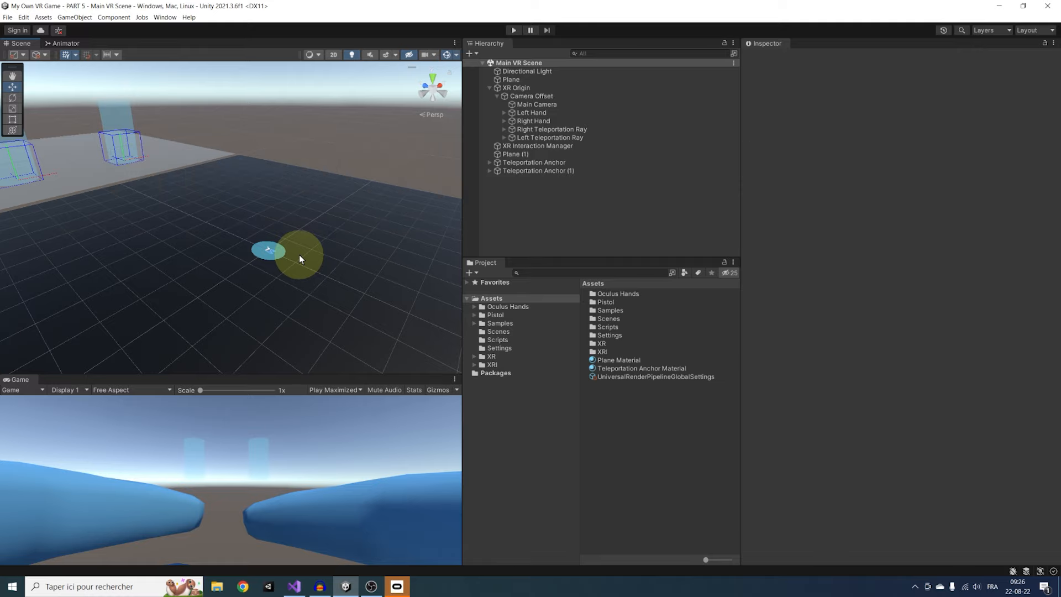
- Inspect the Right Teleportation Ray, then select Left Hand and Right Hand together
click(550, 128)
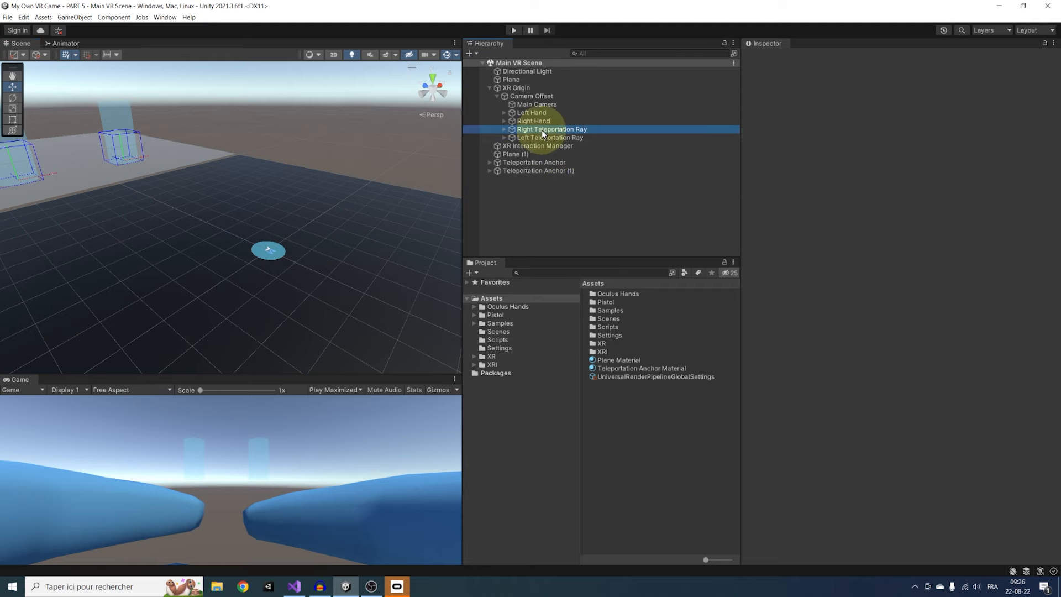
click(552, 128)
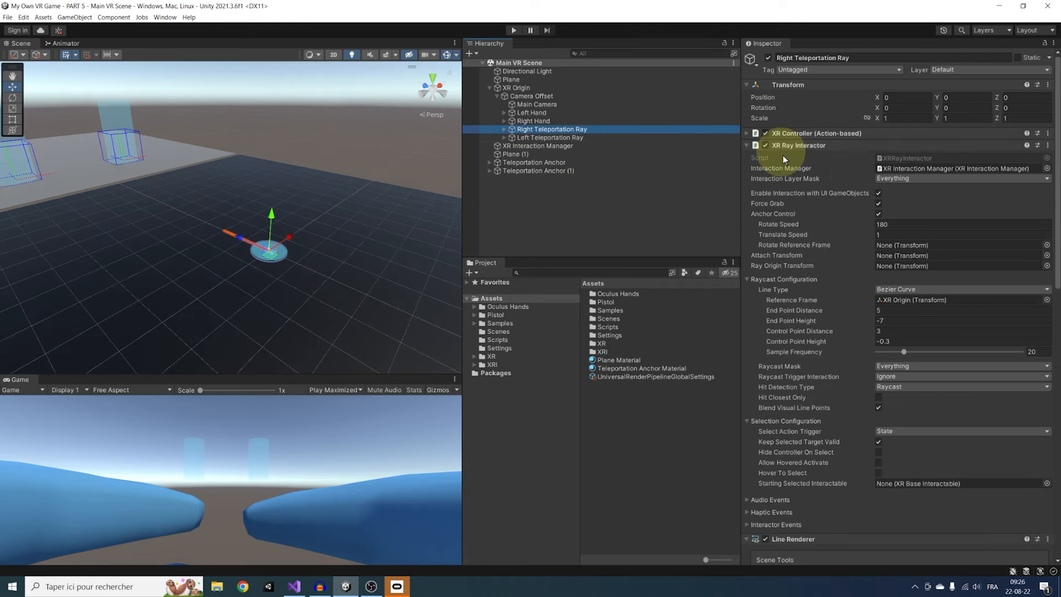
click(533, 163)
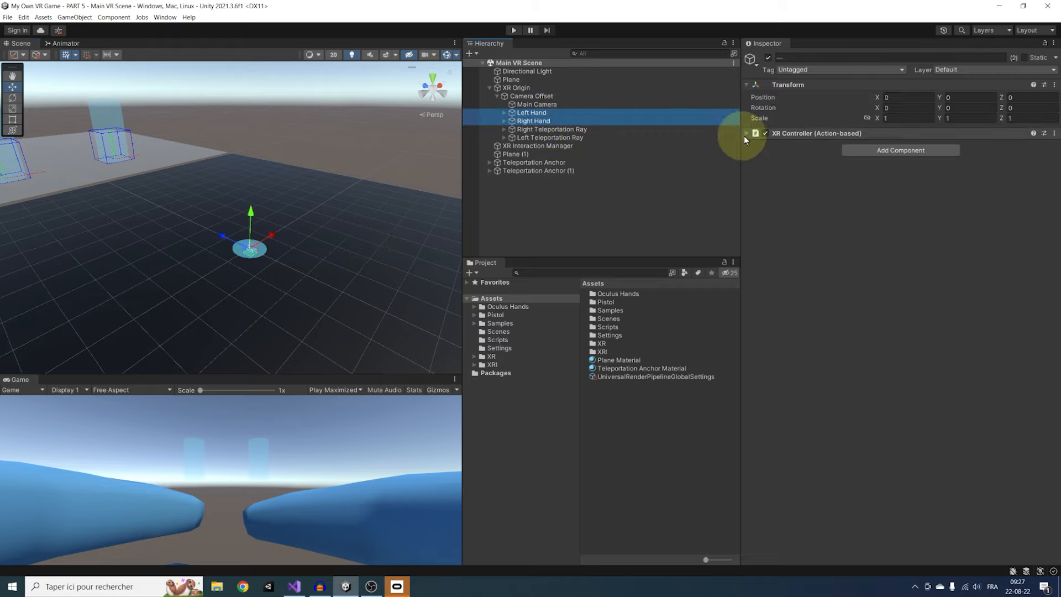
- Add an XR Direct Interactor and a trigger Sphere Collider of radius 0.1 to both hands
click(899, 149)
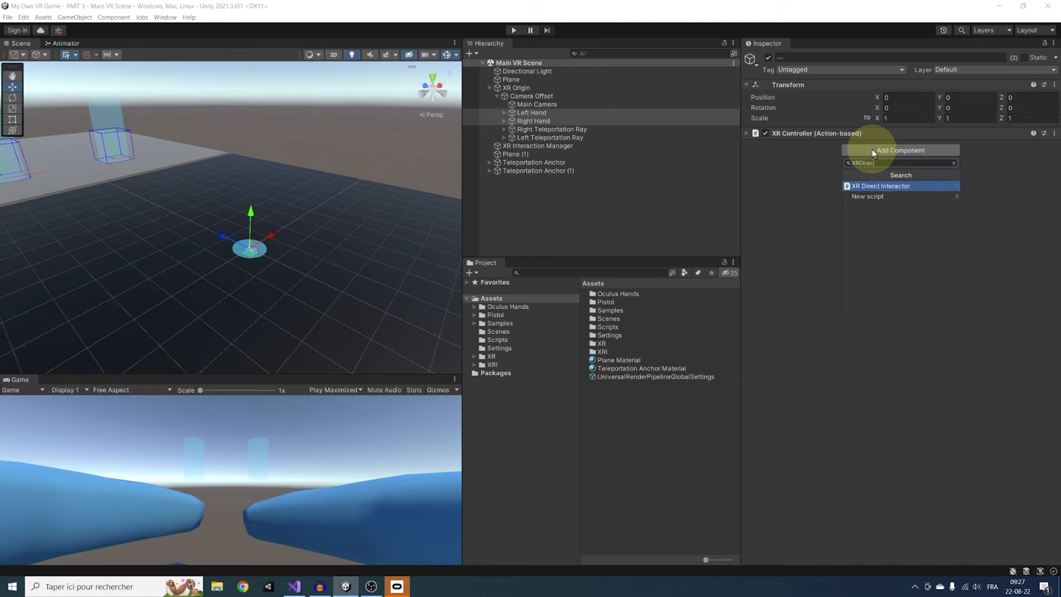
click(879, 186)
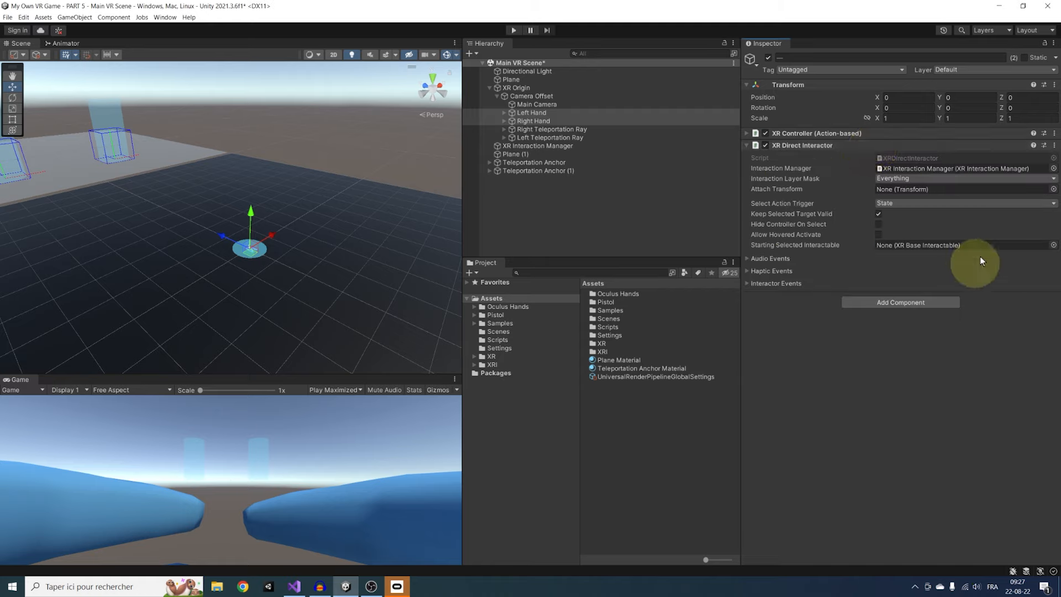
mouse_move(914, 278)
text(sphere)
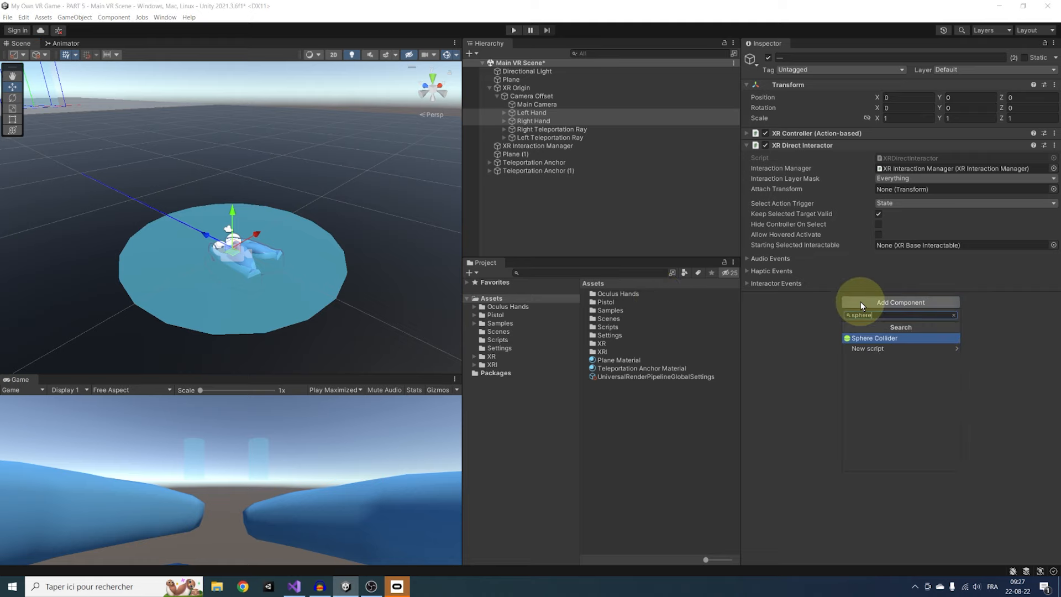
click(872, 338)
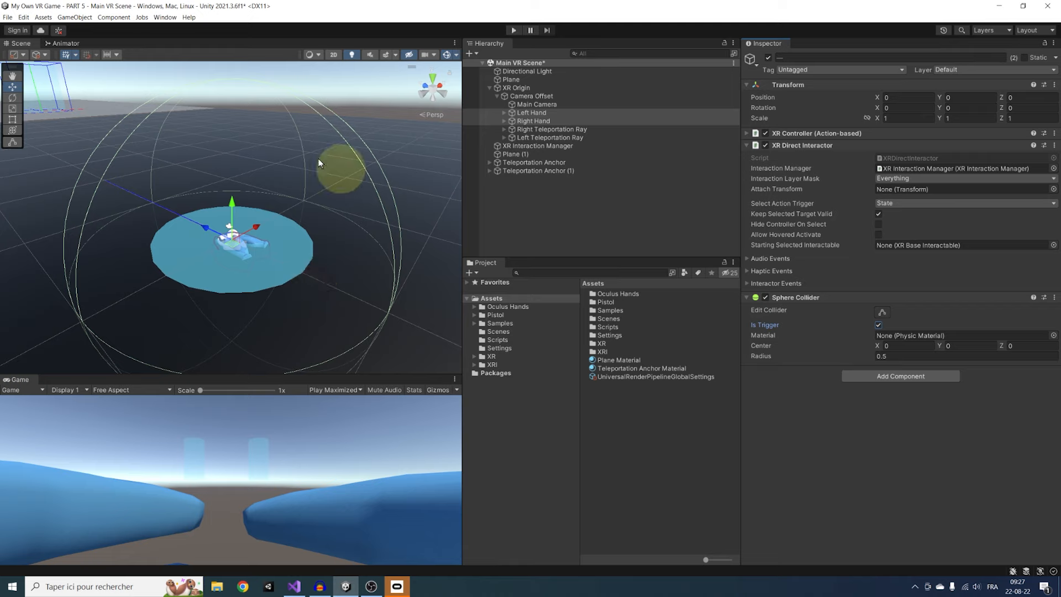
drag(886, 355, 866, 354)
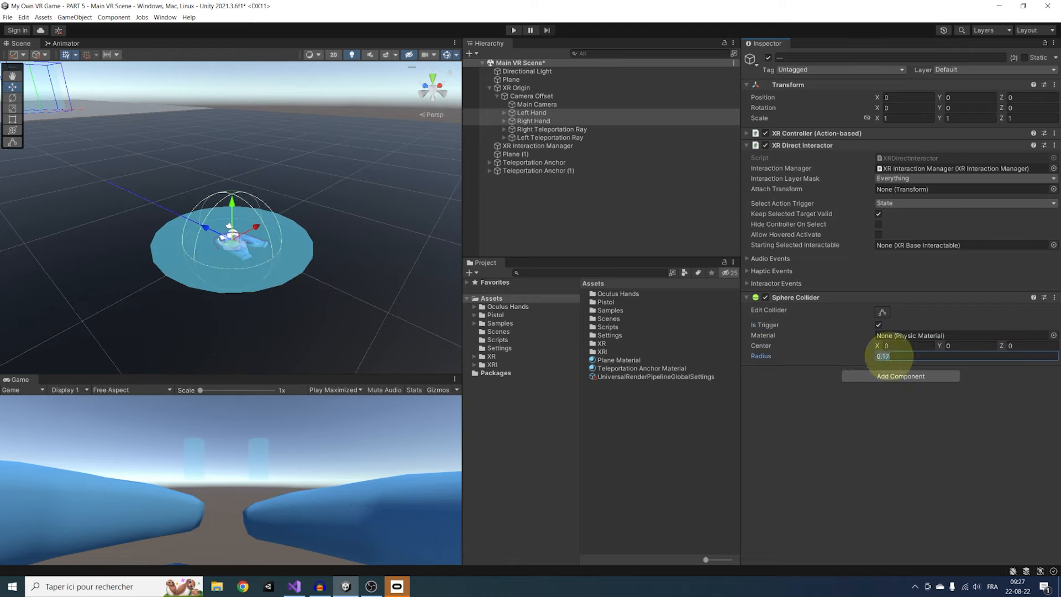
text(0.1)
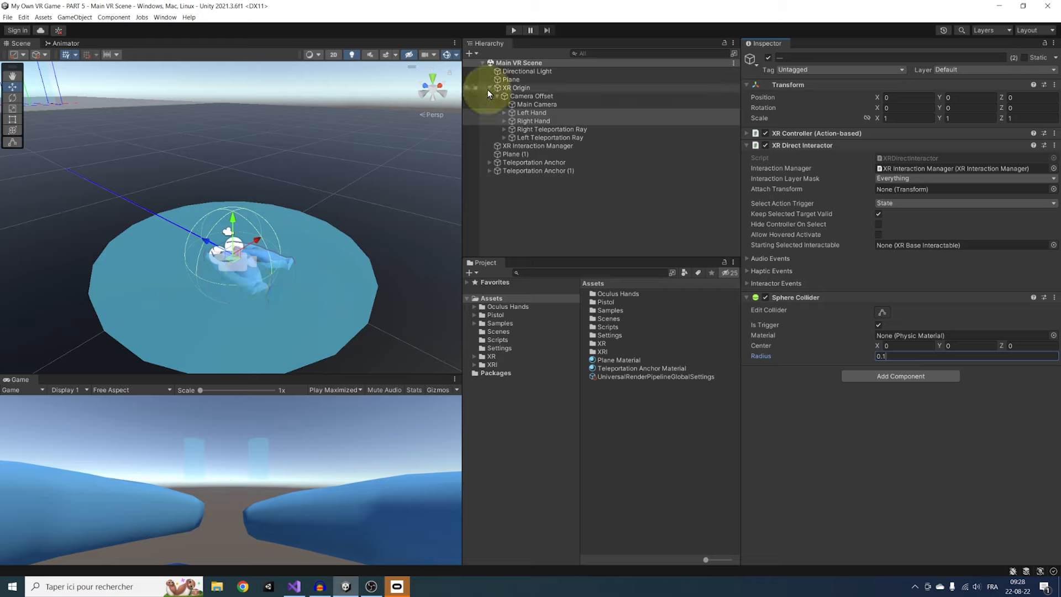
- Create a cube and stretch it into a long white table block
click(489, 87)
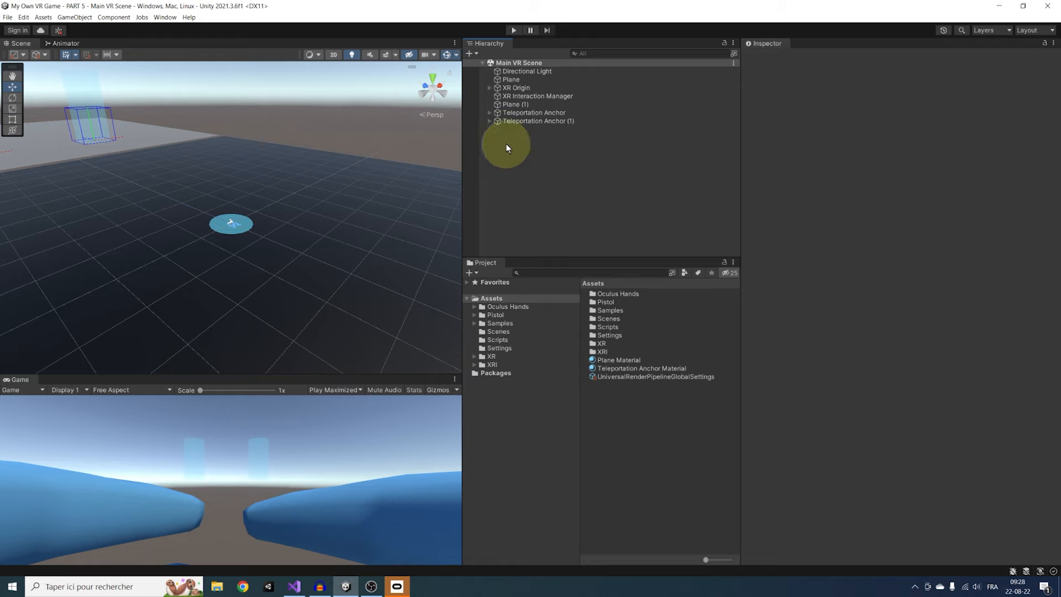
right_click(506, 147)
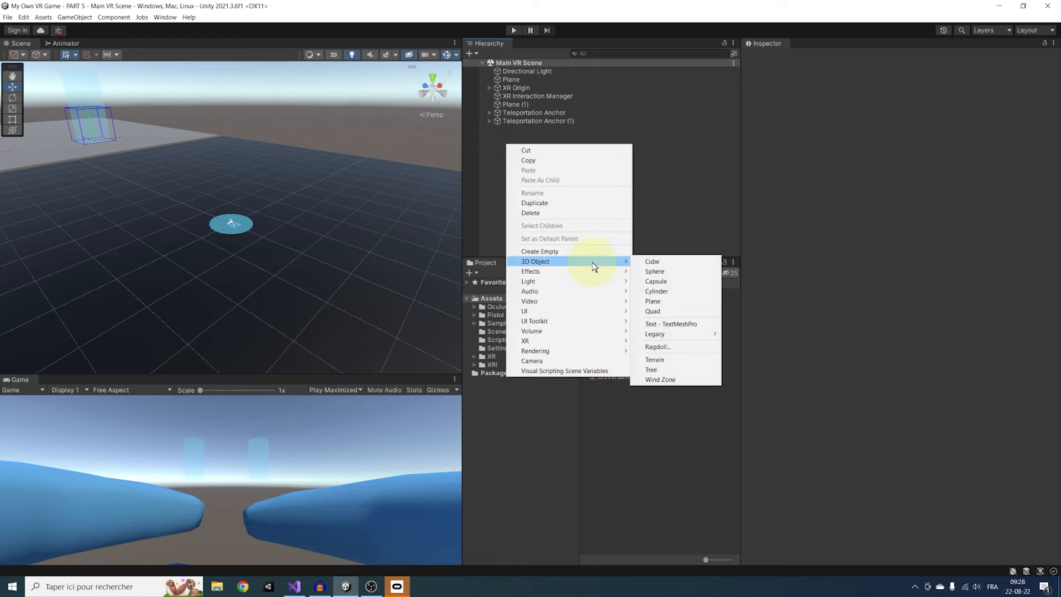
click(651, 261)
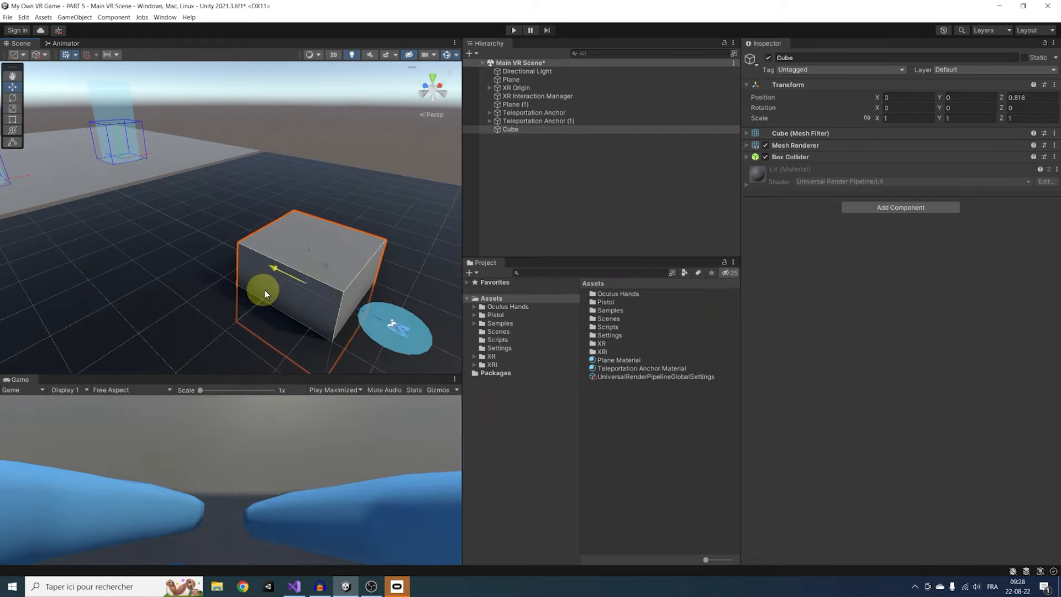
drag(284, 284, 345, 247)
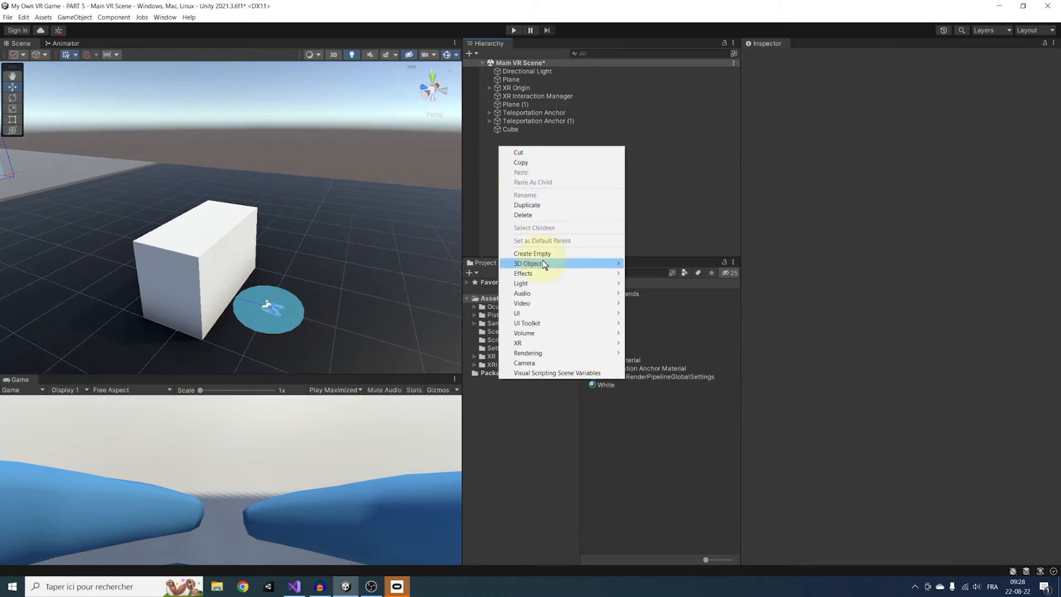
- Create a second cube scaled to 0.1 with the Red material and a Rigidbody
click(532, 253)
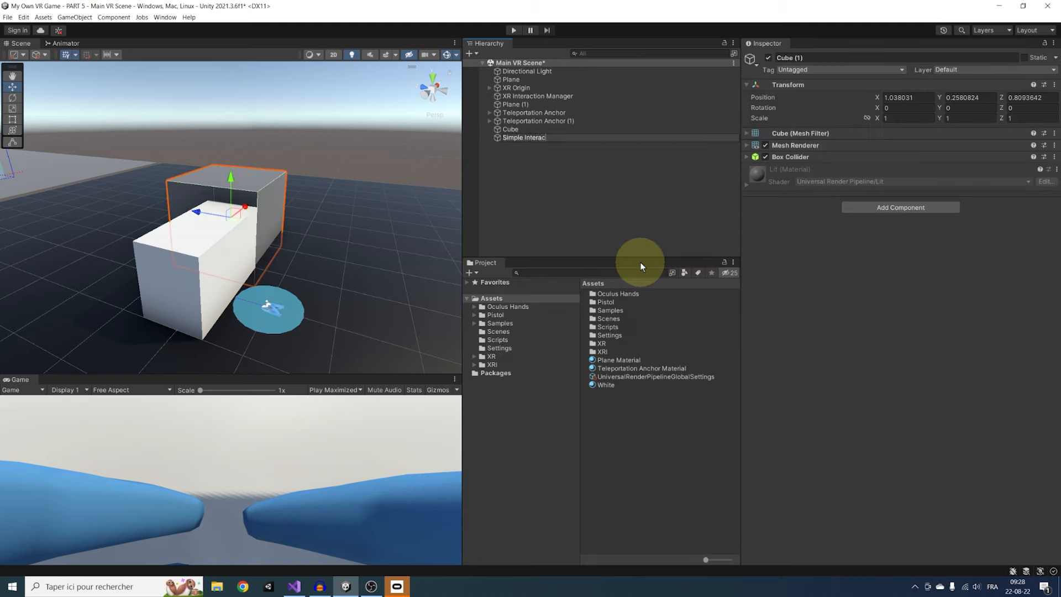
click(531, 137)
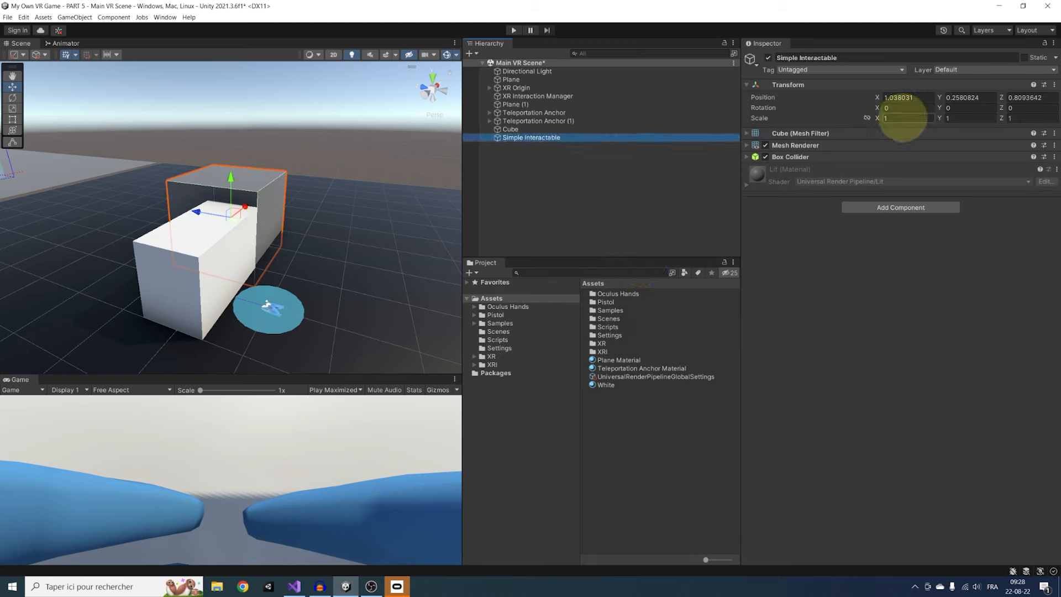
text(0.1)
text(Red)
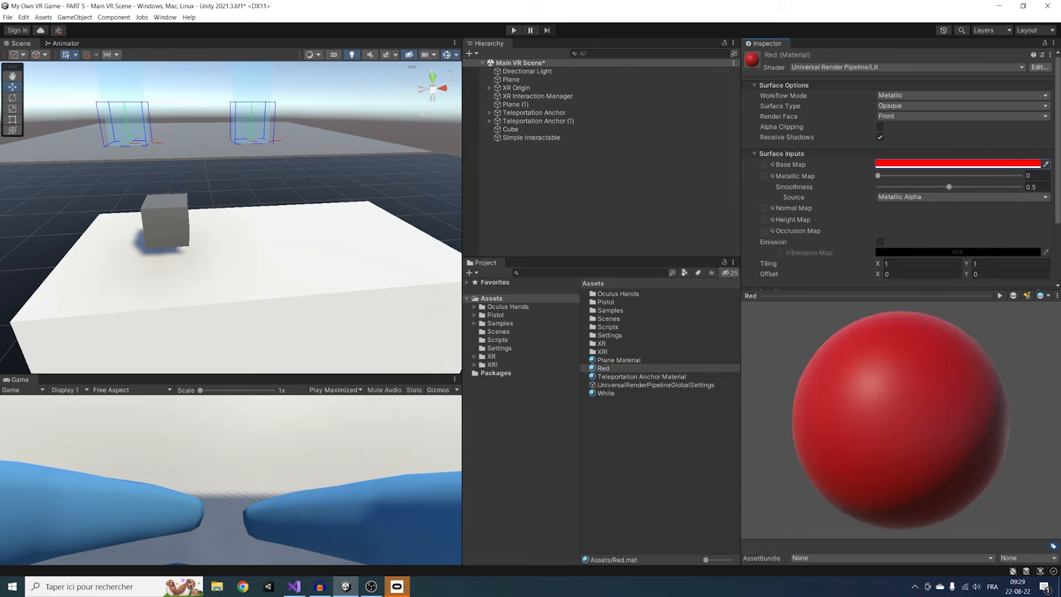
click(531, 137)
text(Ri)
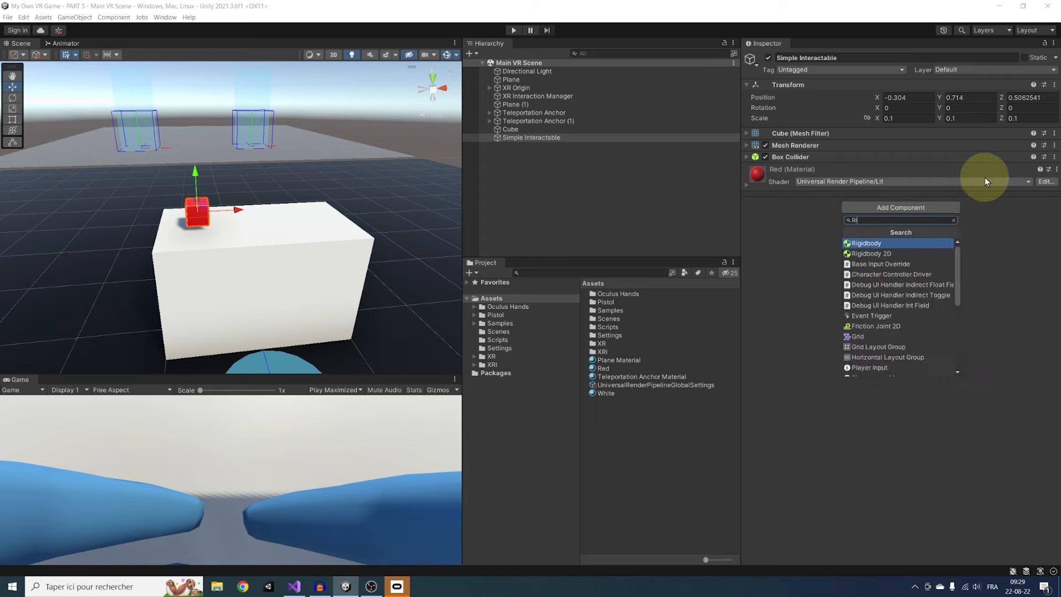
click(864, 243)
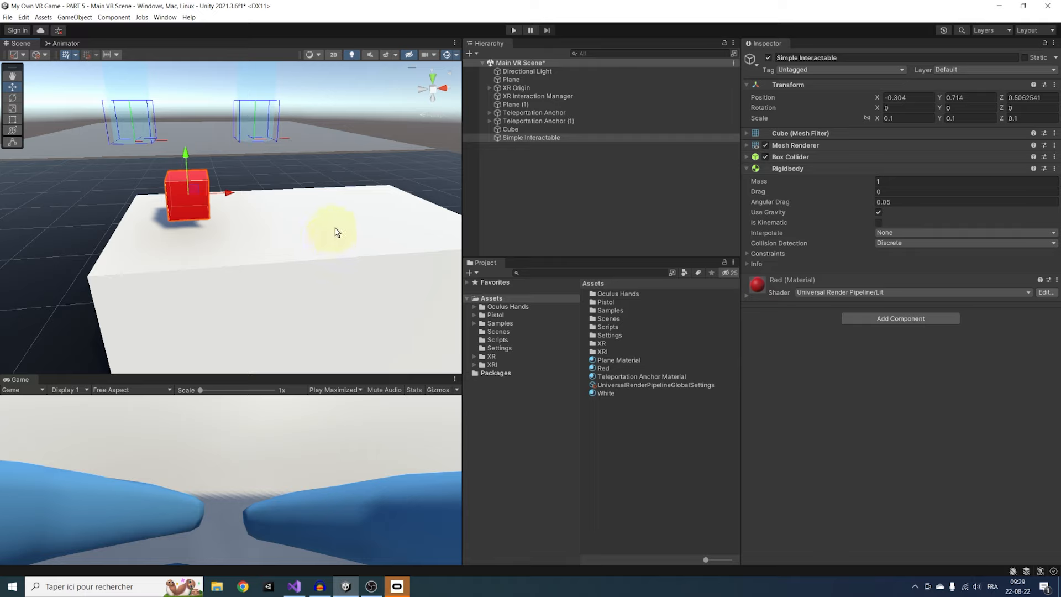
- Search the Add Component list for 'XRSim' on the small cube
click(899, 318)
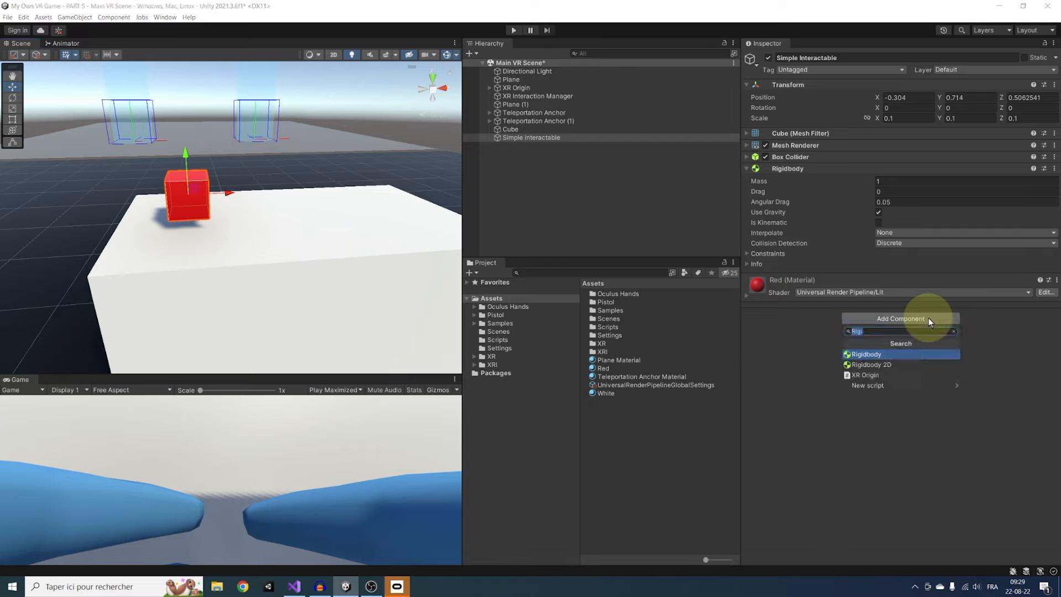
text(XRSim)
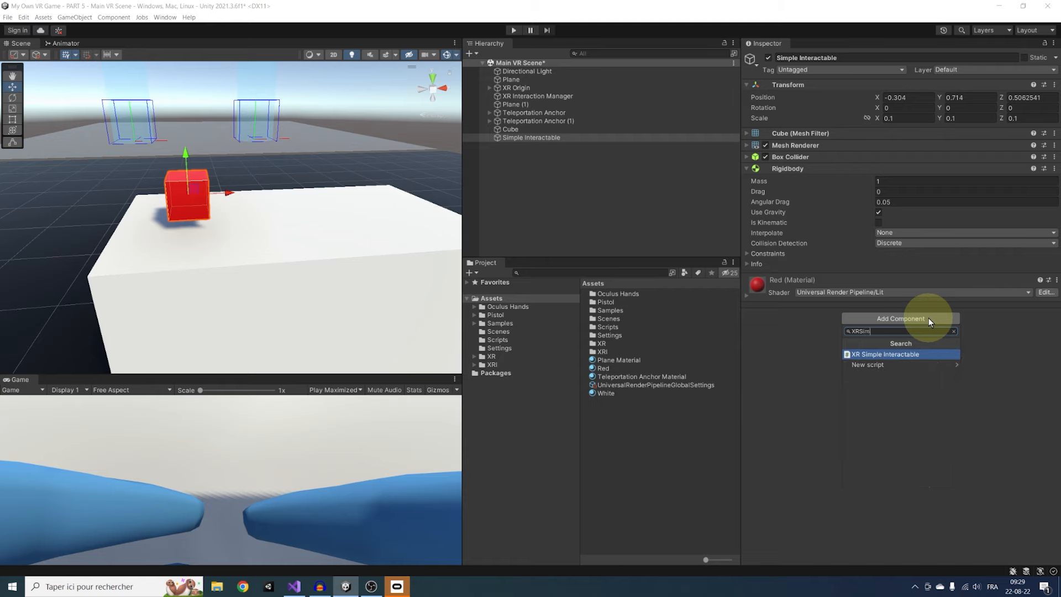
- Add an XR Simple Interactable to the red cube and view its Interactable Events
click(885, 354)
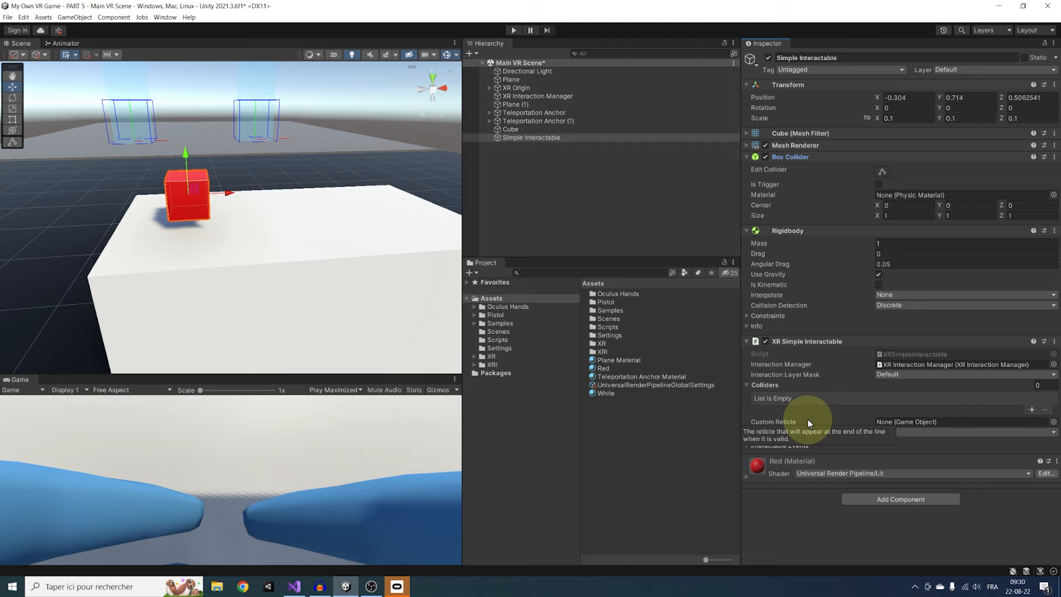
scroll(down, 3)
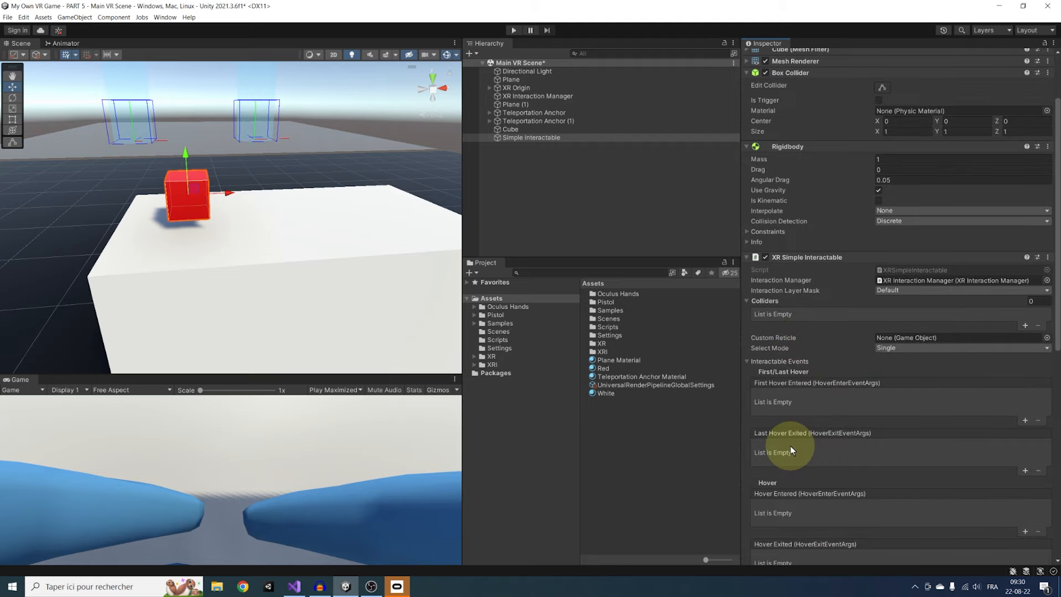
scroll(down, 3)
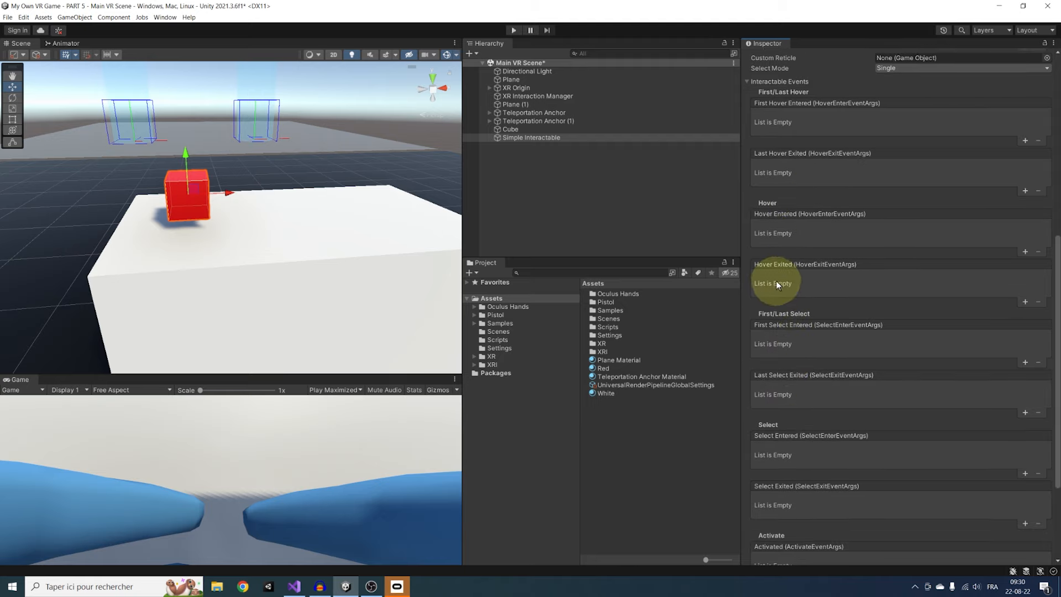
mouse_move(831, 337)
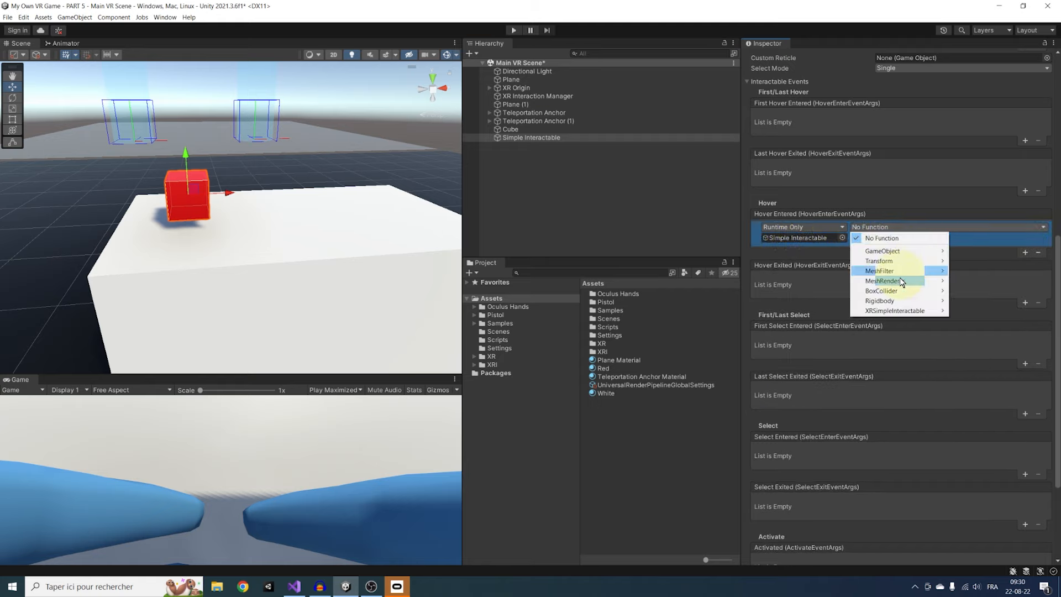
- Set Hover Entered to MeshRenderer.material = White and copy it for Hover Exited with Red
click(890, 280)
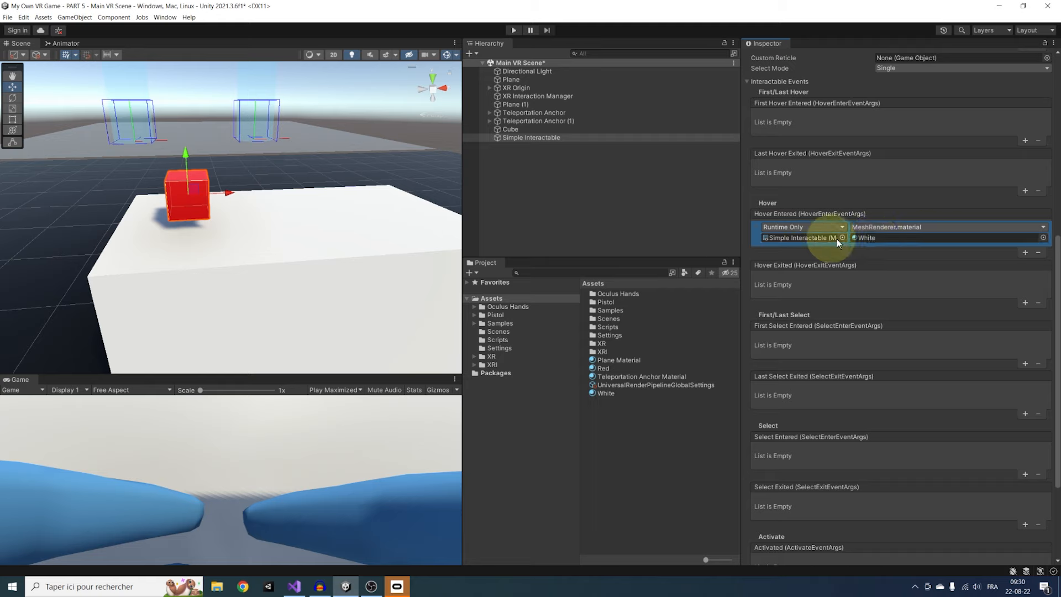
right_click(791, 214)
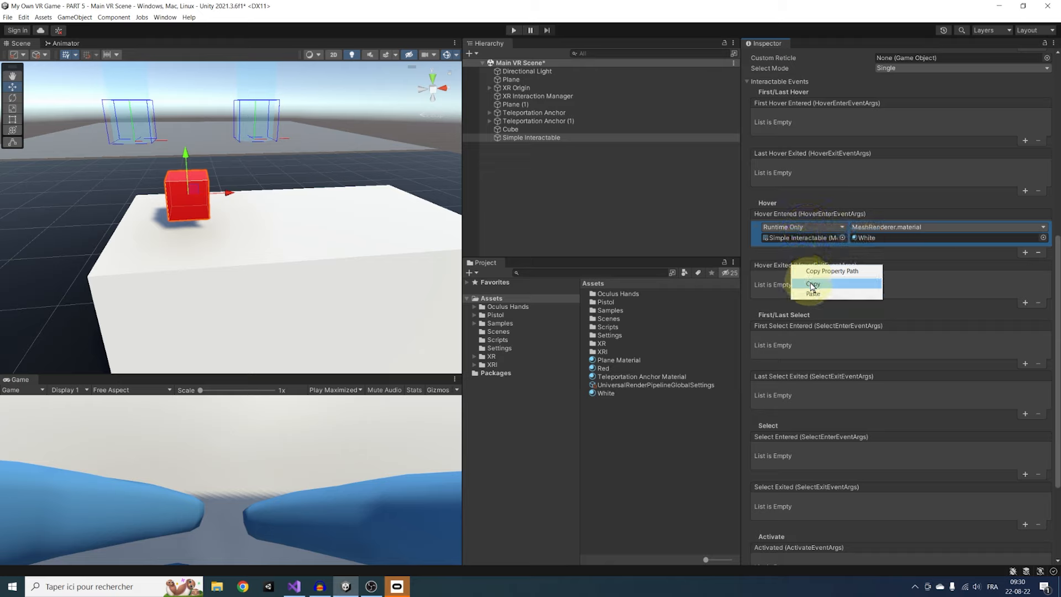
click(812, 293)
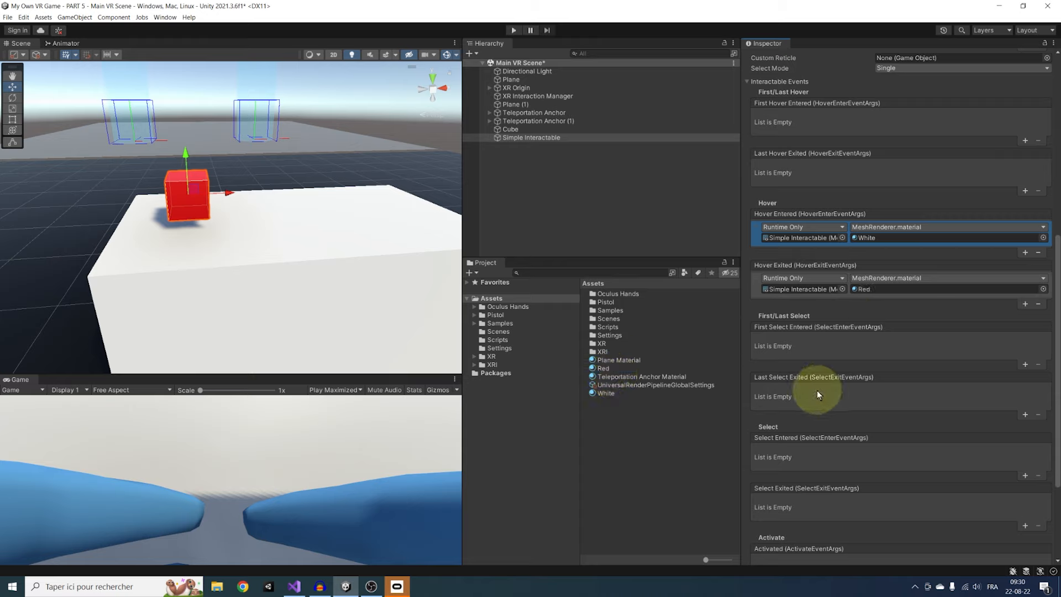
- Add a Select Entered event on Simple Interactable setting MeshRenderer.material to Yellow
scroll(down, 3)
text(Yellow)
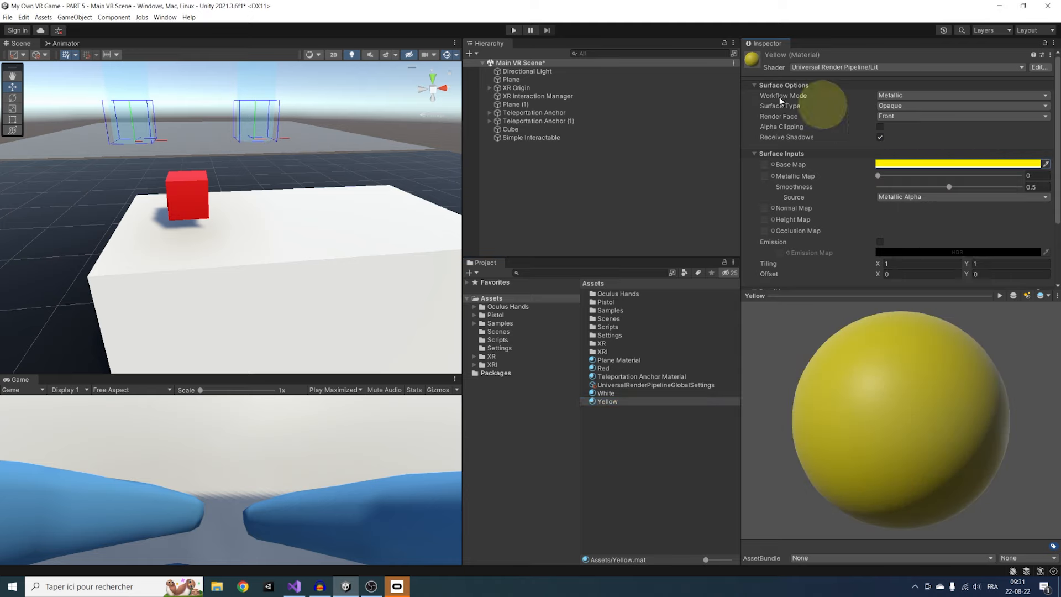
click(532, 137)
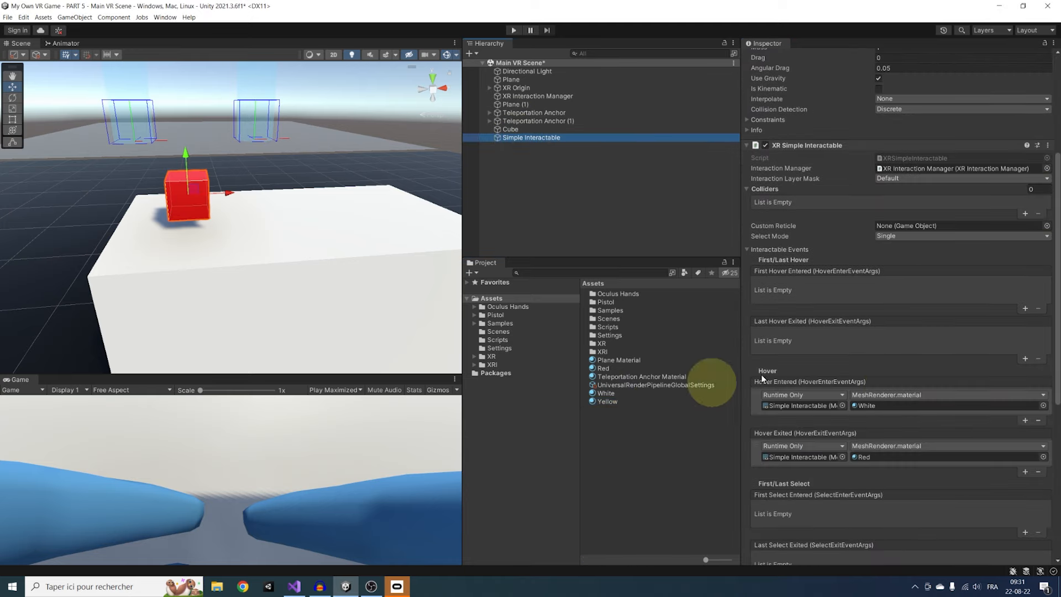
scroll(down, 3)
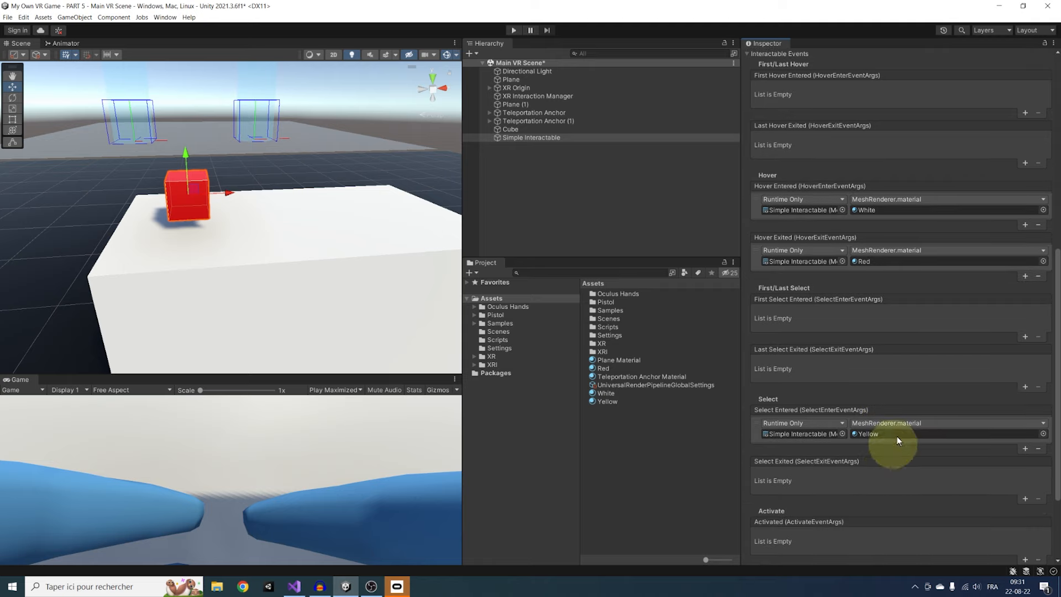
mouse_move(831, 207)
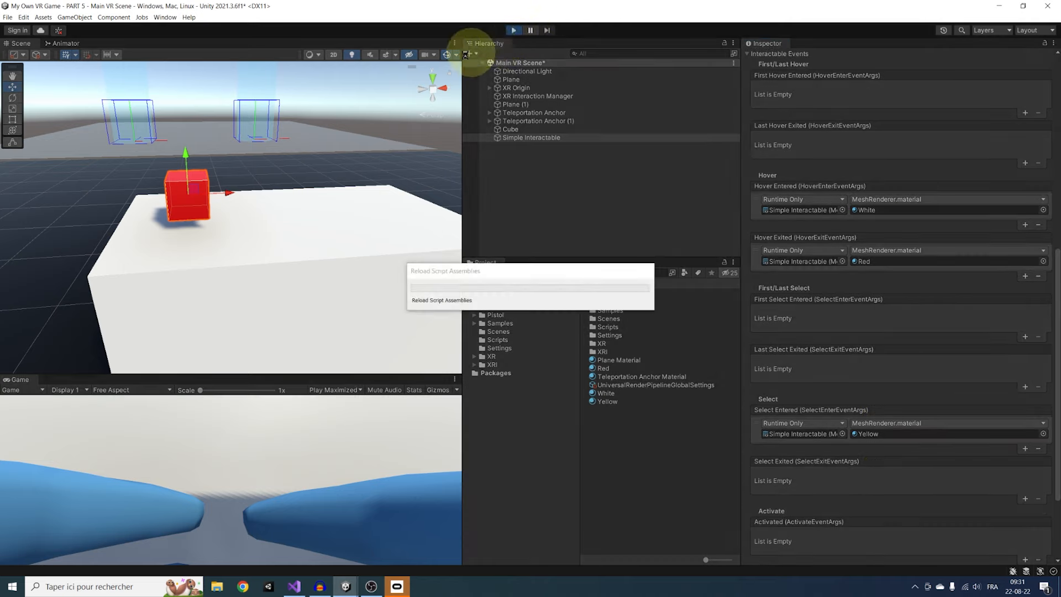
- Run the scene to test the cube's hover and select colour changes
click(514, 30)
text(Grab Interactable)
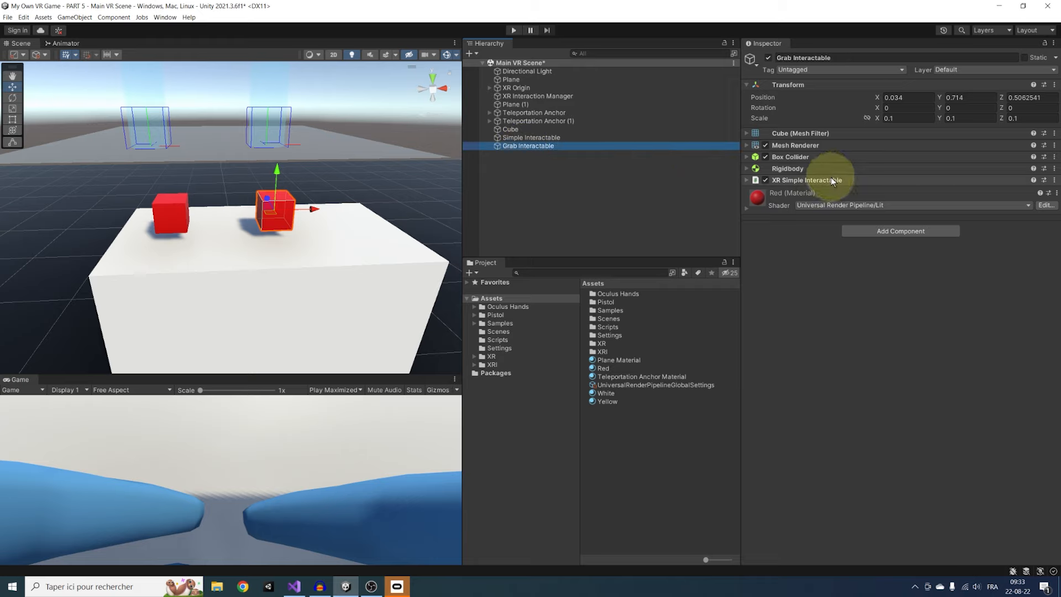
- Replace the copied cube's XR Simple Interactable with an XR Grab Interactable
click(899, 219)
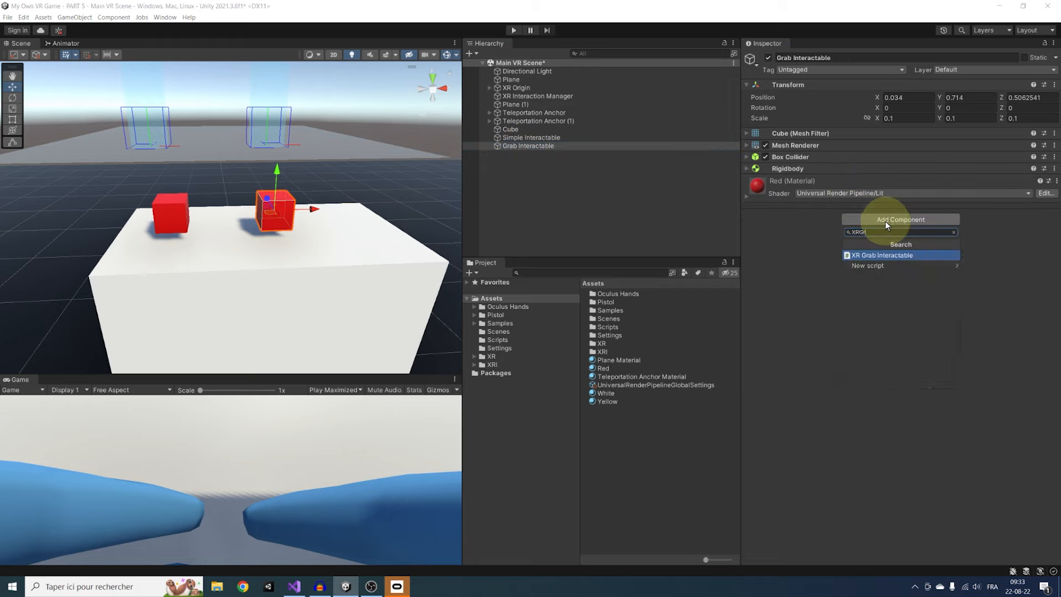
click(882, 255)
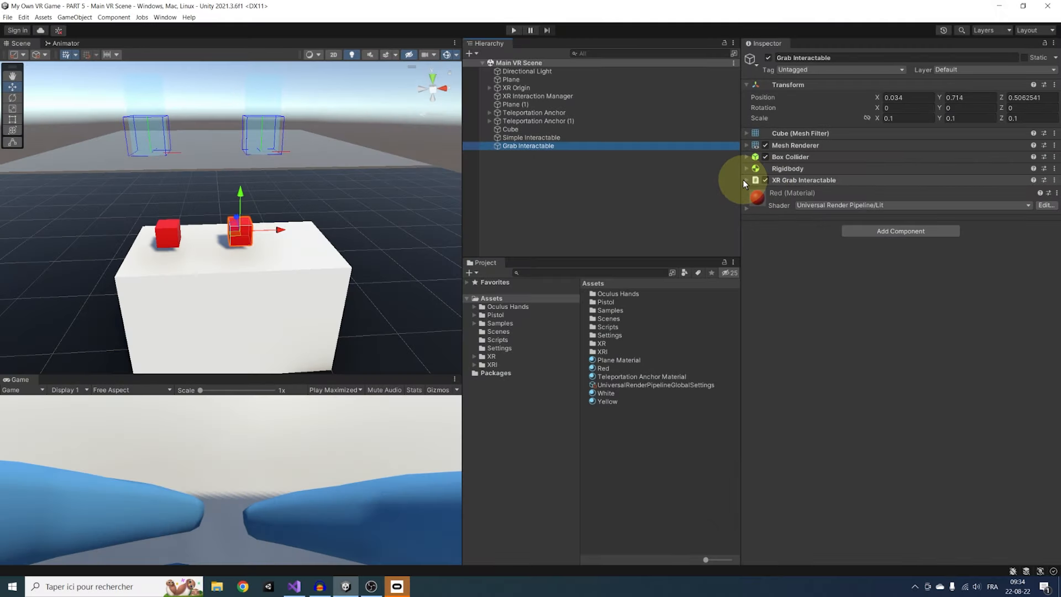
- Keep the cube's movement type Instantaneous and rename it Grab Interactable Instantaneous
click(746, 180)
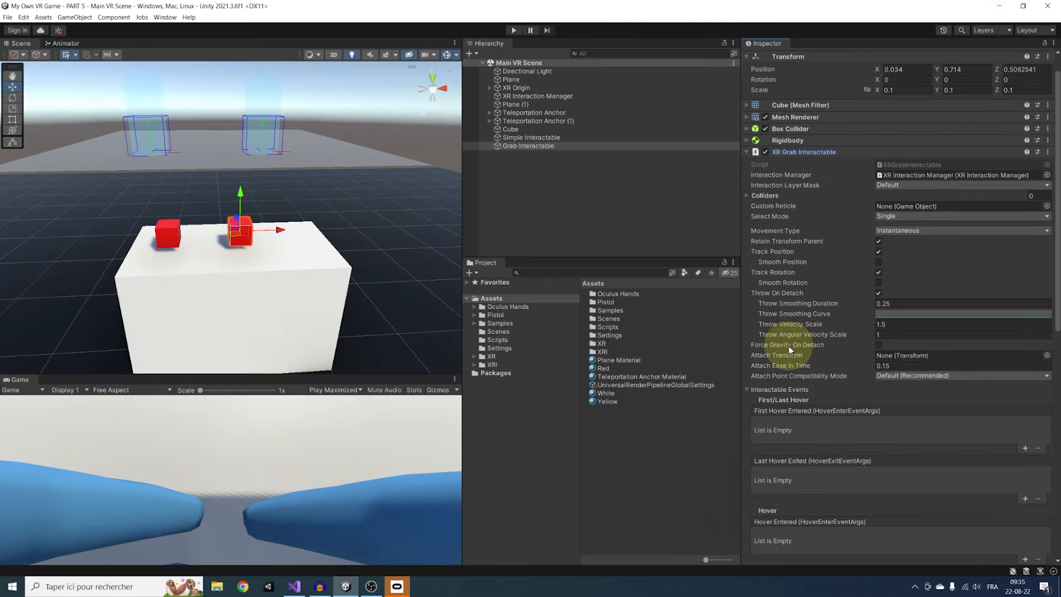
scroll(down, 3)
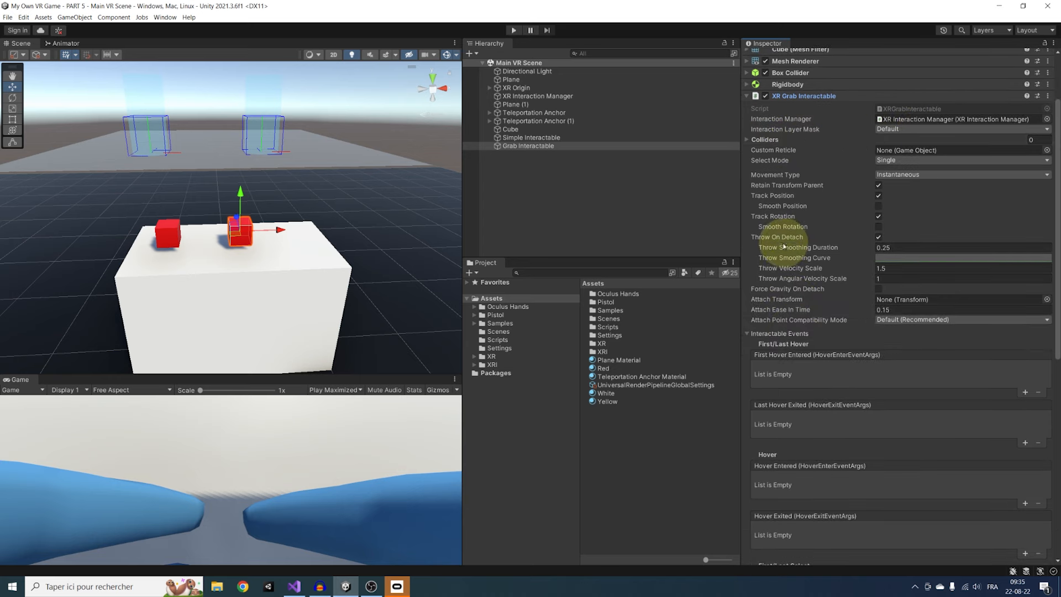
mouse_move(802, 223)
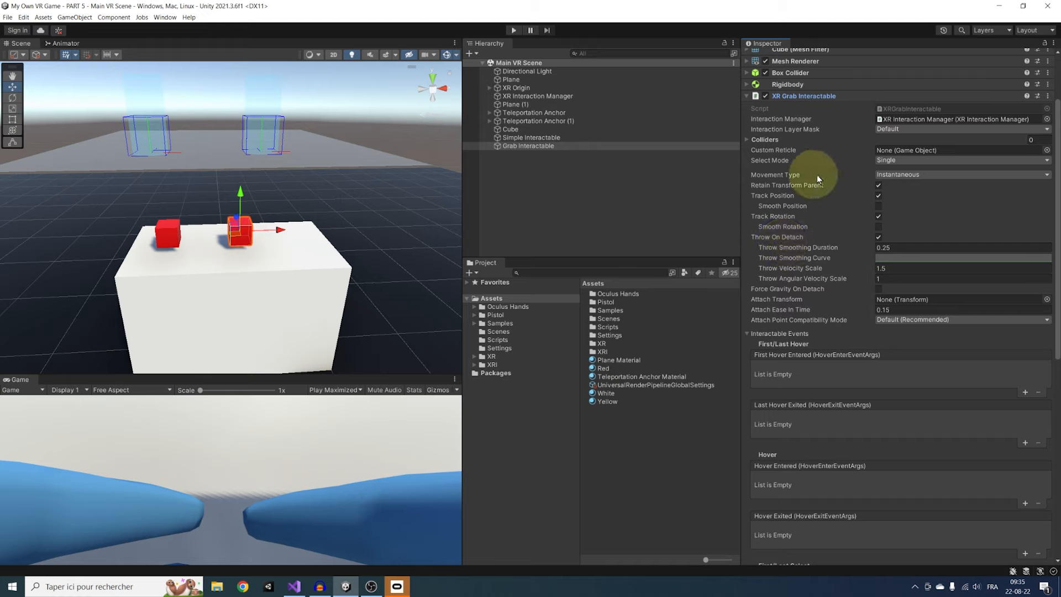
click(960, 173)
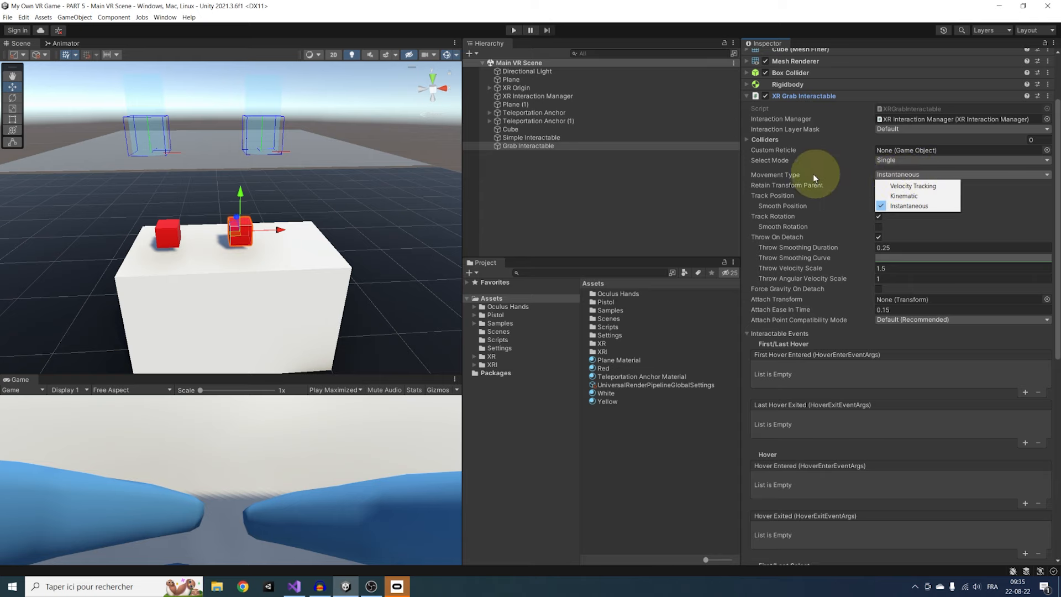
click(529, 146)
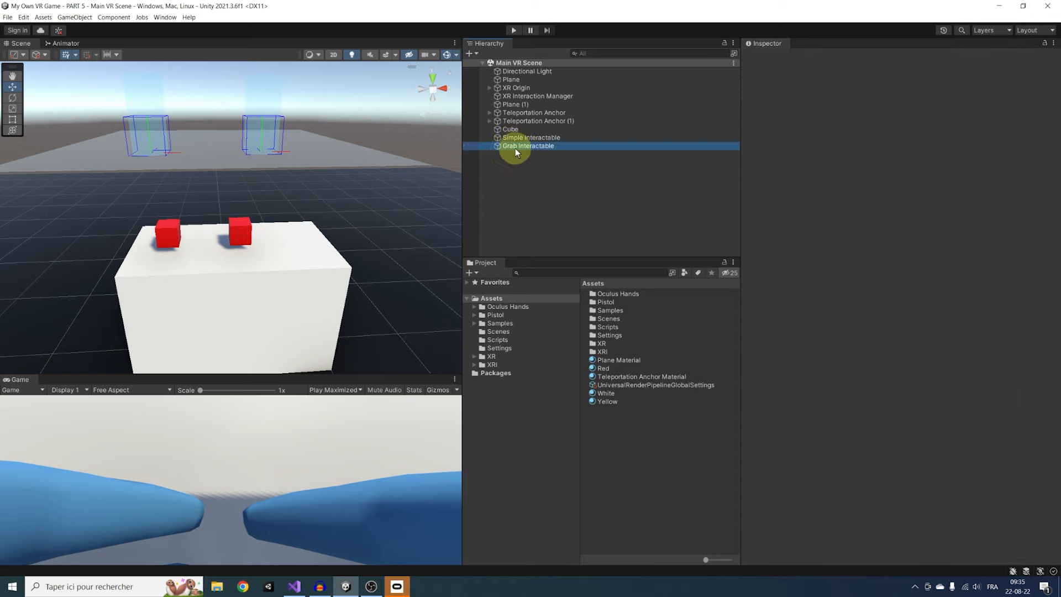
click(528, 145)
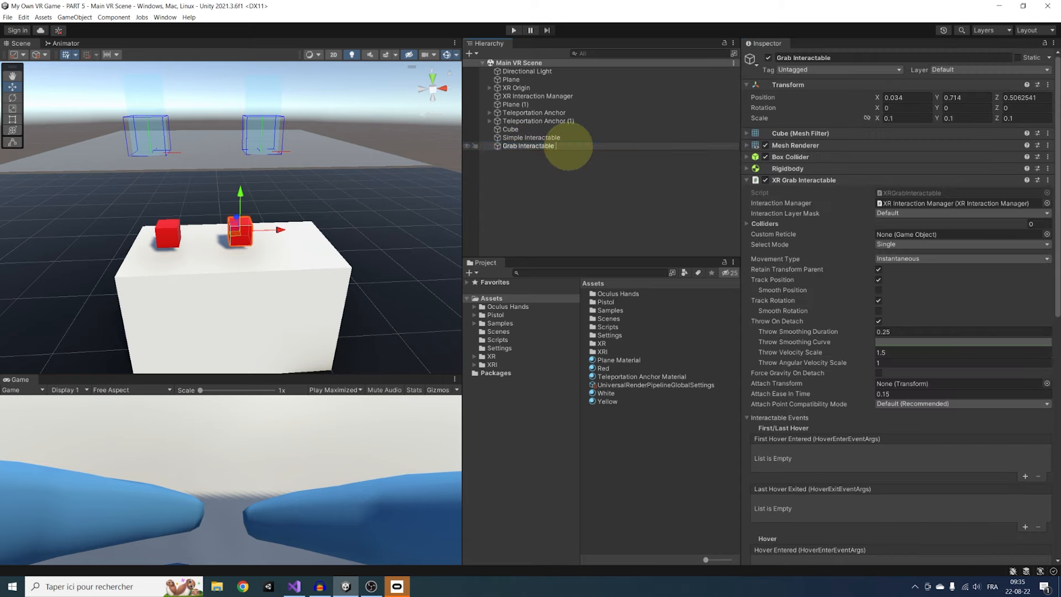
text(Instantaneous)
text(Grab Interactable Kinematic)
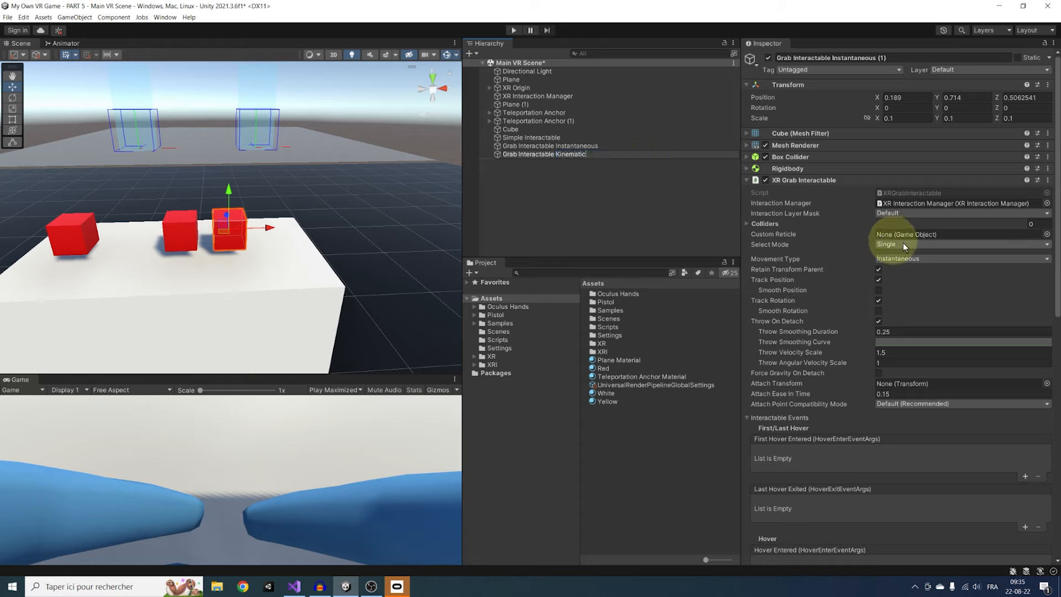
- Set one copy to Kinematic movement and name the copies Kinematic and Velocity
click(543, 154)
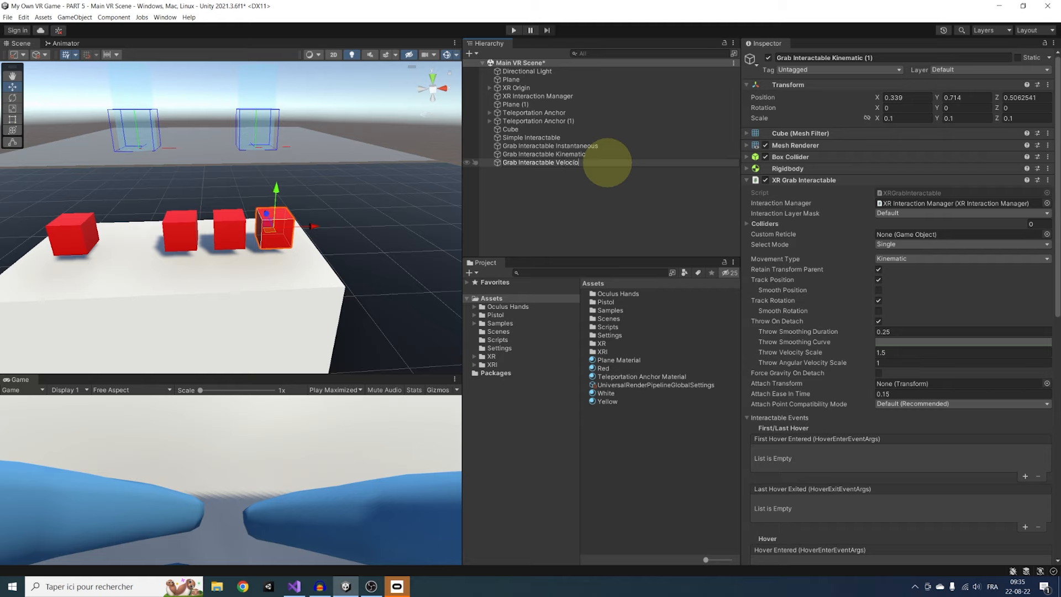
click(960, 259)
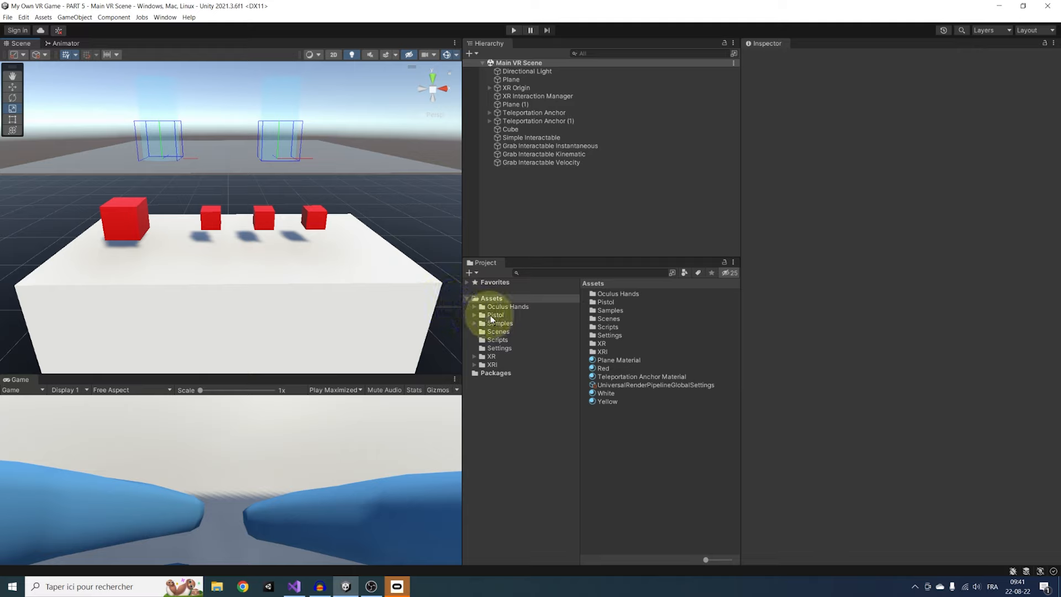
- Place the pistol prefab from Assets/Pistol onto the table and select it
click(495, 315)
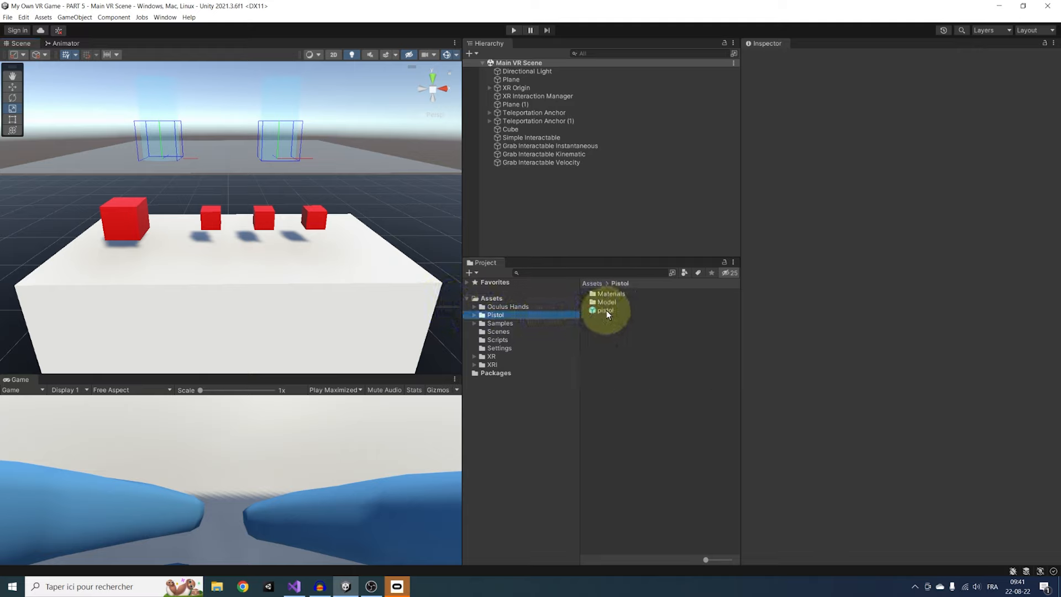
drag(606, 310, 318, 300)
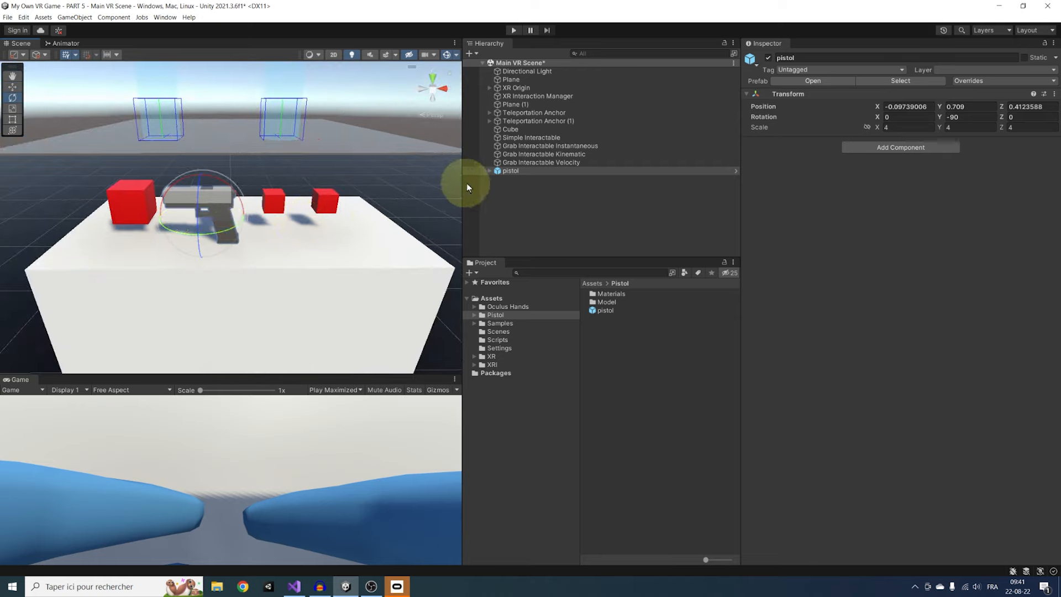
click(509, 170)
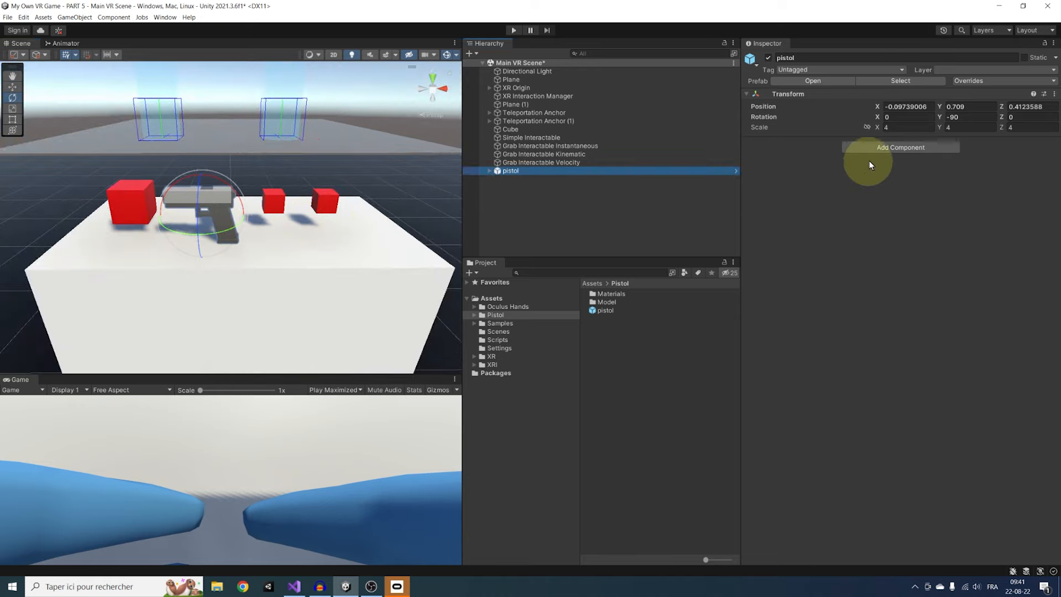
- Give the pistol a Box Collider, Rigidbody and XR Grab Interactable
click(900, 147)
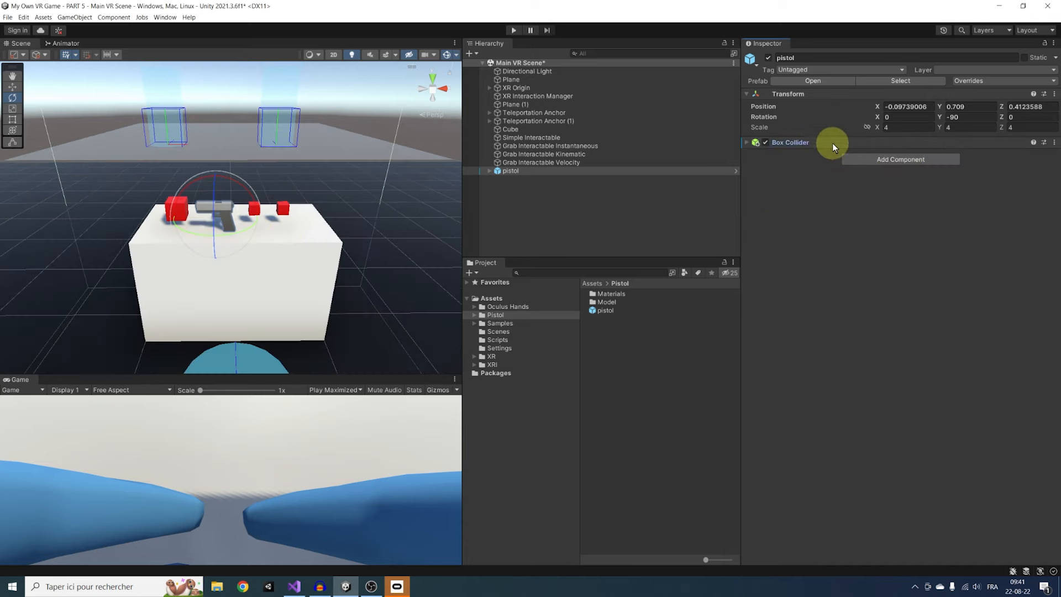
click(745, 143)
text(XRGra)
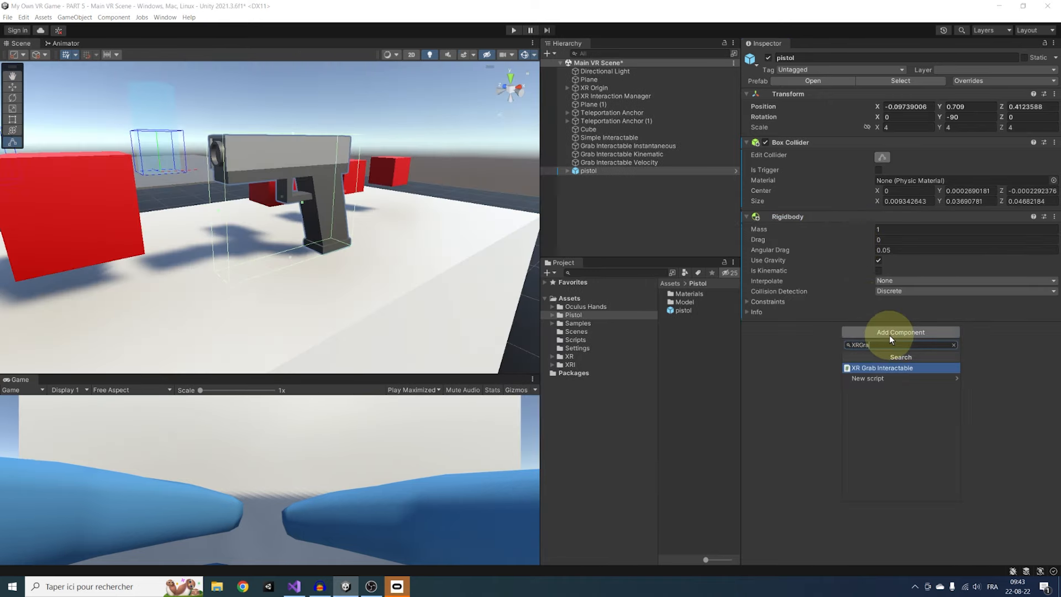
click(880, 366)
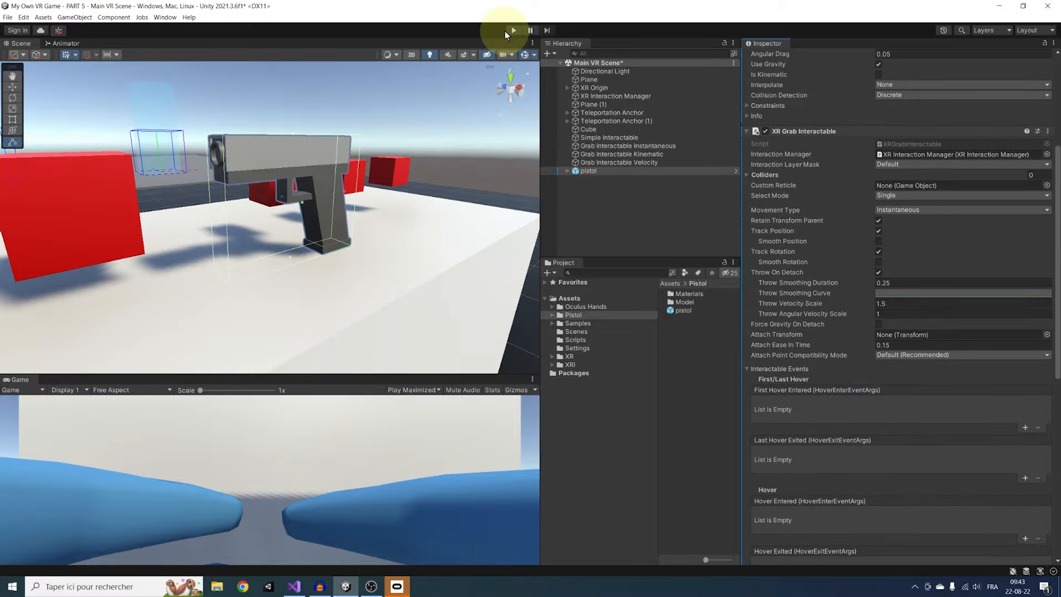
- Create an empty child under the pistol named Attach Point
click(511, 30)
text(Attach Point)
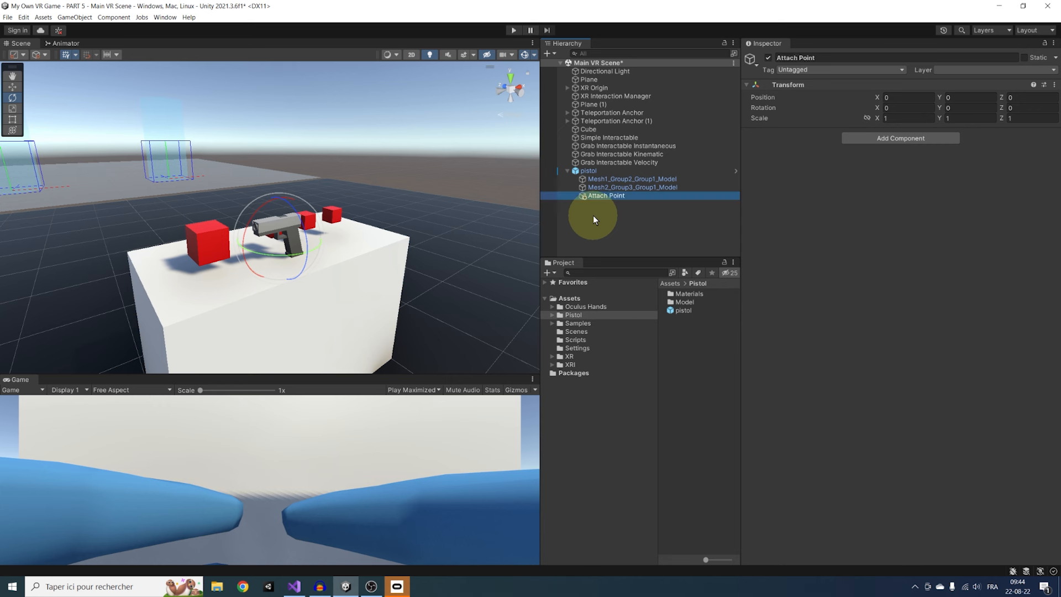
click(587, 170)
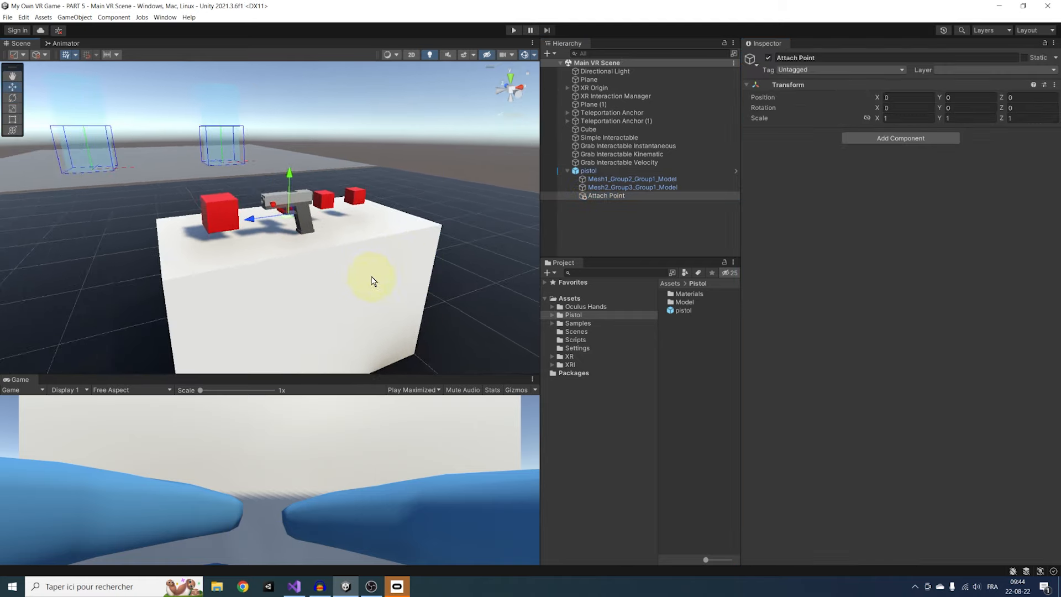
- Keep the game view from taking focus and start play mode to test the pistol
click(412, 389)
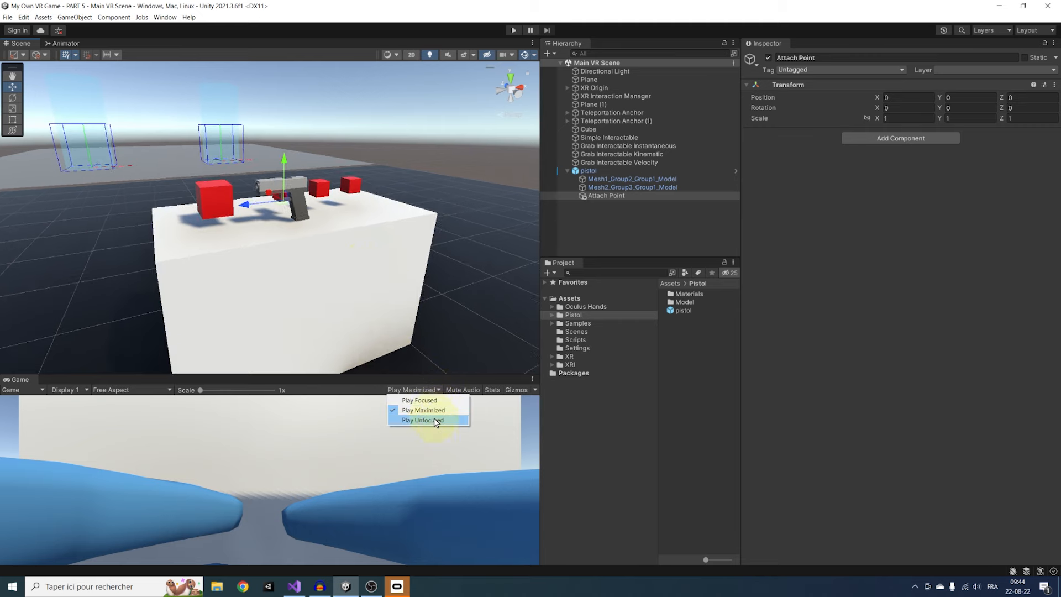
click(421, 420)
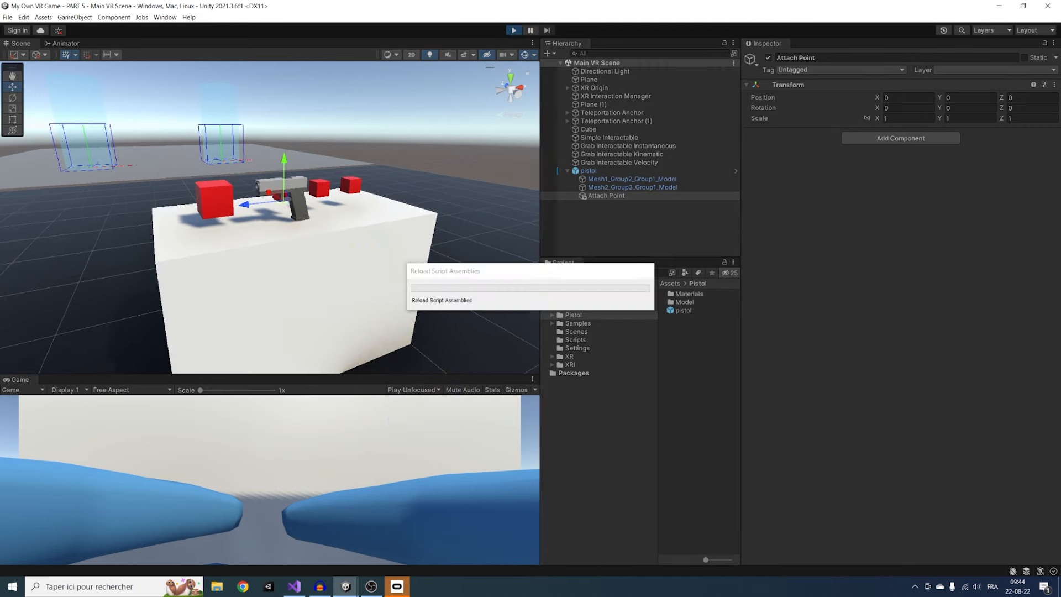
click(512, 29)
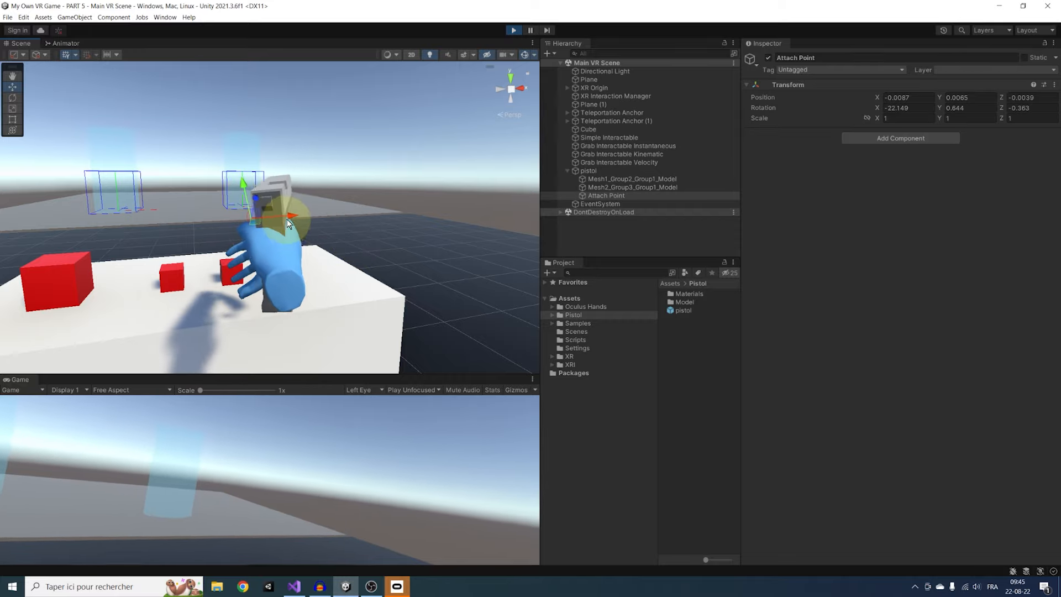
- Paste the copied play-mode transform values onto the Attach Point in the edited scene
right_click(787, 85)
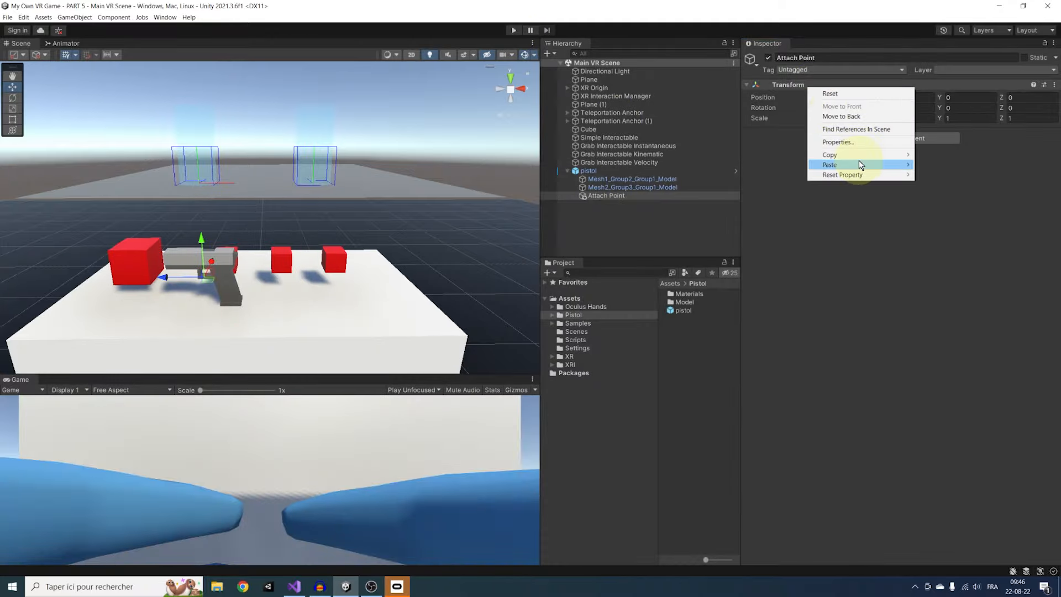
click(830, 165)
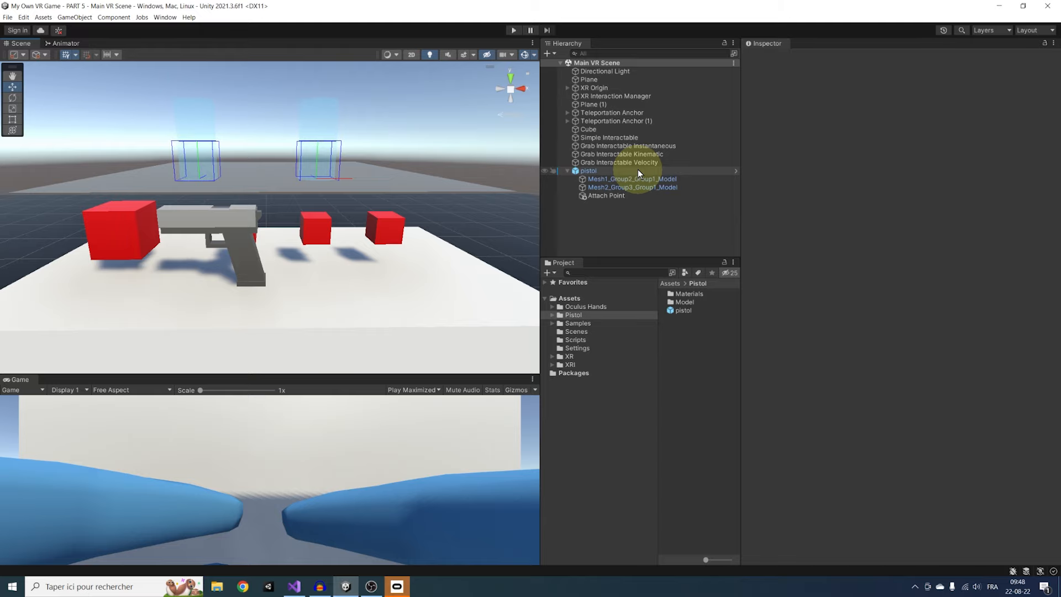
- Add a new FireBulletOnActivate script component to the pistol
click(587, 170)
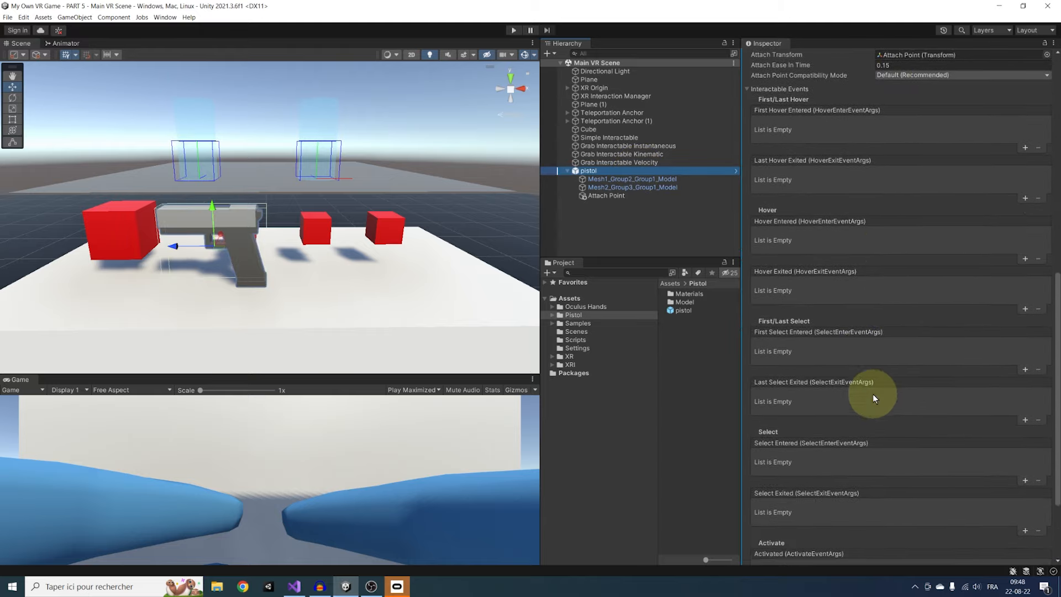
scroll(down, 3)
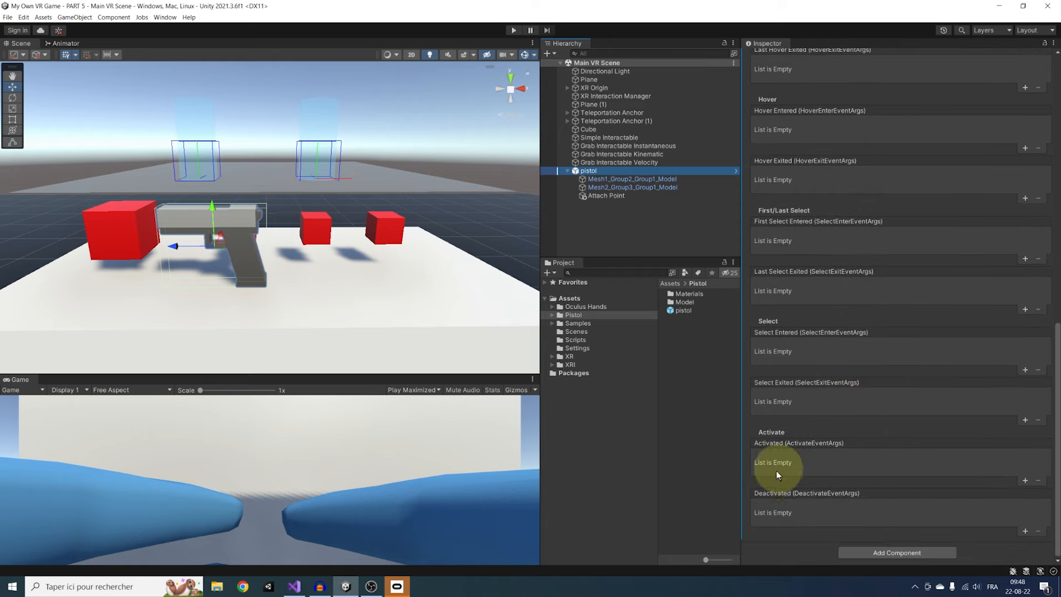
mouse_move(855, 471)
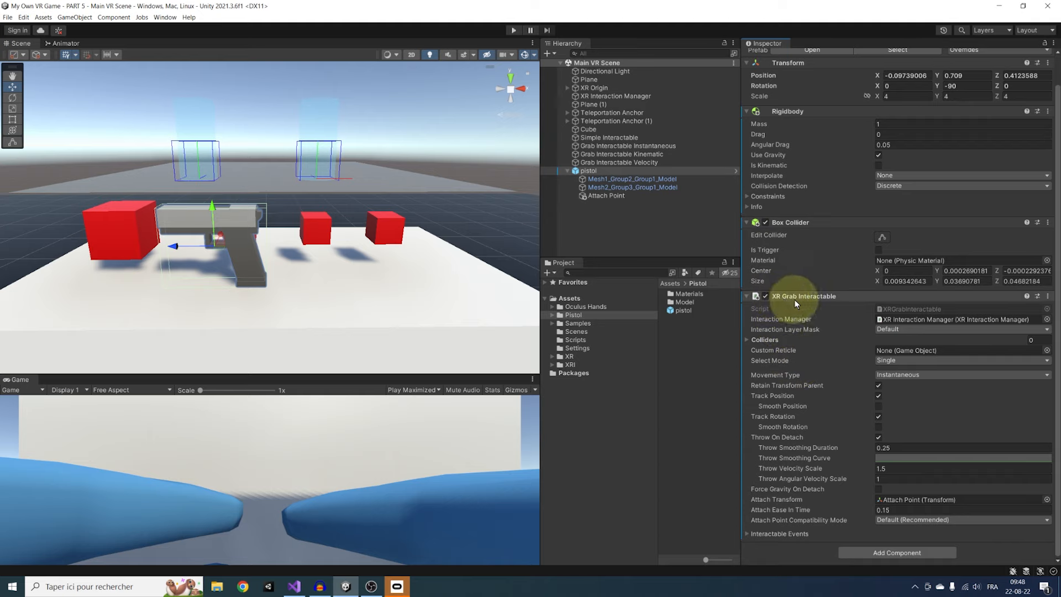
click(896, 343)
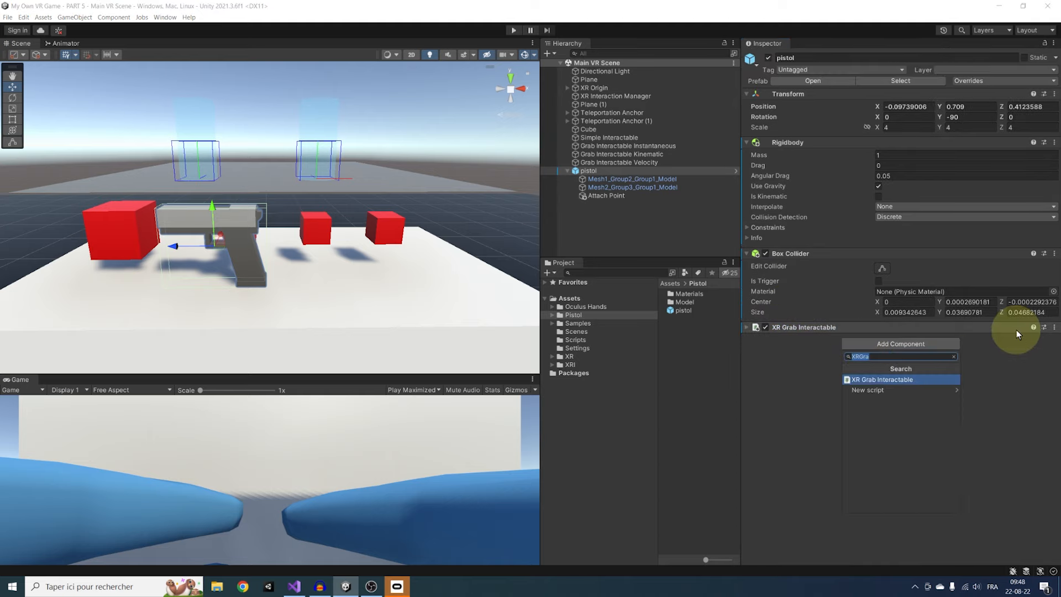
text(FireBulletOnV)
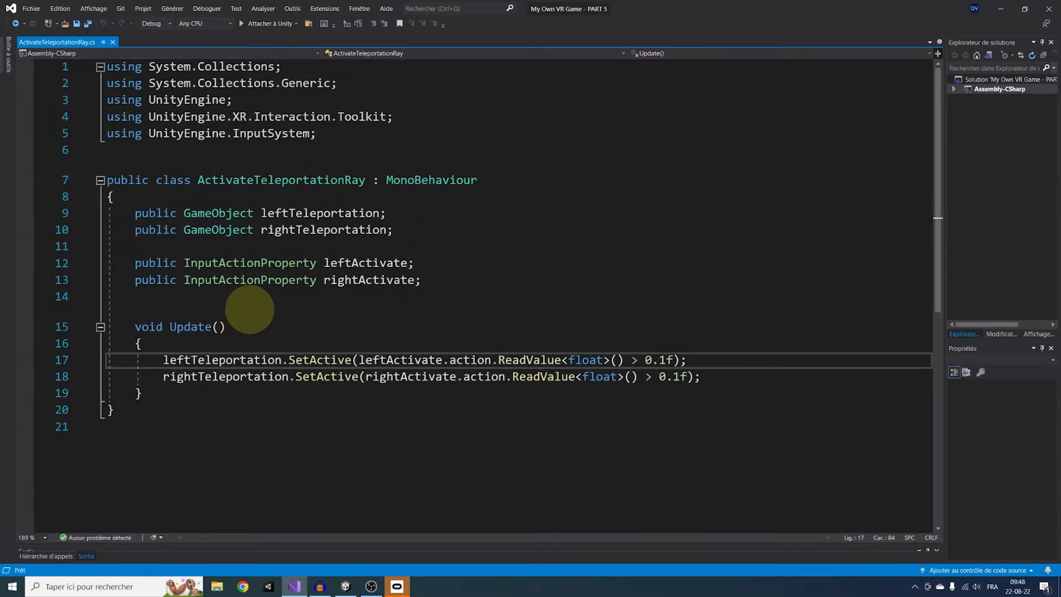
- Declare public GameObject bullet, Transform spawnPoint and float fireSpeed = 20 fields
click(52, 41)
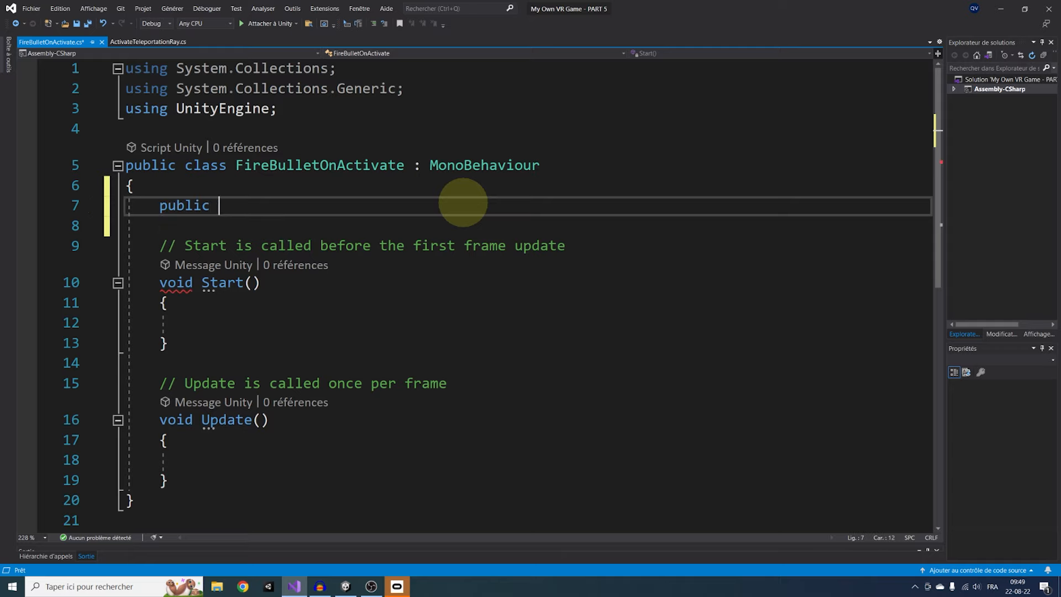
text(GameObject bullet;)
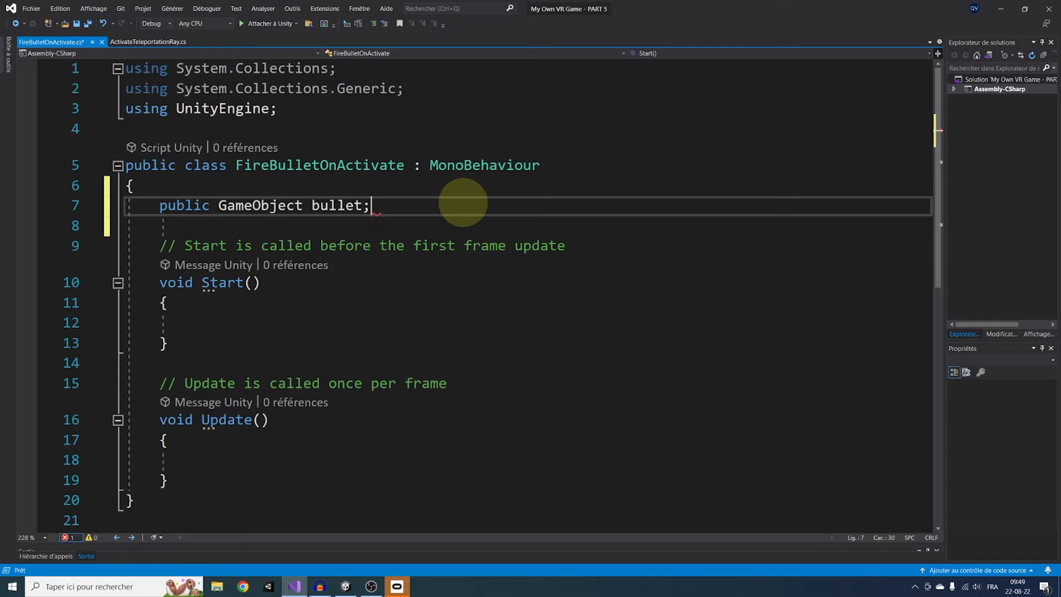
text(public Tr)
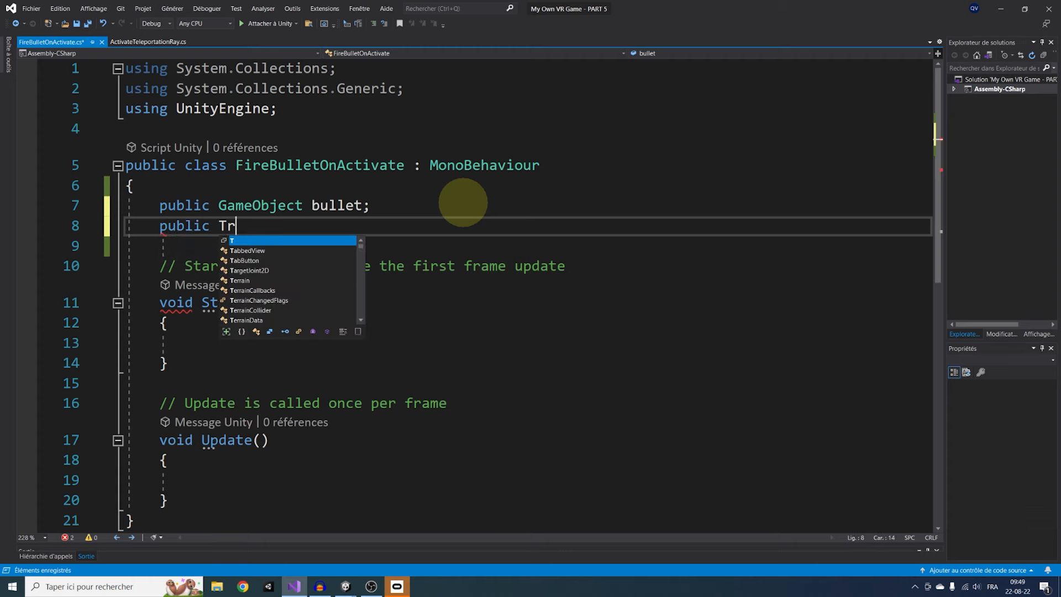
text(ansform sp)
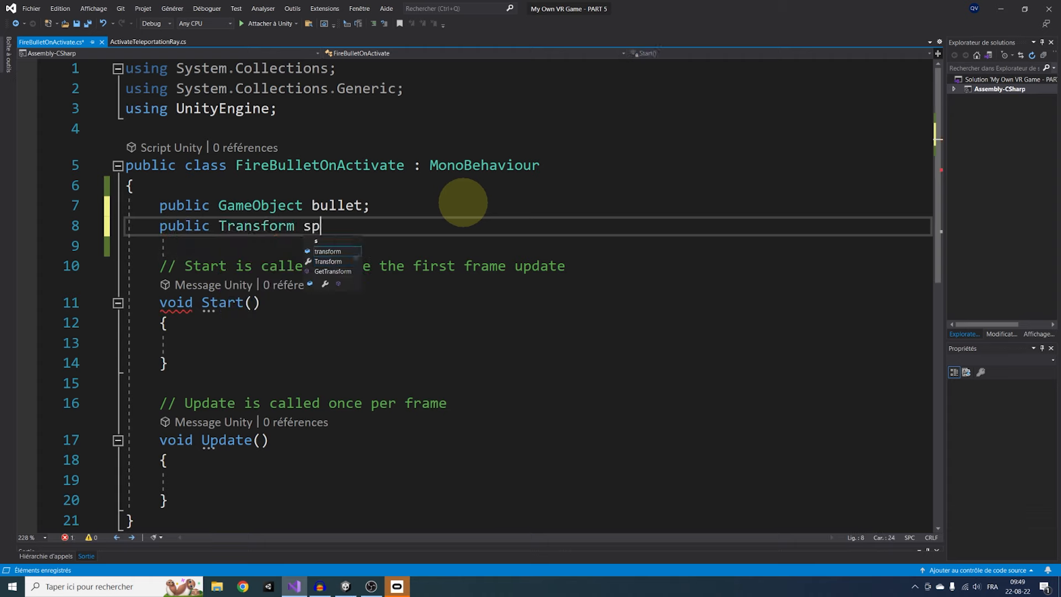
text(awnPoint;)
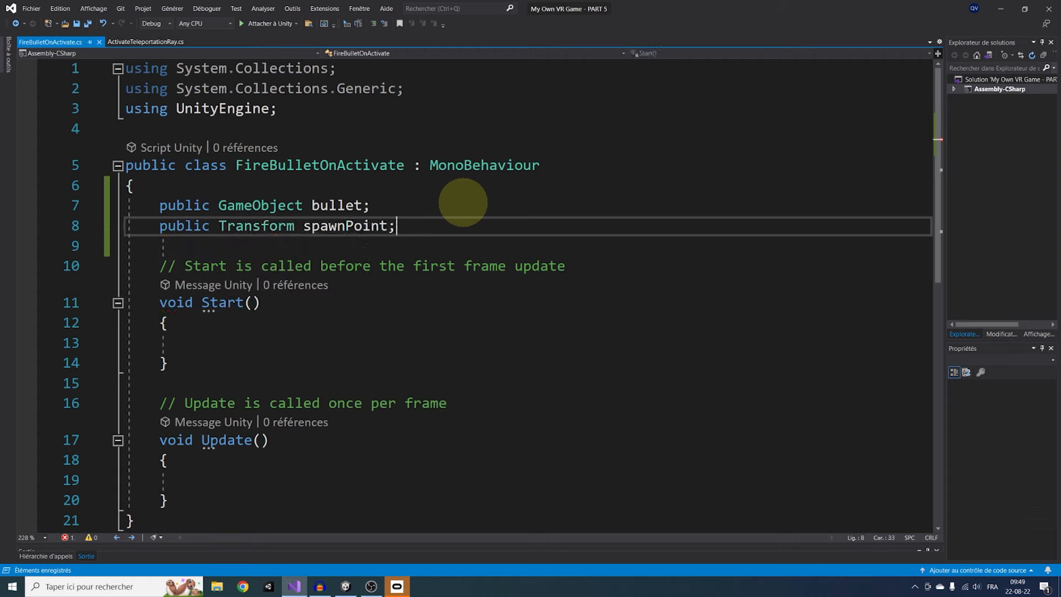
text(public float)
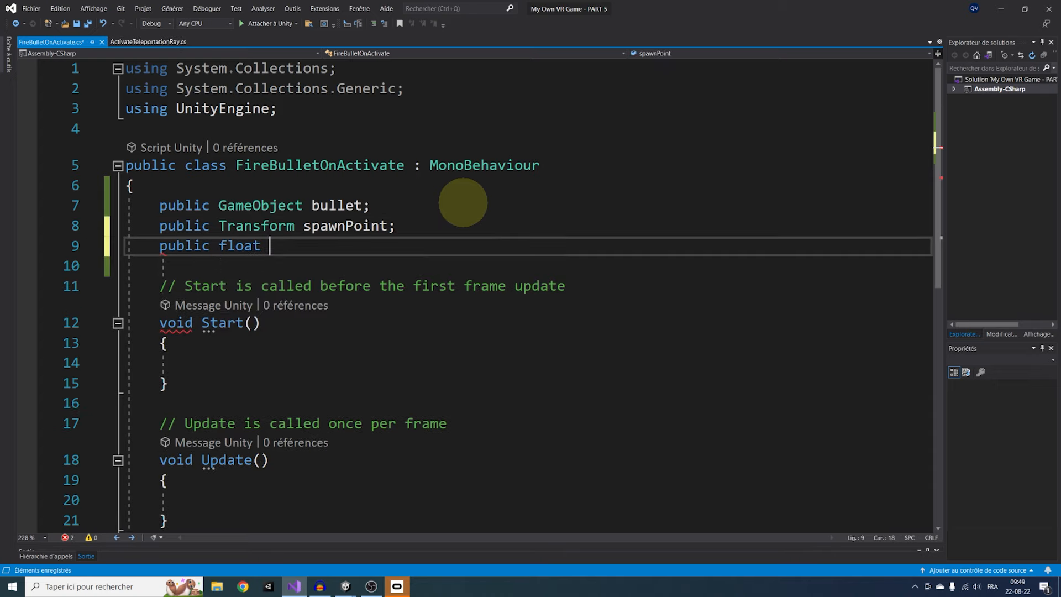
text(fireSpeed =)
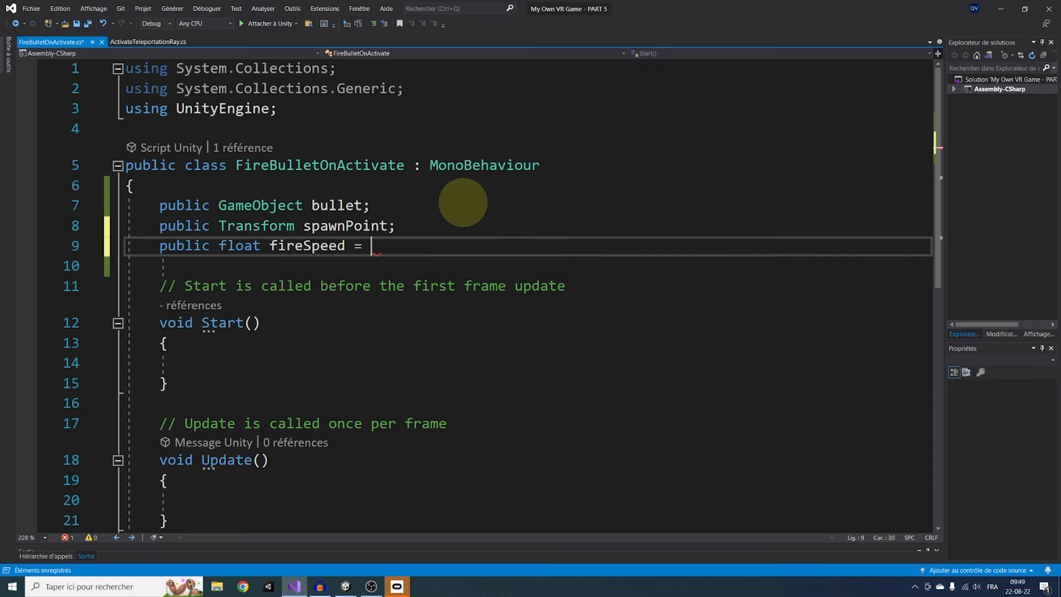
text(20;)
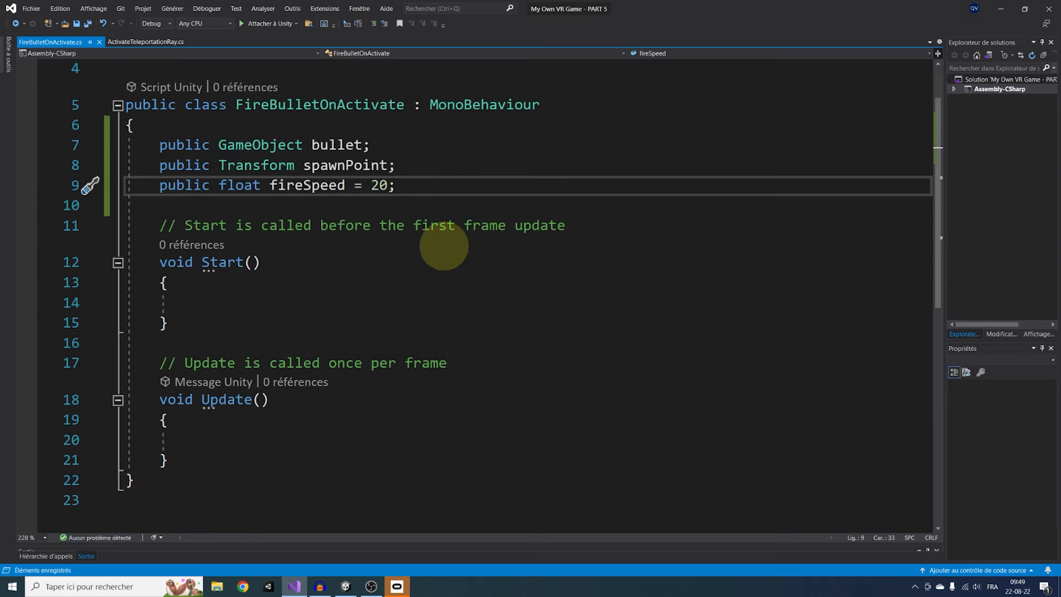
mouse_move(578, 359)
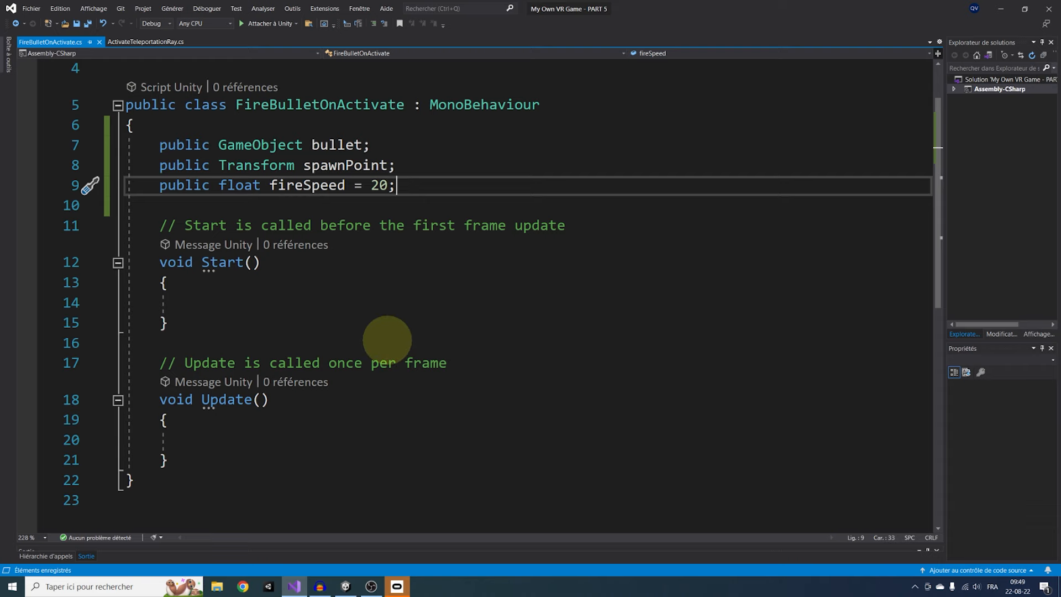
- Add the XR Interaction Toolkit using and register FireBullet on the XRGrabInteractable's activated event in Start
text(using)
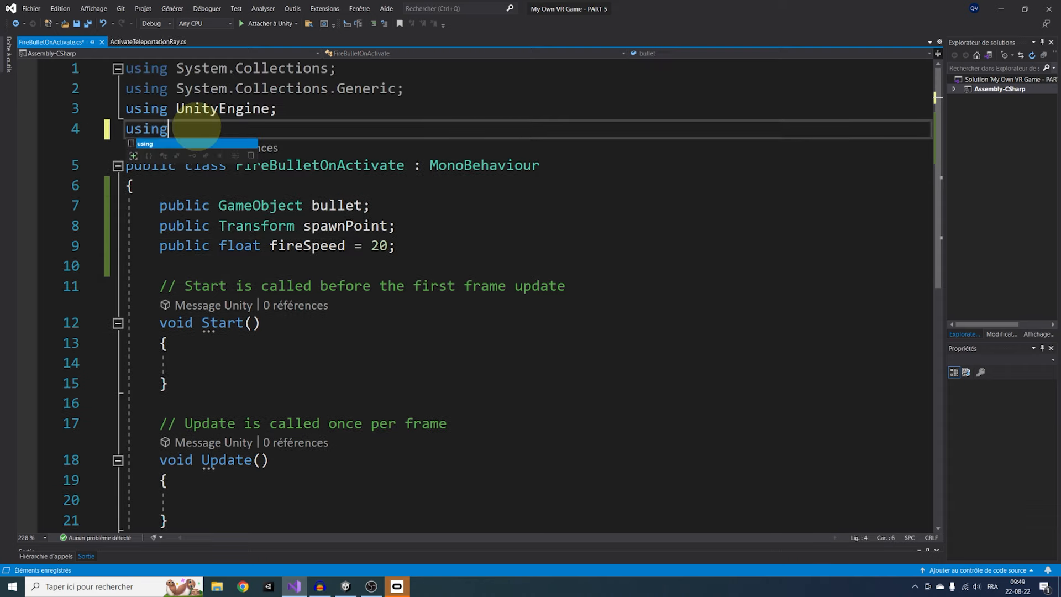
text(UnityEngine.XR.i)
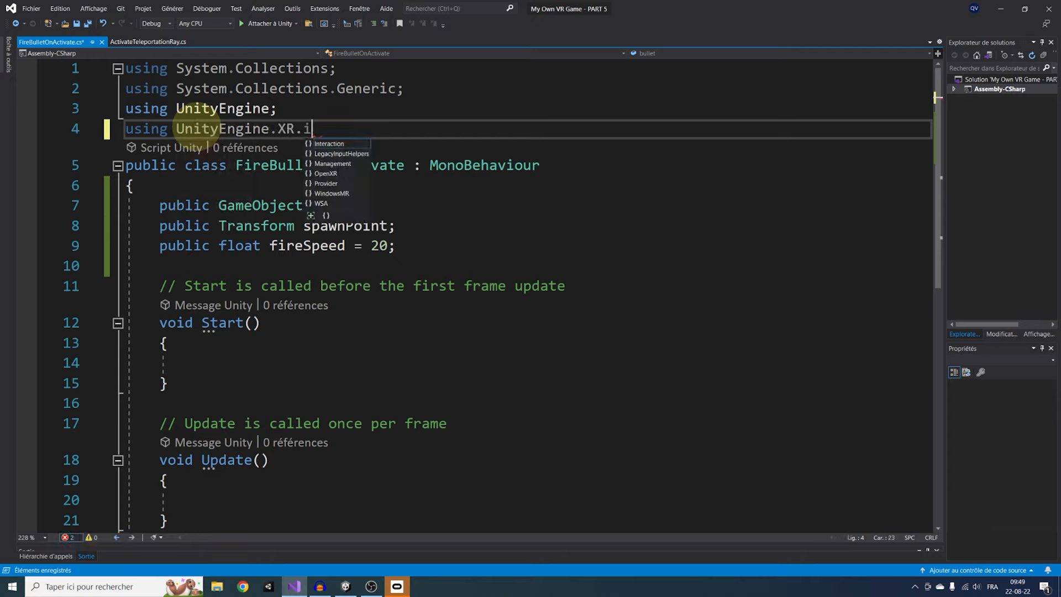
text(Interaction.Toolkit;)
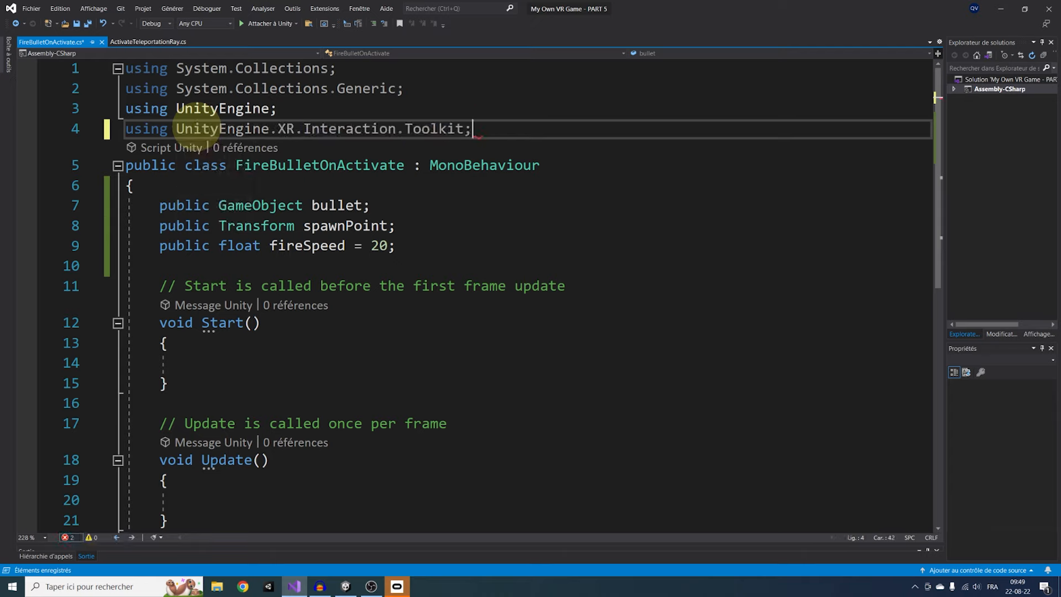
text(XRGrabInteractable grabbable =)
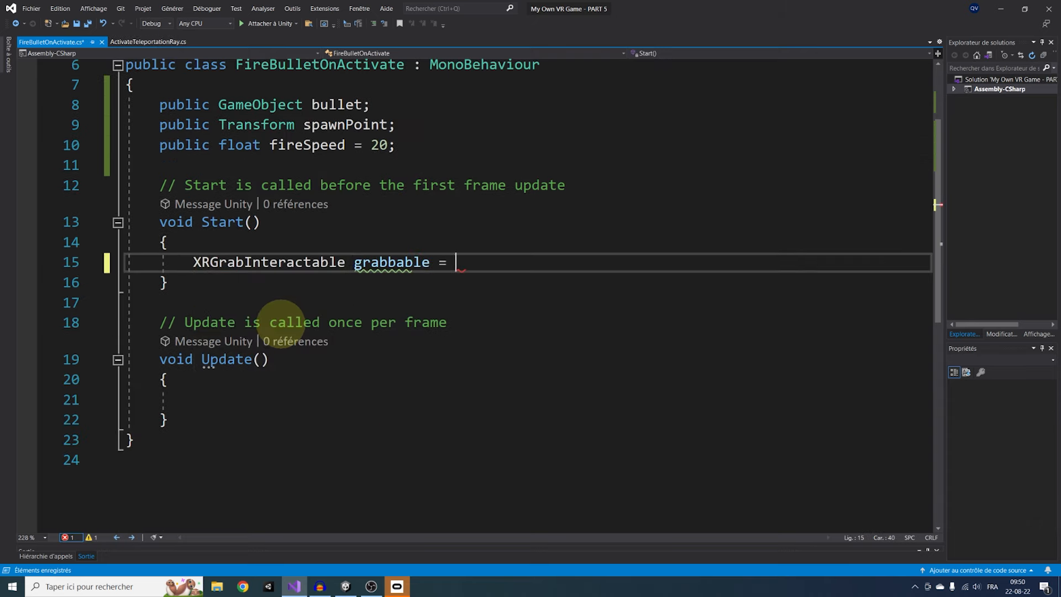
text(GetComponent<>)
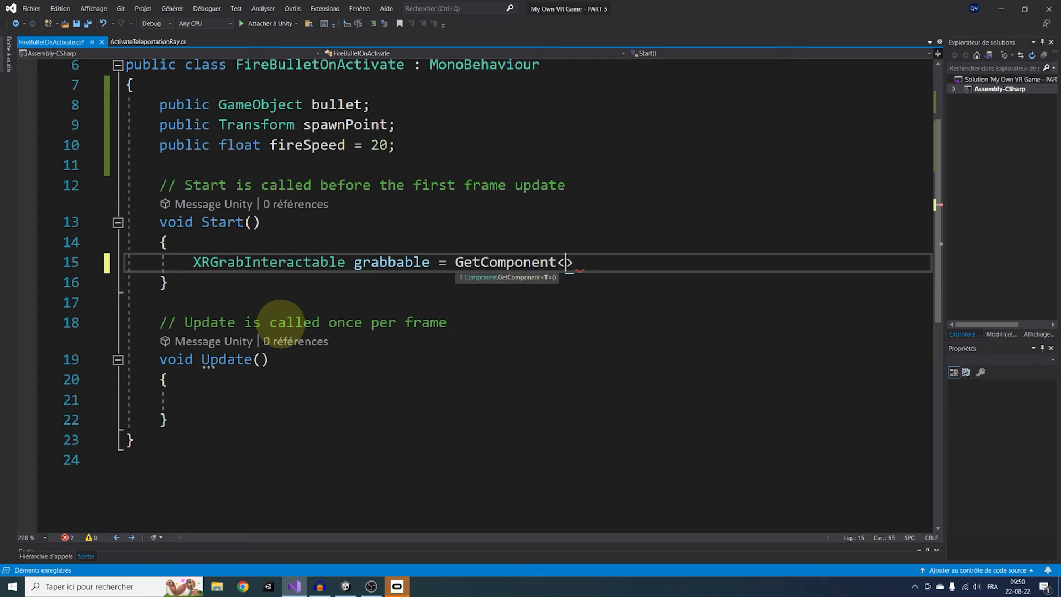
text(XRGrabInteractable>();)
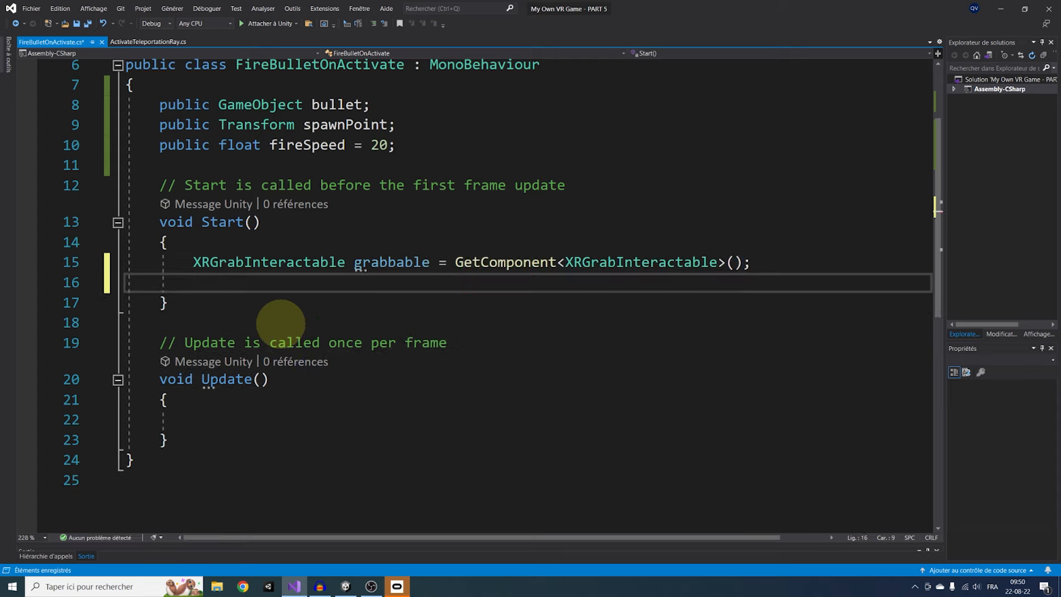
text(grabbable.a)
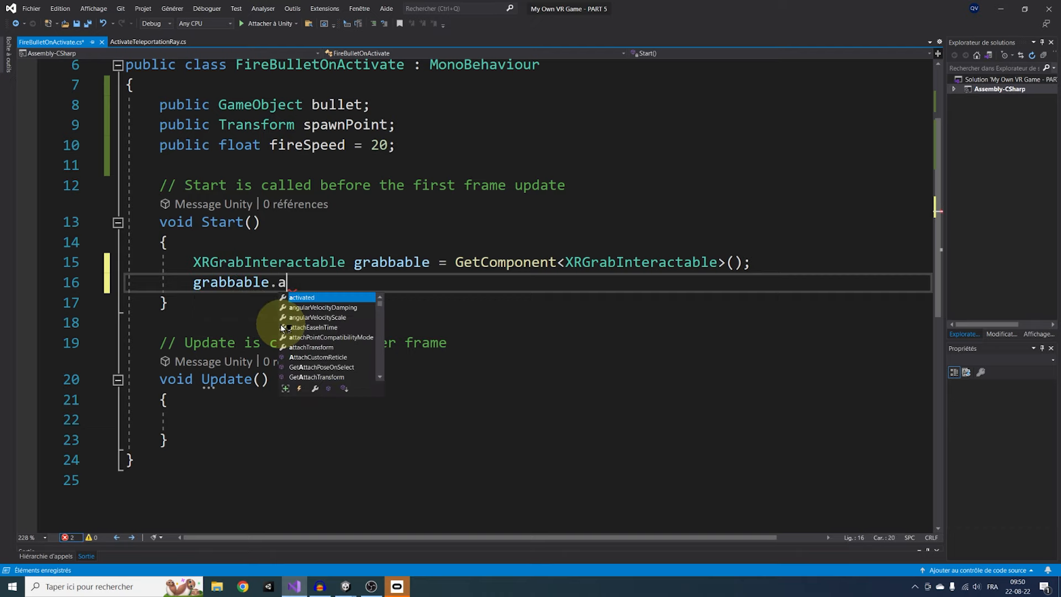
text(ctivated.)
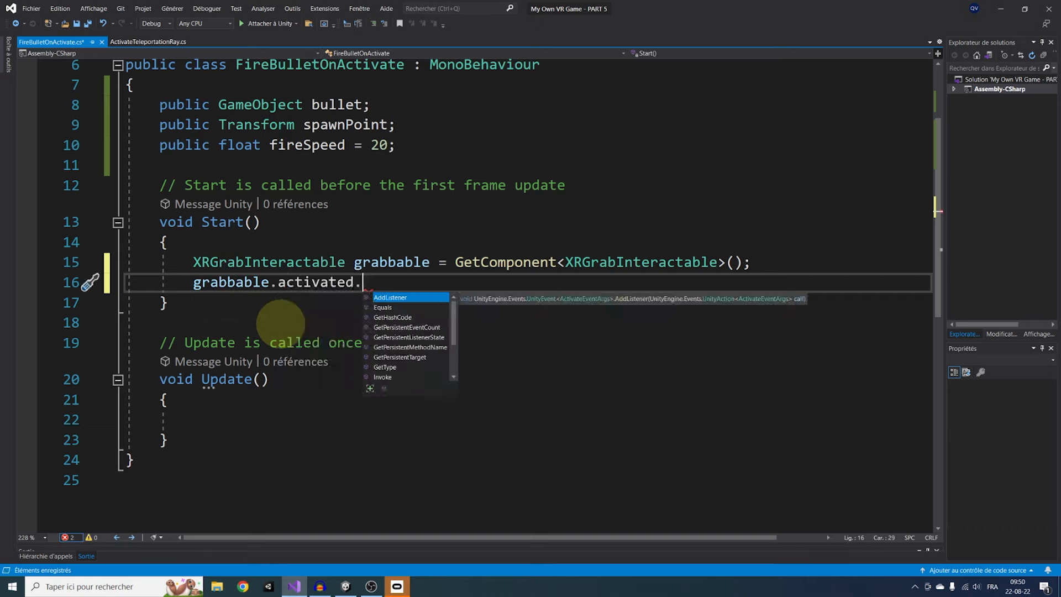
text(AddListener(Fi)
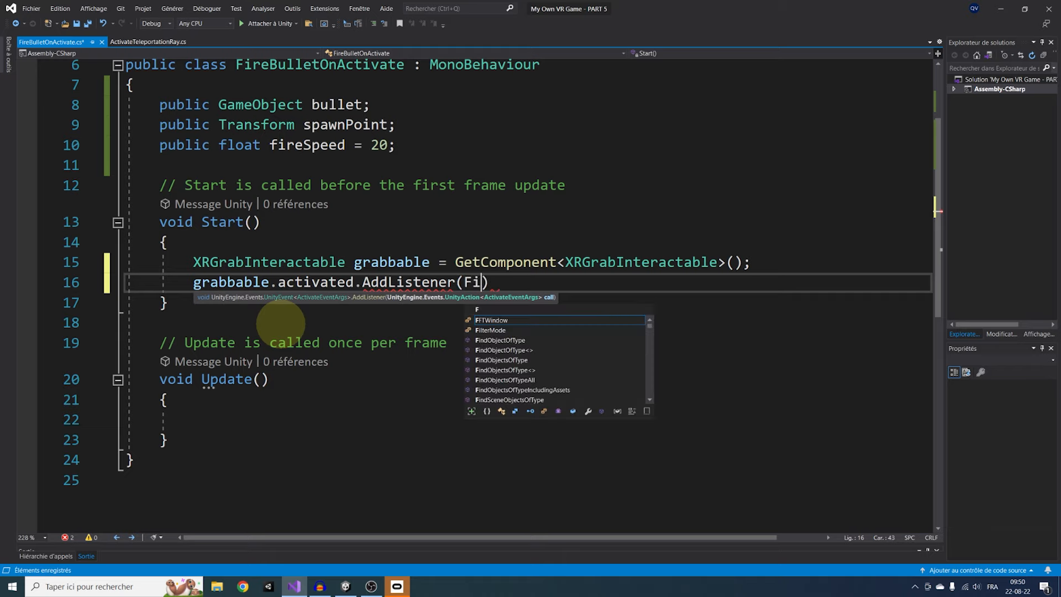
text(reBullet)
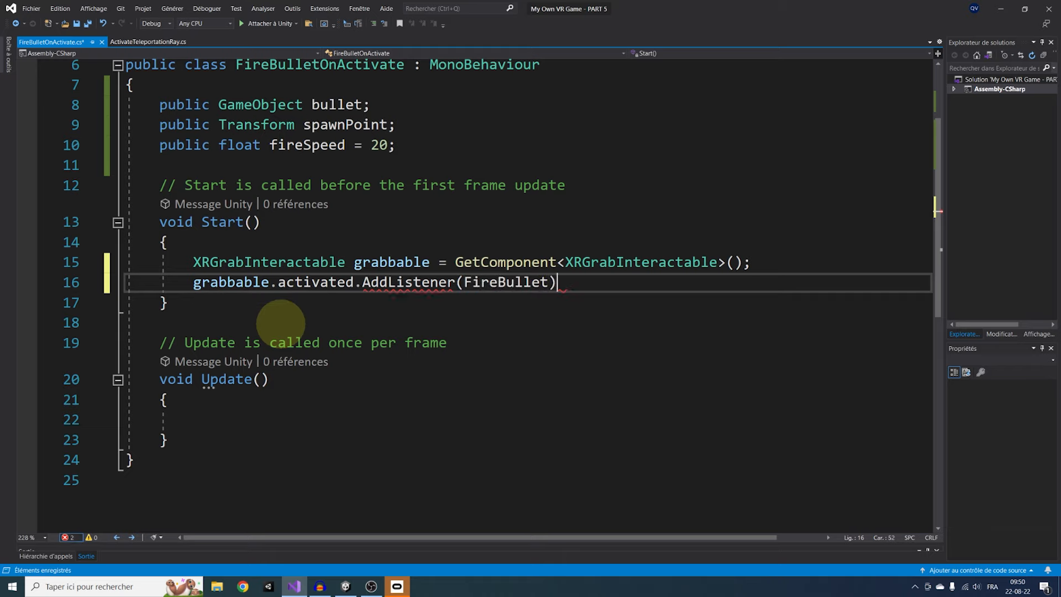
text(;)
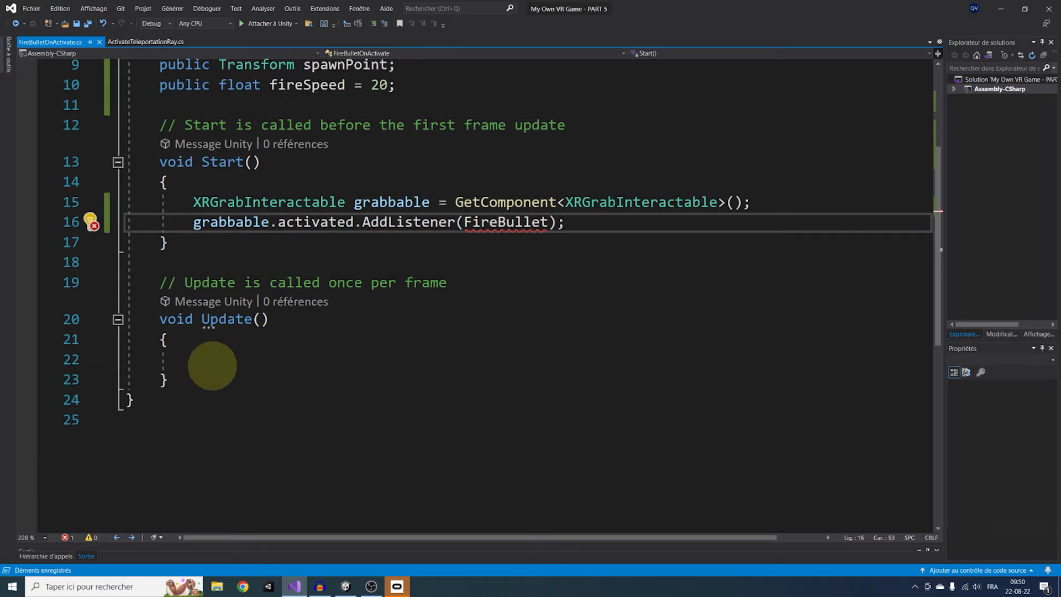
- Write a public FireBullet(ActivateEventArgs arg) method to fix the AddListener error
text(public void FireBullet()
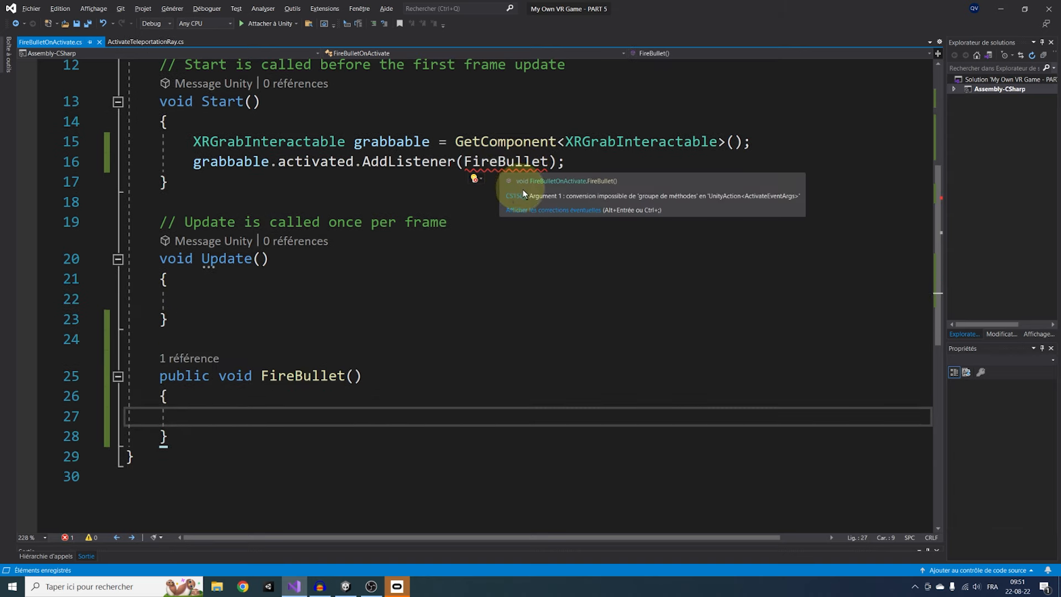
mouse_move(790, 200)
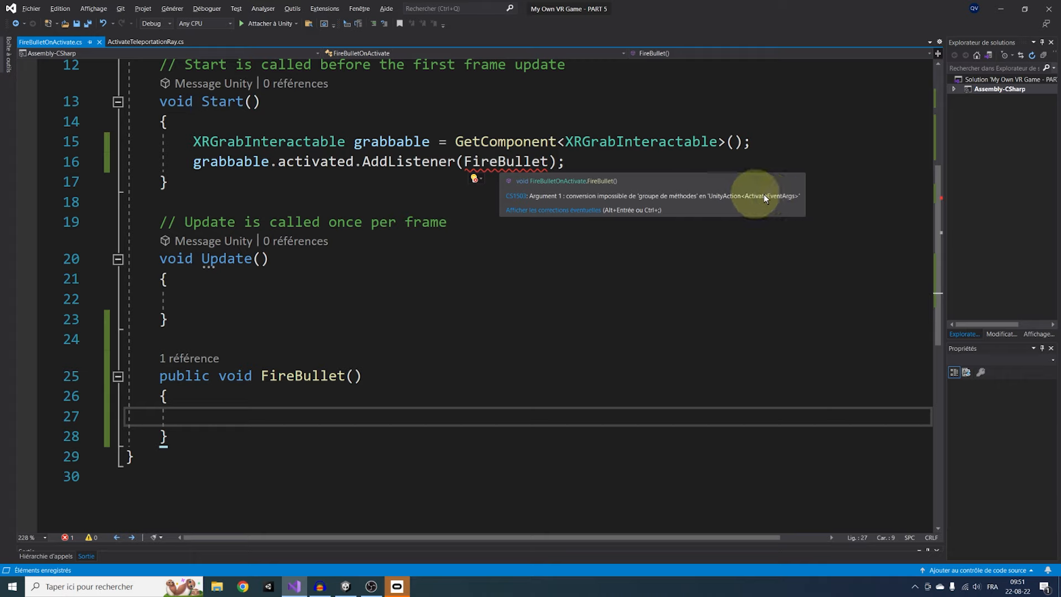
text(ActivateEventArgs)
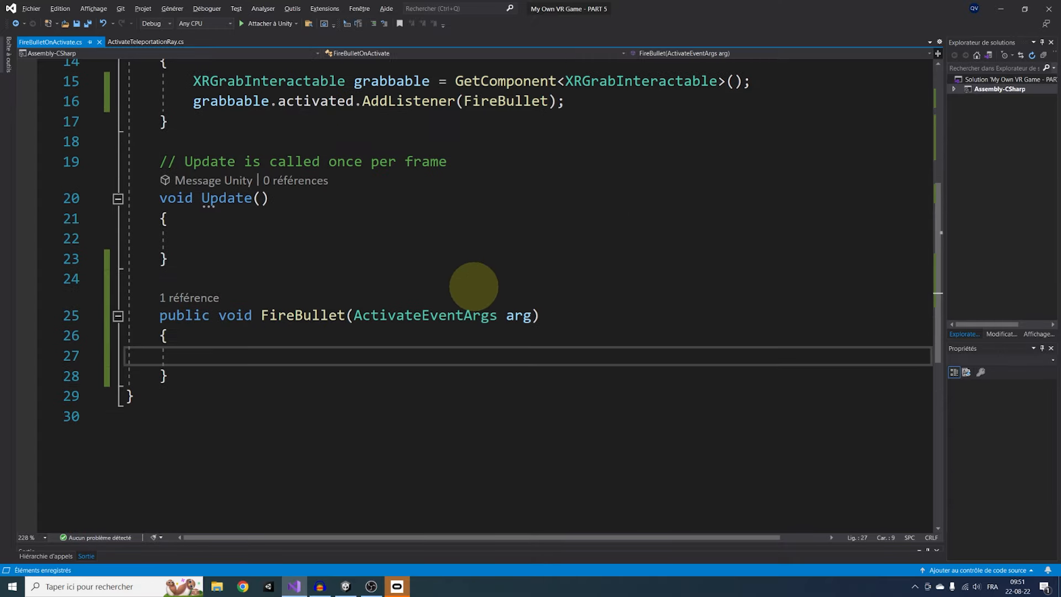
text(arg.)
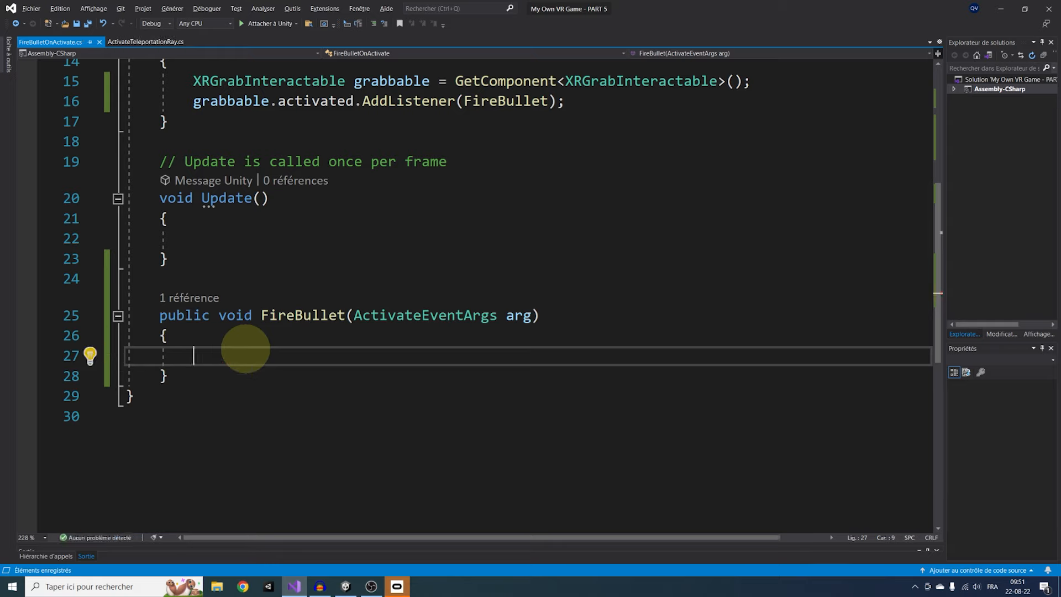
- Instantiate the bullet as spawnedBullet and set its position to spawnPoint.position
text(GameObject spawnedBullet =)
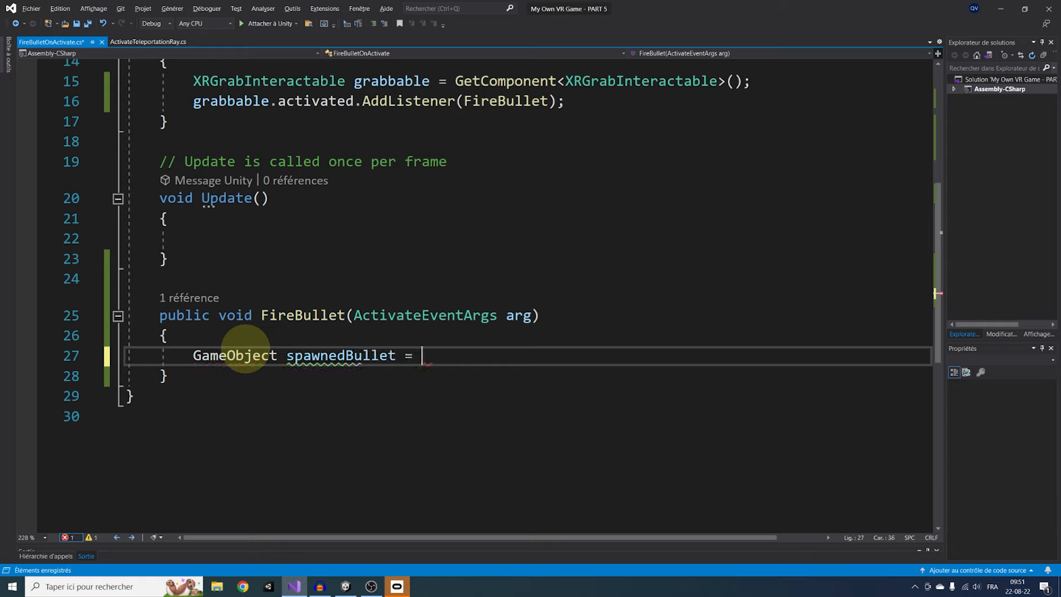
text(Instantiate(bullet);)
text(spawnedBullet)
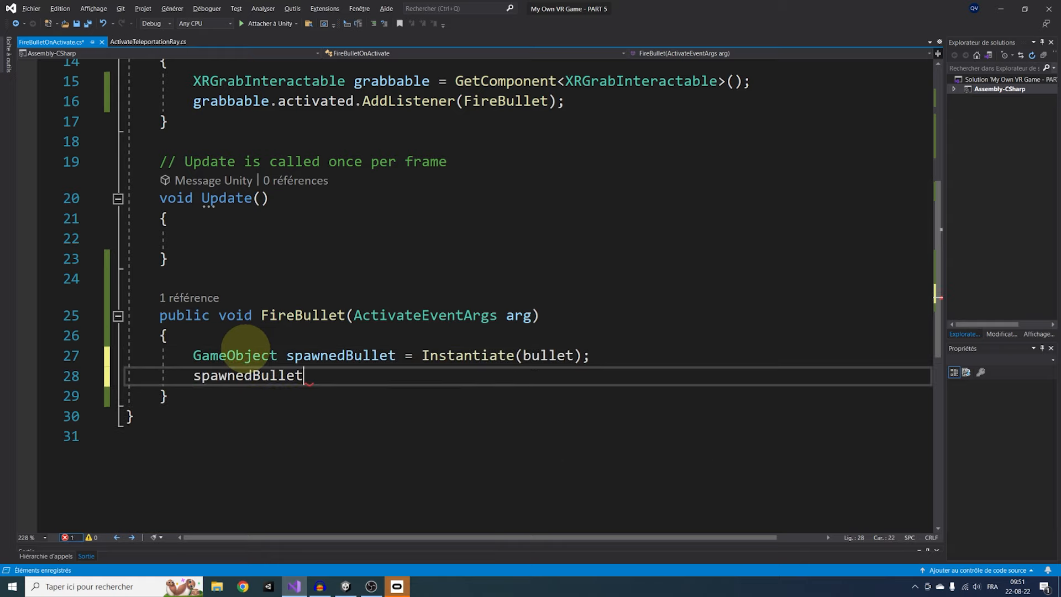
text(.transform.position =)
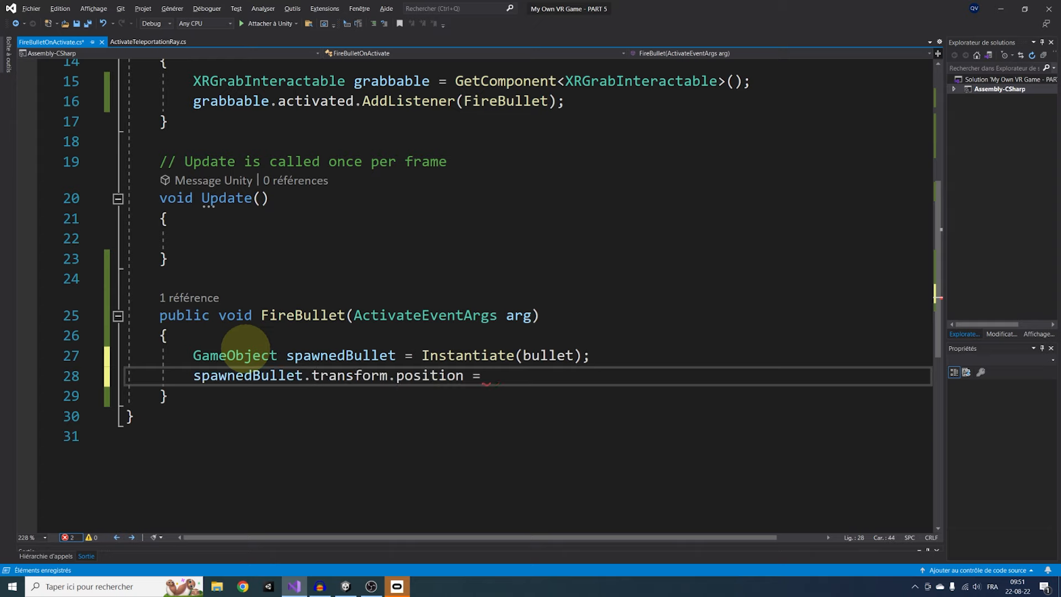
text(spawnedBullet)
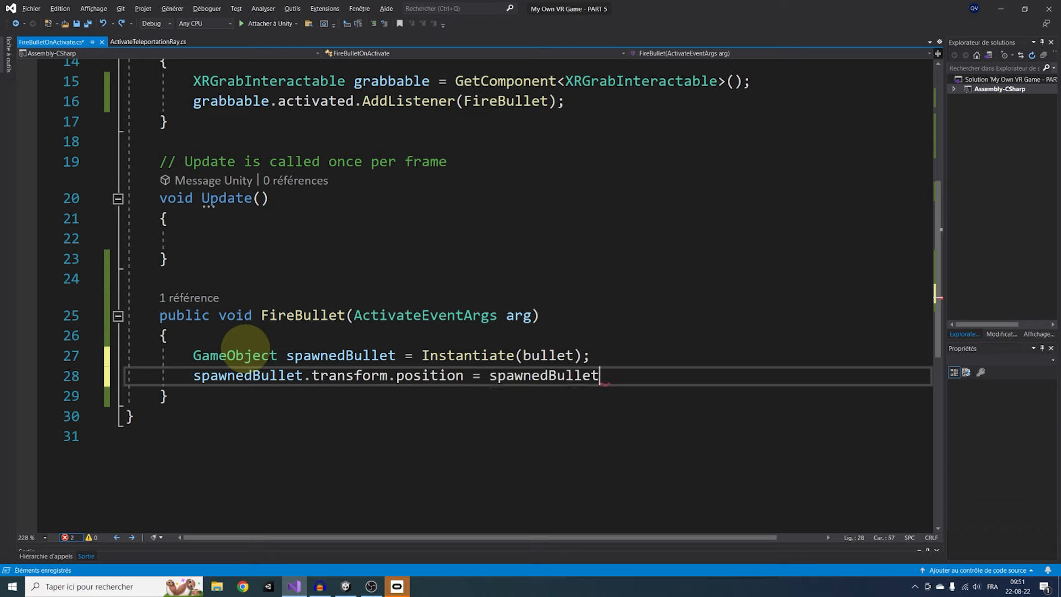
text(spawnPoint.position;)
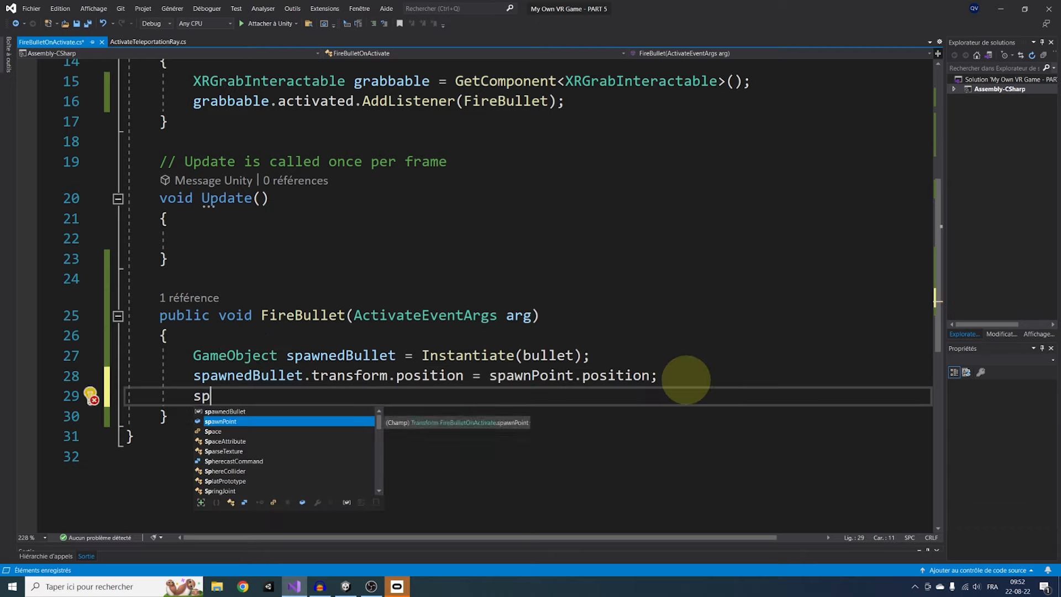
- Set the bullet's Rigidbody velocity to spawnPoint.forward * fireSpeed and destroy it after 5 seconds
text(pawnedBullet.G)
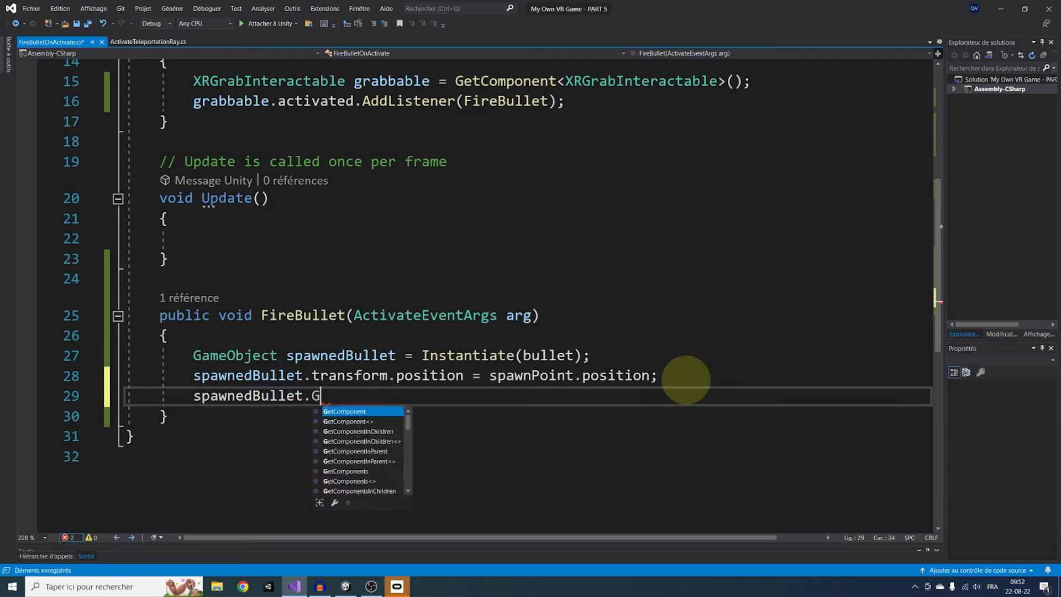
text(etComponent<Rigid>)
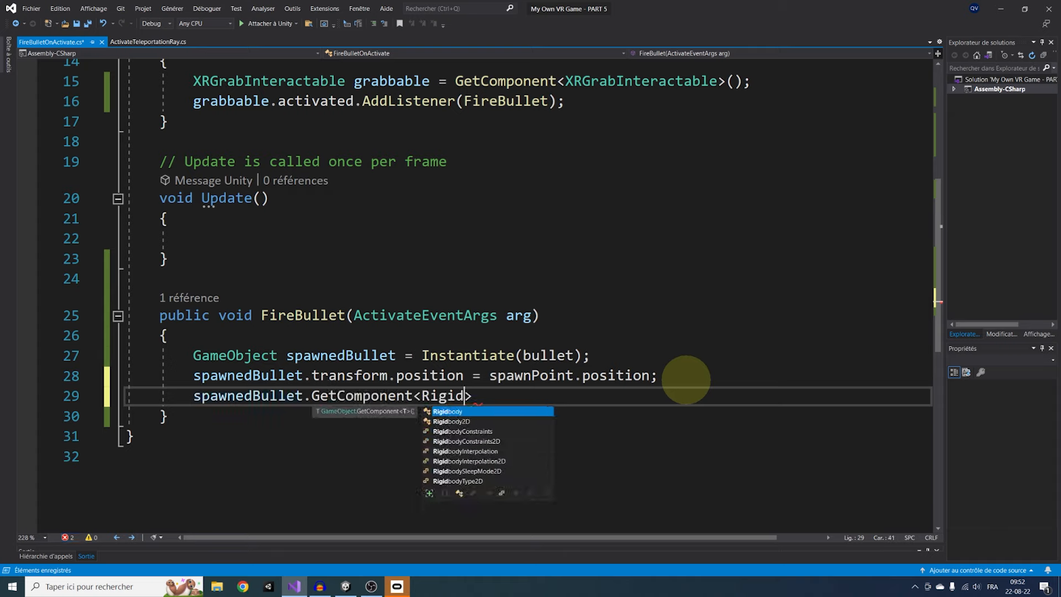
text(body>().velocity)
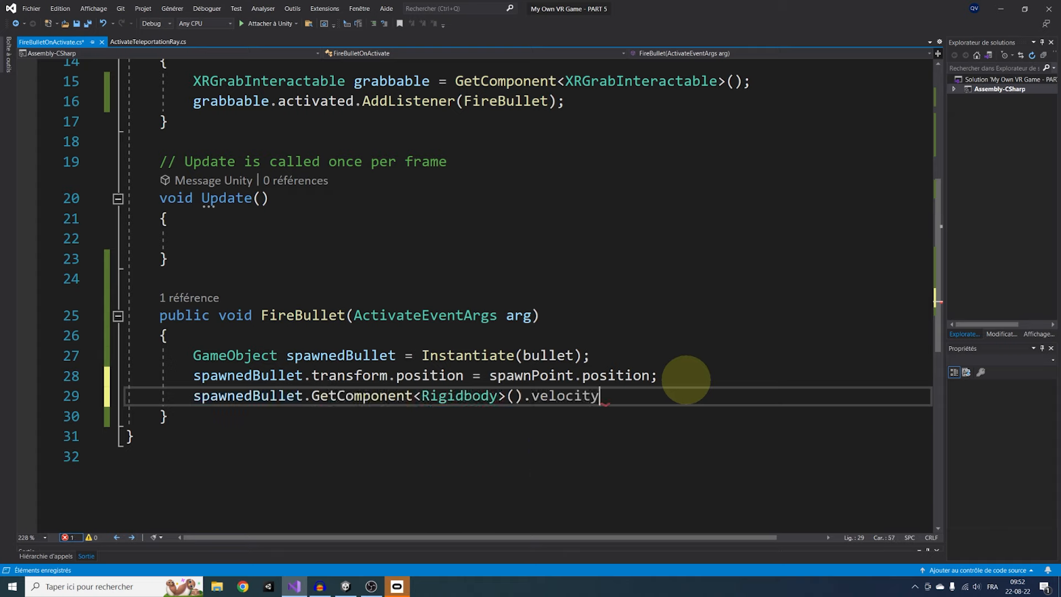
text(= sp)
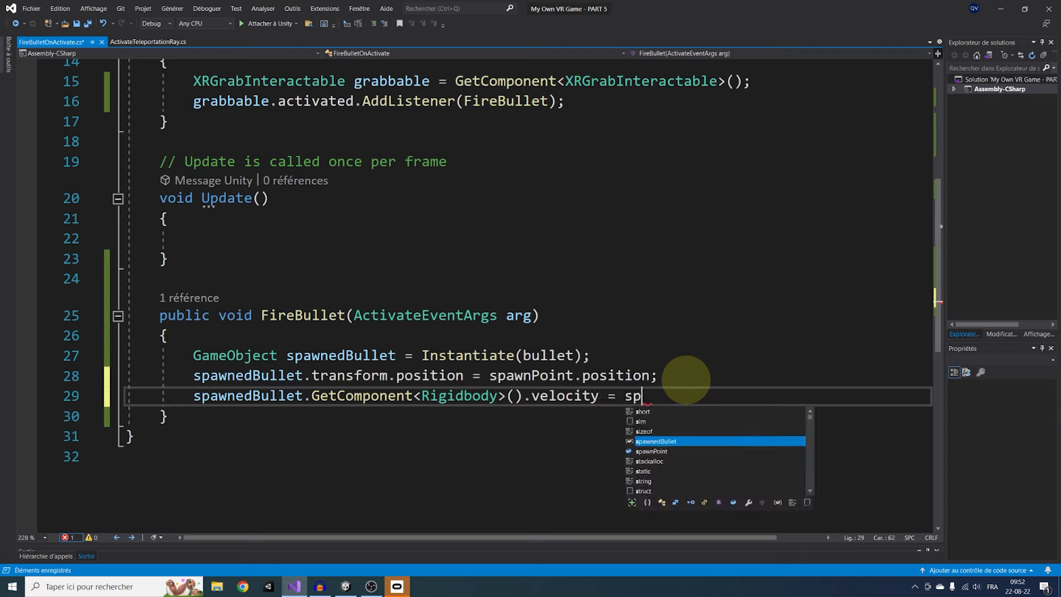
text(awnPoint.forward * ve)
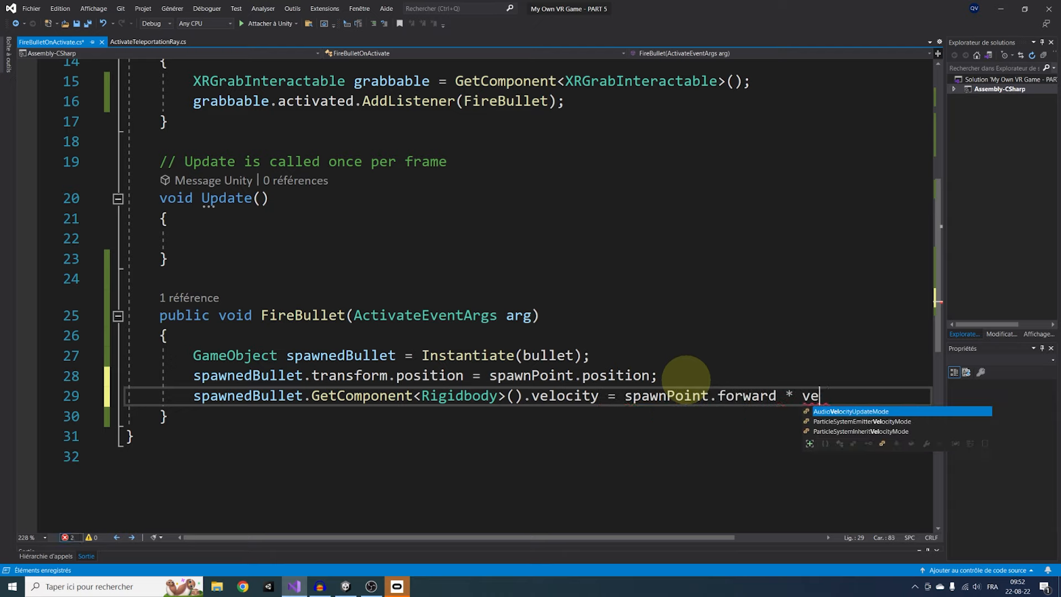
text(fireSpeed;)
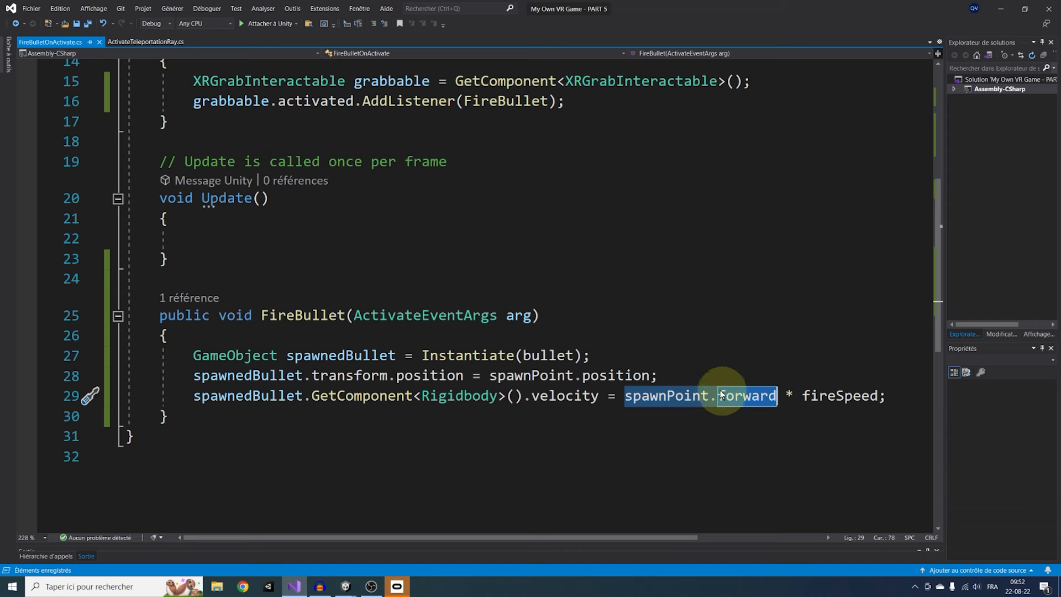
text(Destroy)
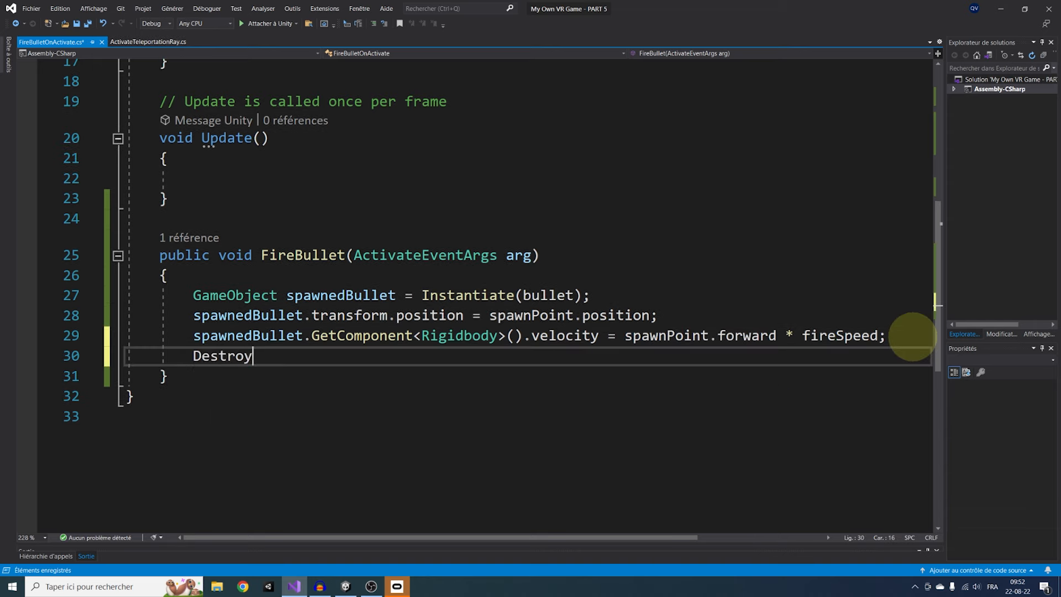
text((spawnedBullet, 5);)
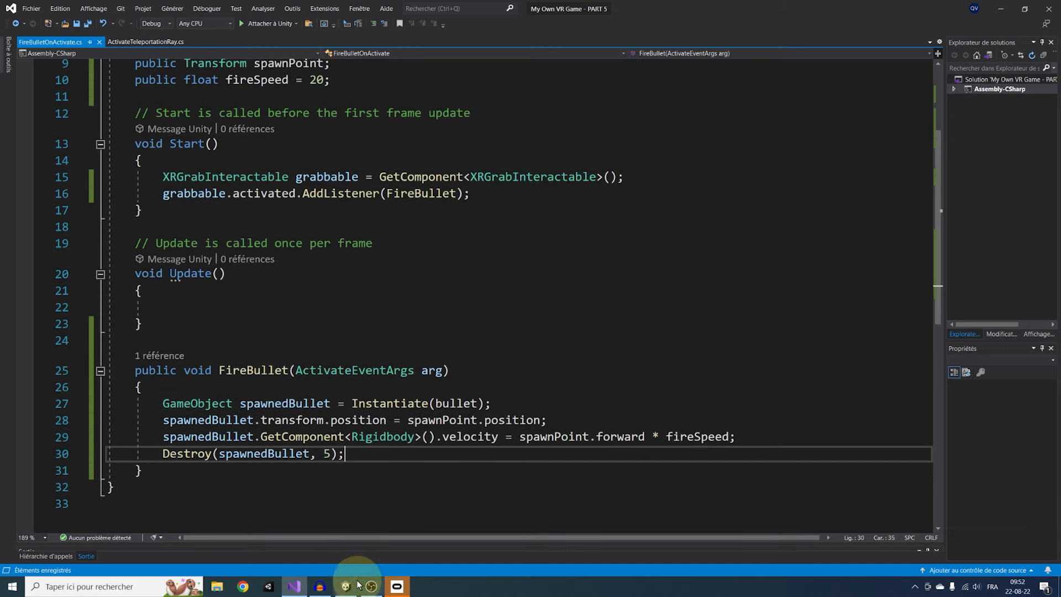
click(345, 585)
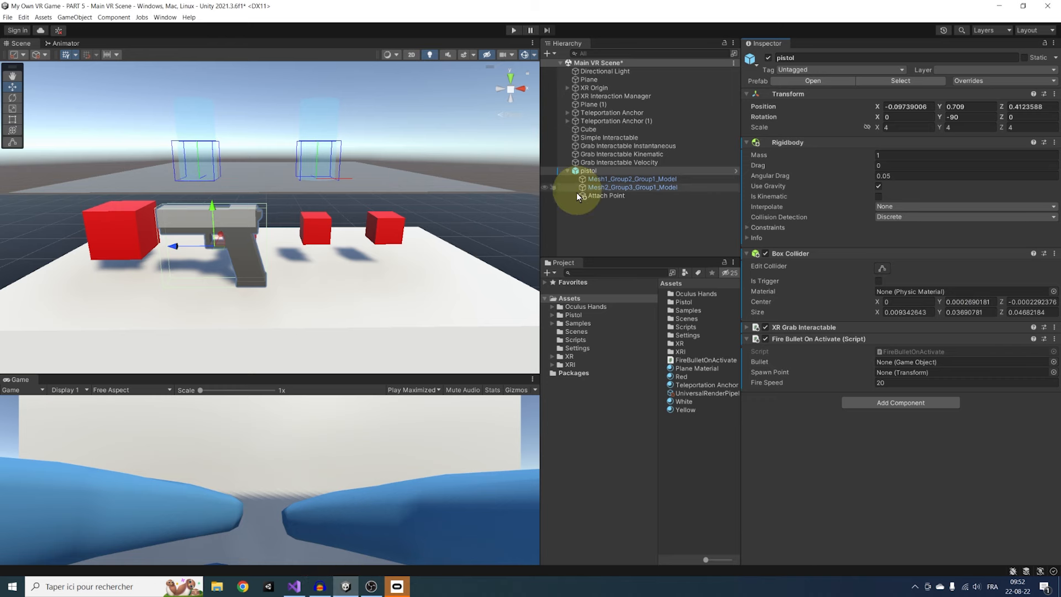
- Add a sphere named Bullet scaled to 0.03
right_click(587, 171)
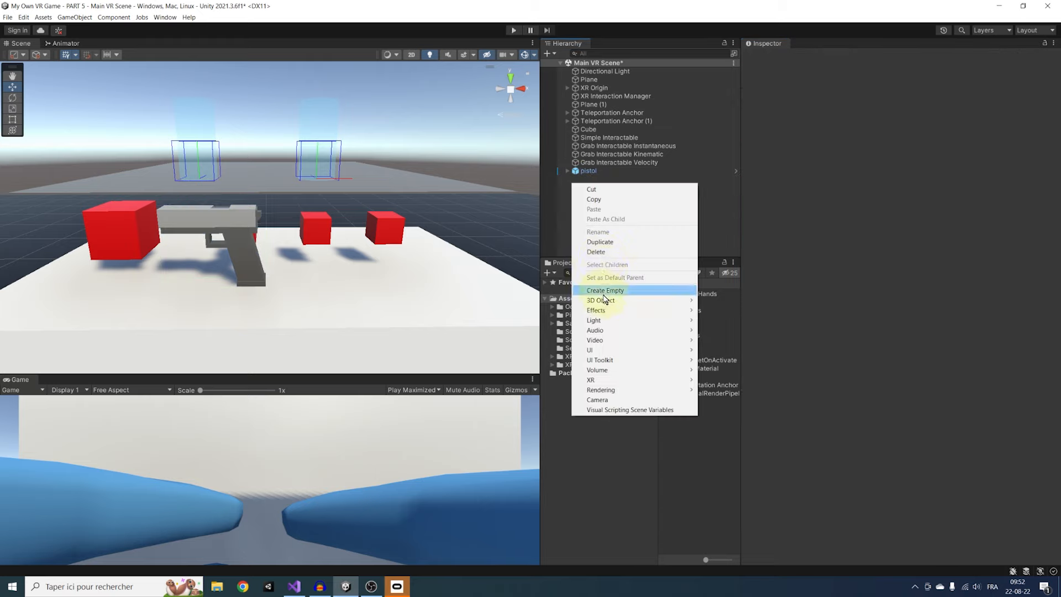
click(600, 300)
text(Bullet)
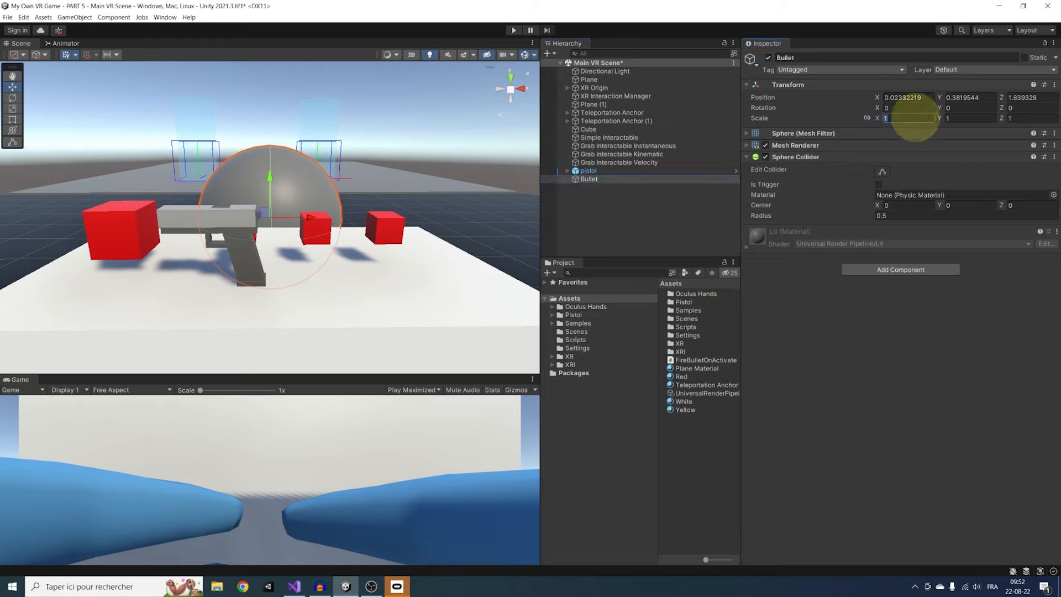
text(0.03)
text(rig)
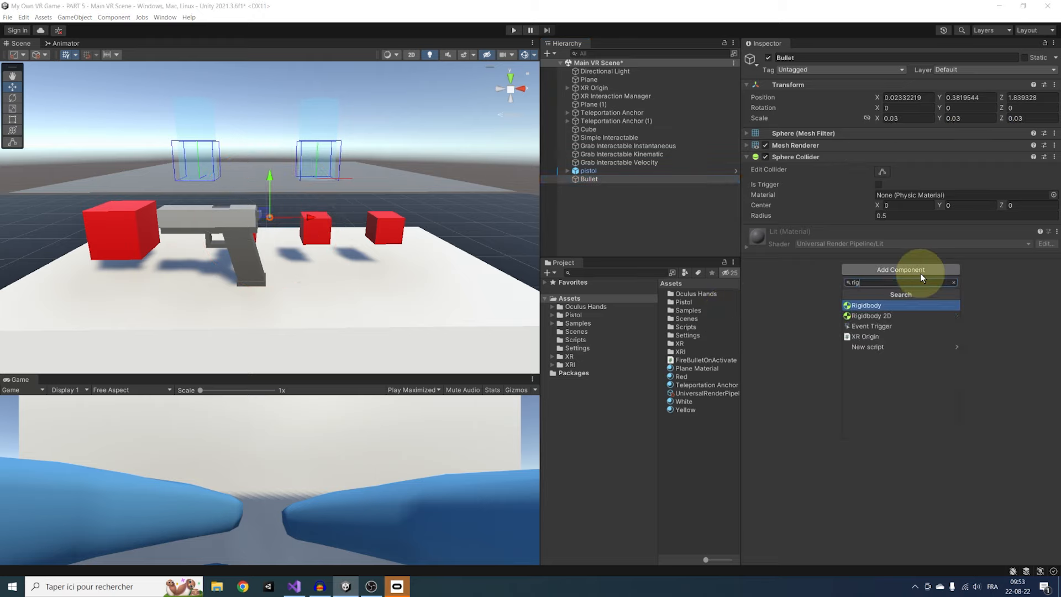
- Give Bullet a gravity-free Continuous Dynamic Rigidbody and drag it into Assets as a prefab
click(864, 305)
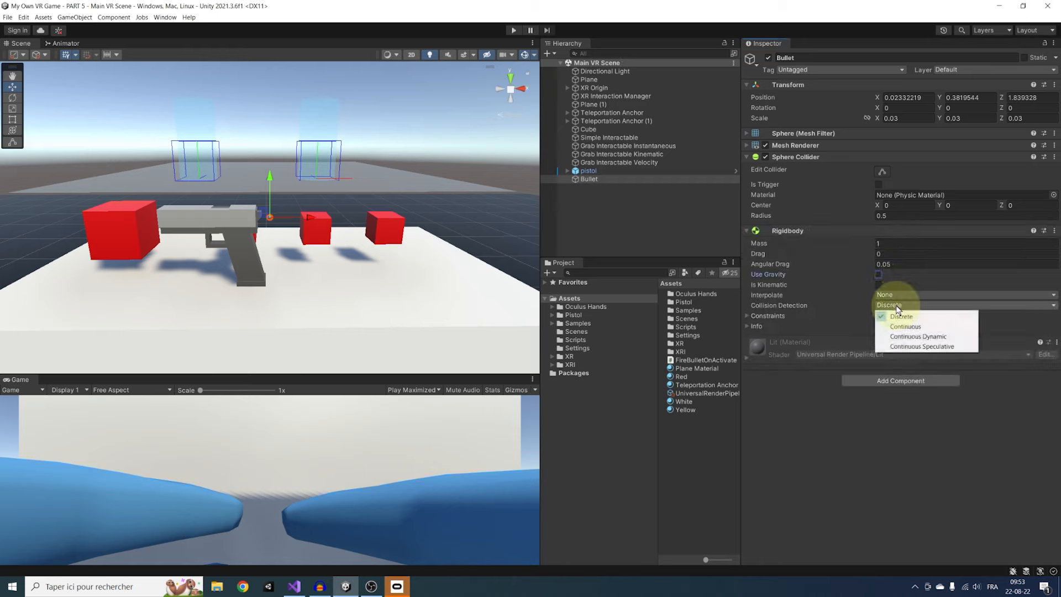
click(919, 336)
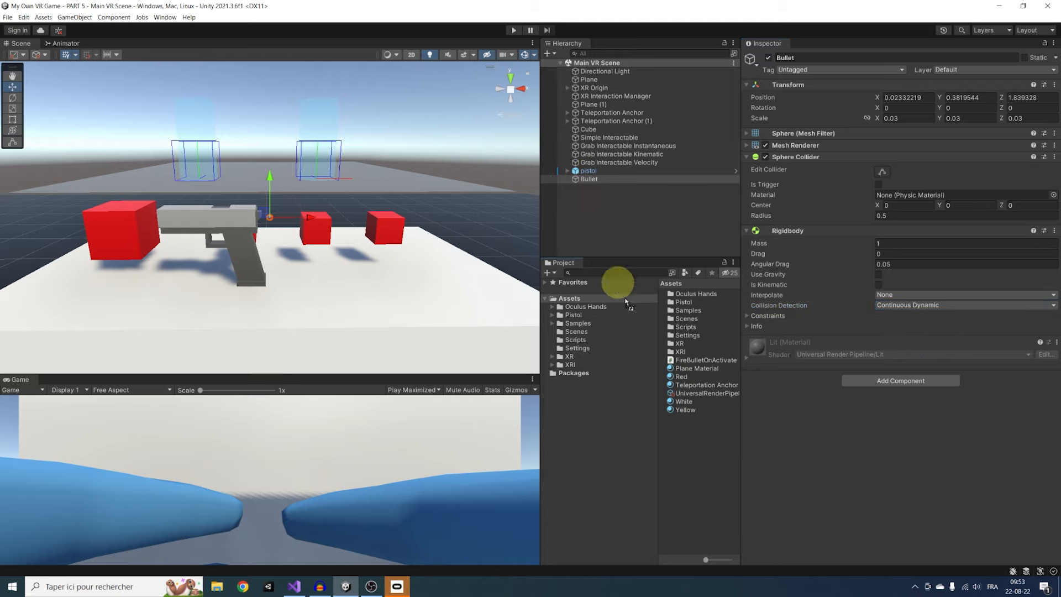
click(683, 359)
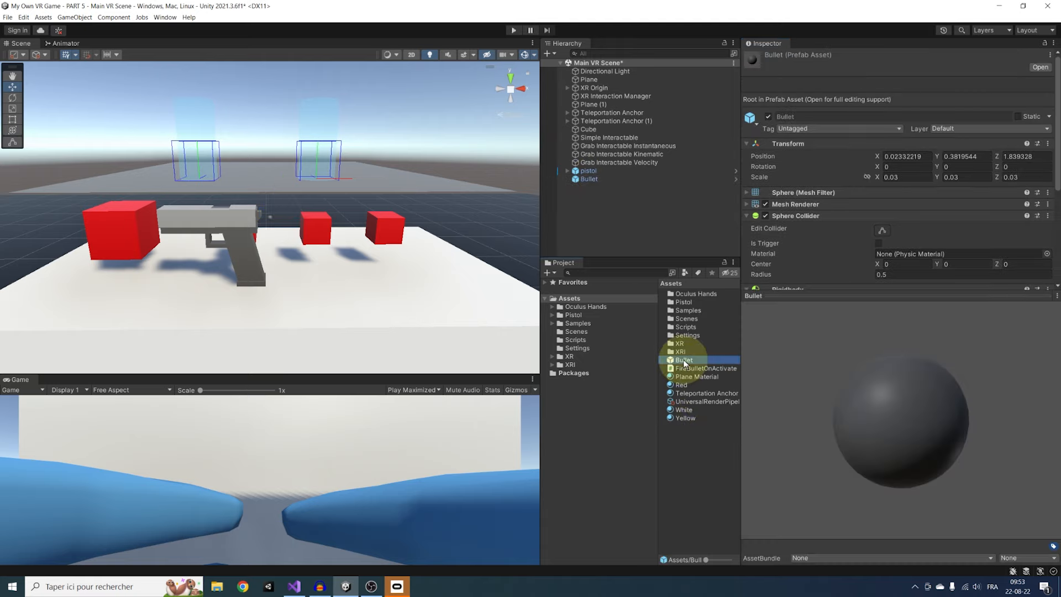
click(588, 179)
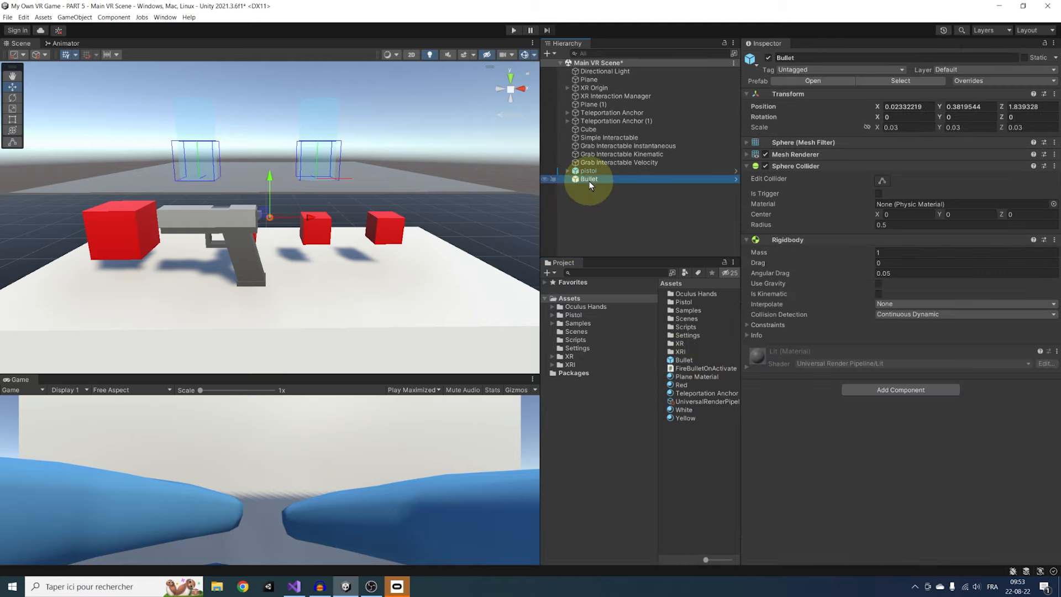
click(587, 171)
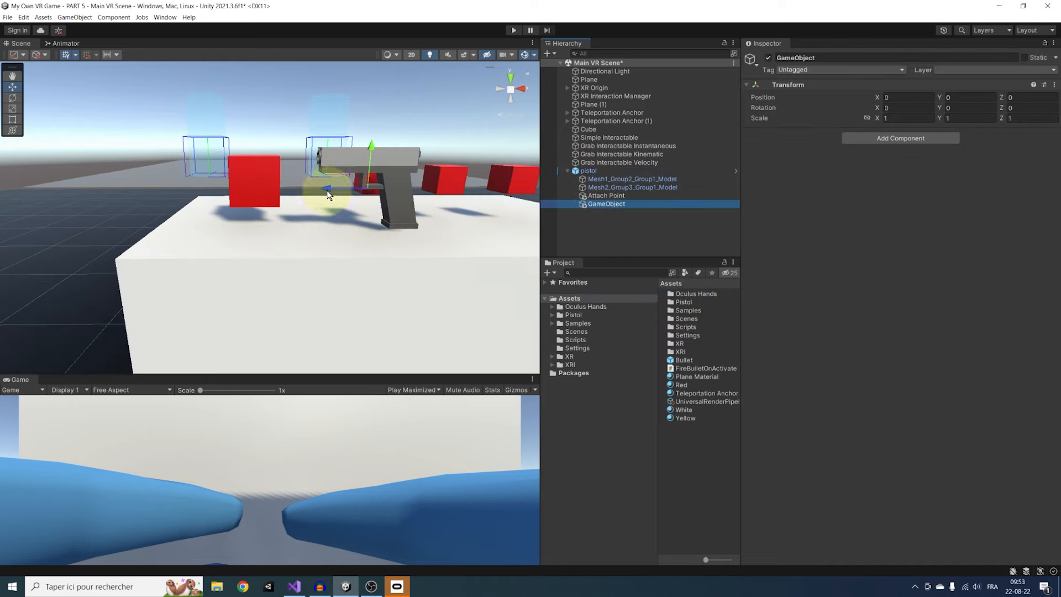
- Move the pistol's new empty child to the muzzle to serve as the bullet spawn point
drag(328, 195, 278, 114)
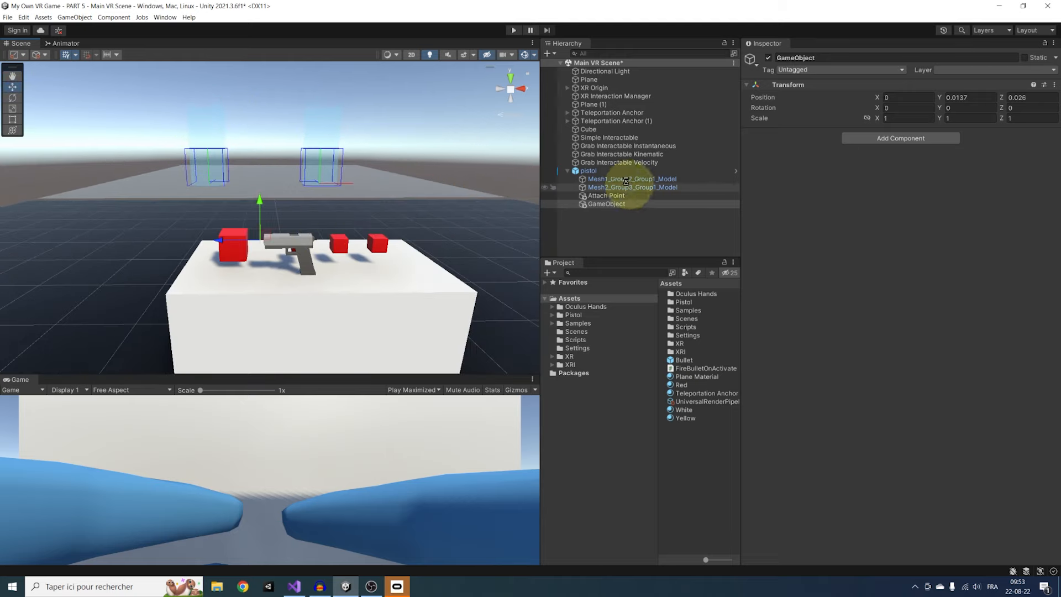
click(587, 171)
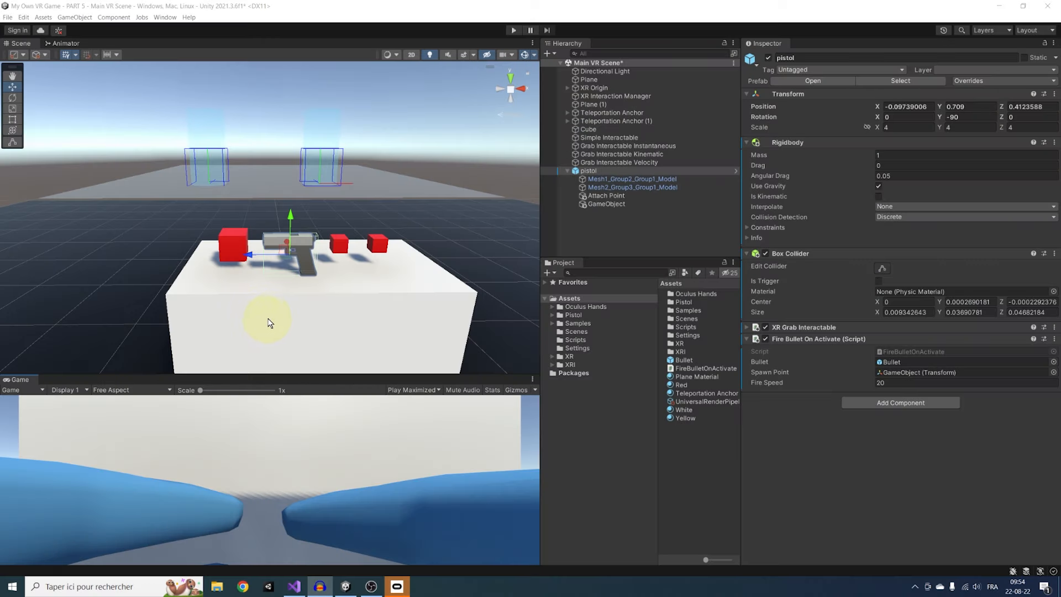
mouse_move(558, 215)
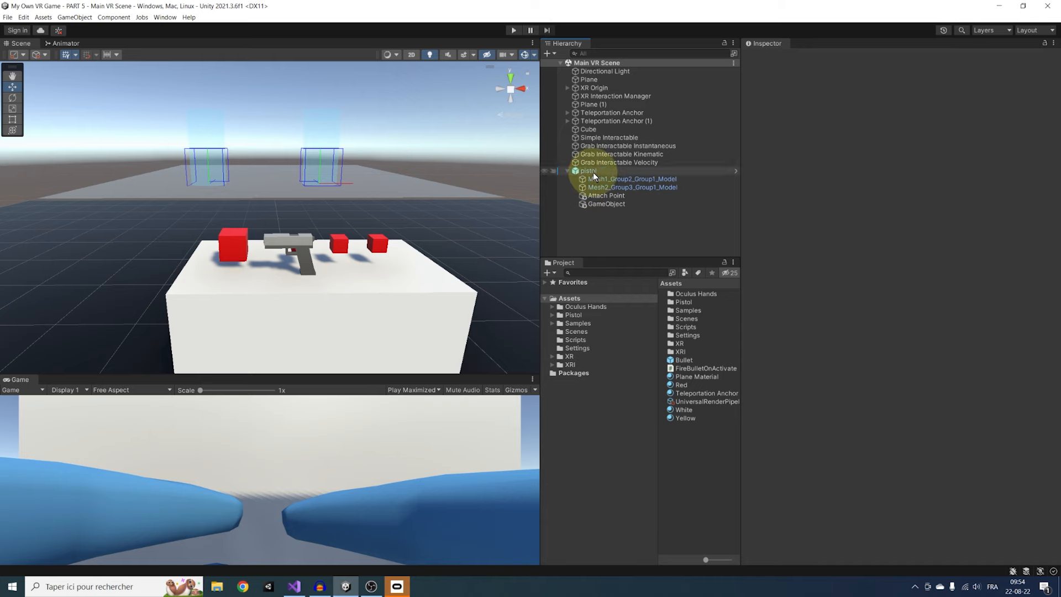
- Select XR Origin to reach its ActivateTeleportationRay script component
click(592, 88)
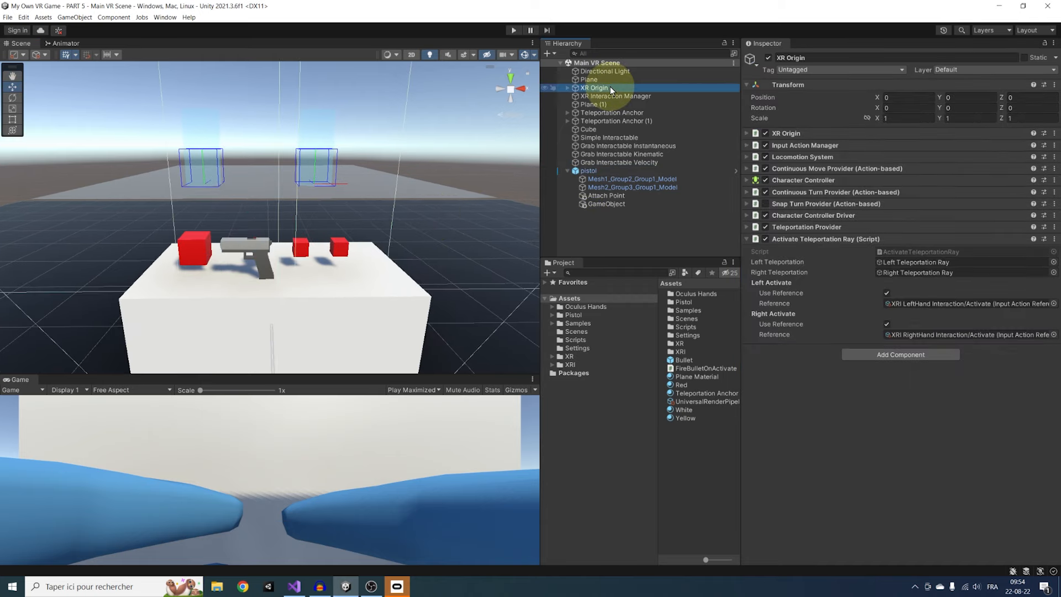
mouse_move(909, 259)
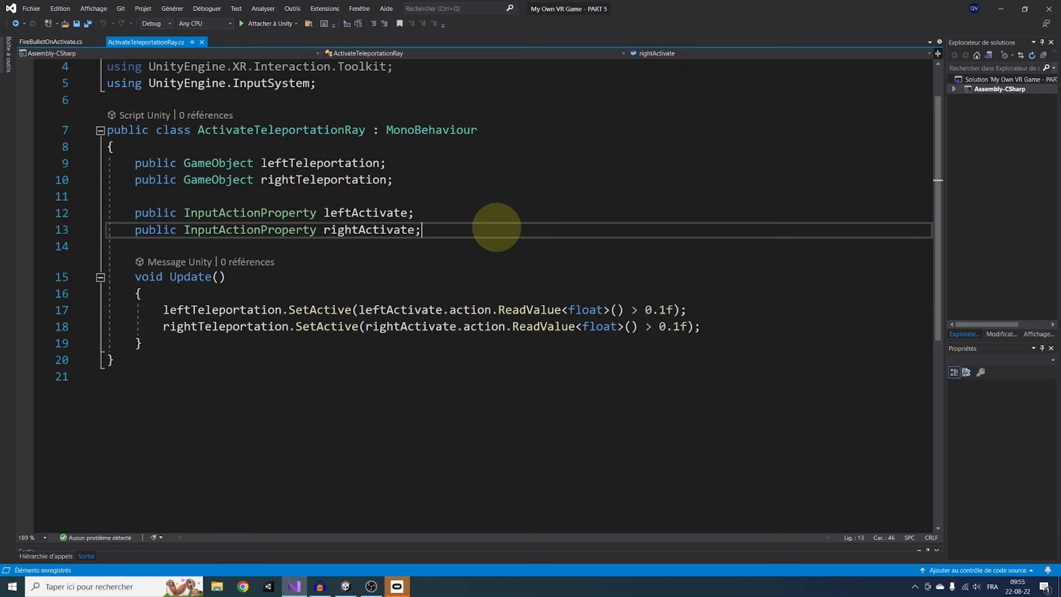
- Declare public InputActionProperty fields leftCancel and rightCancel
text(public INputA)
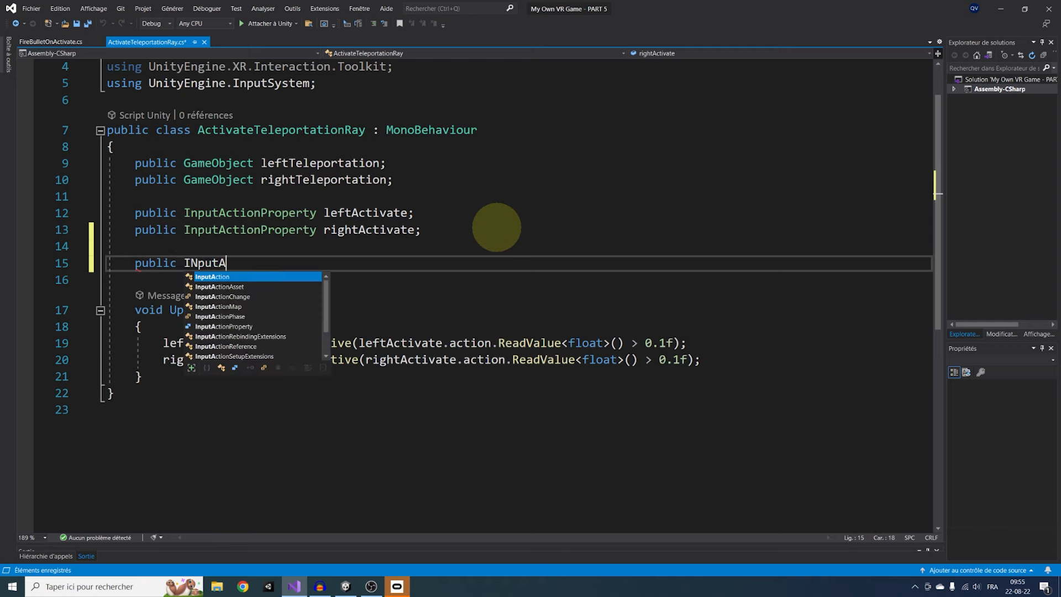
text(ctionProperty leftCancel;,)
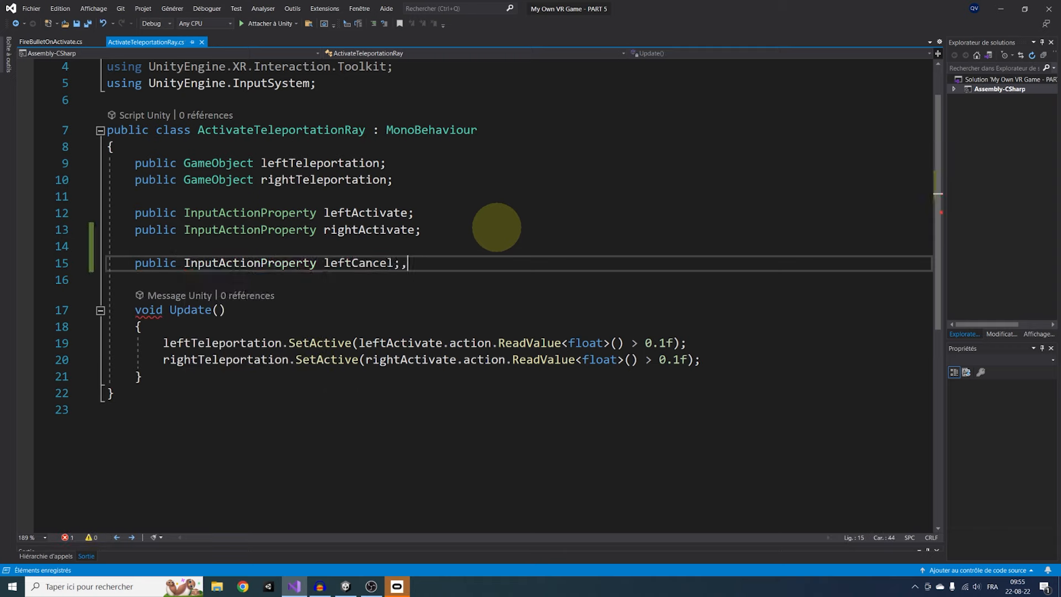
key(Backspace)
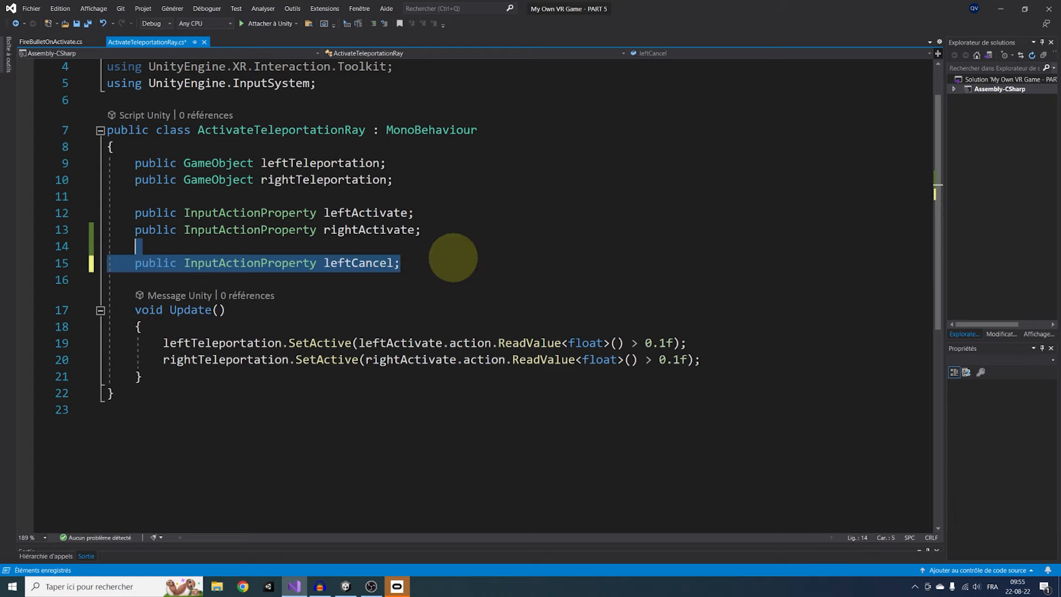
text(public InputActionProperty right;)
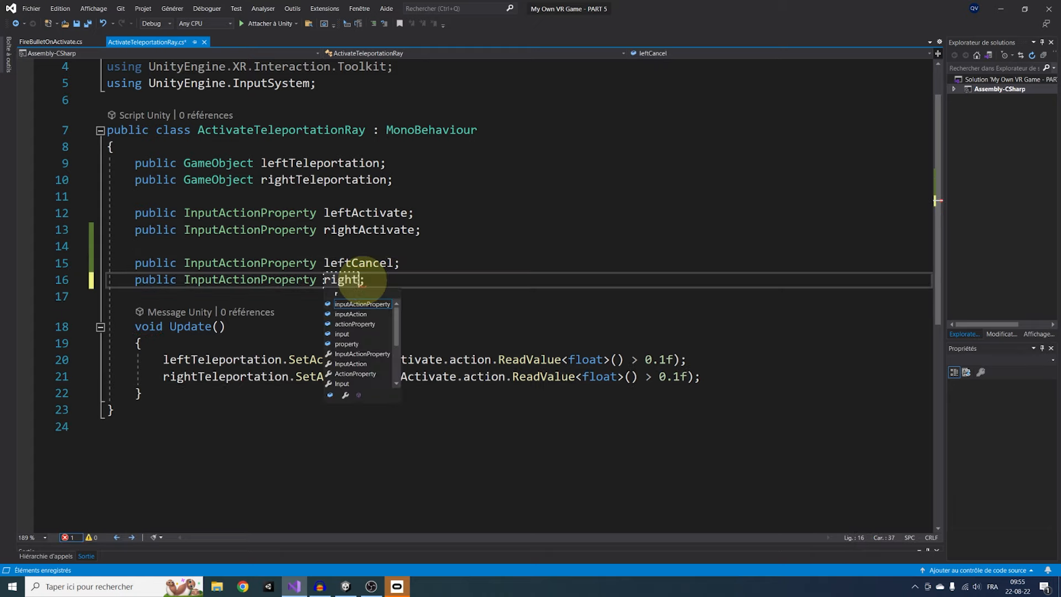
text(Cancel)
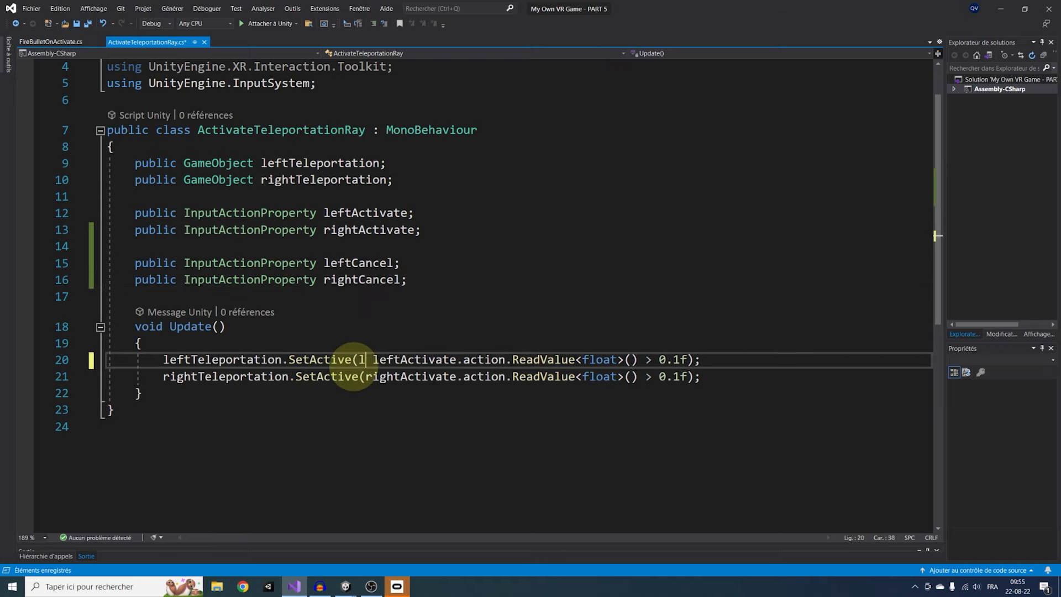
- Require leftCancel.action.ReadValue<float>() == 0 before activating the left teleport ray
text(eftCancel.a)
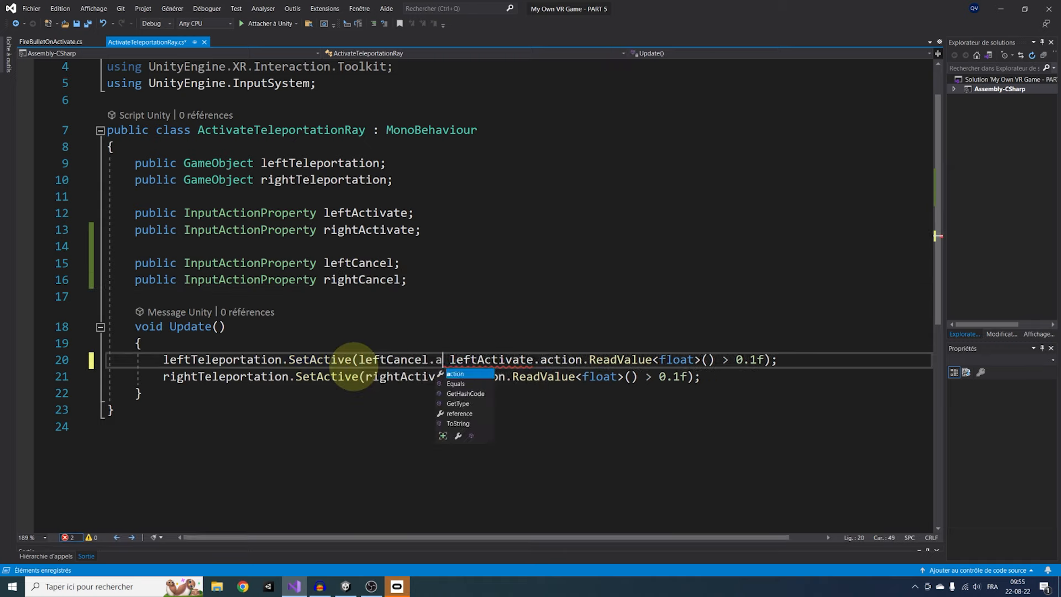
text(ction.ReadValue<float>()
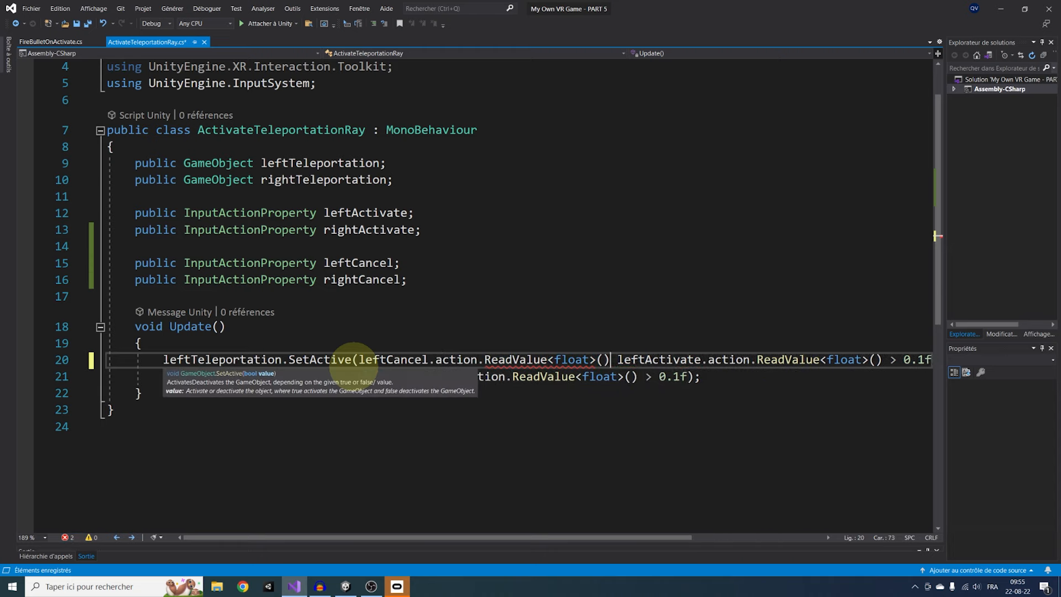
text(== 0 &&)
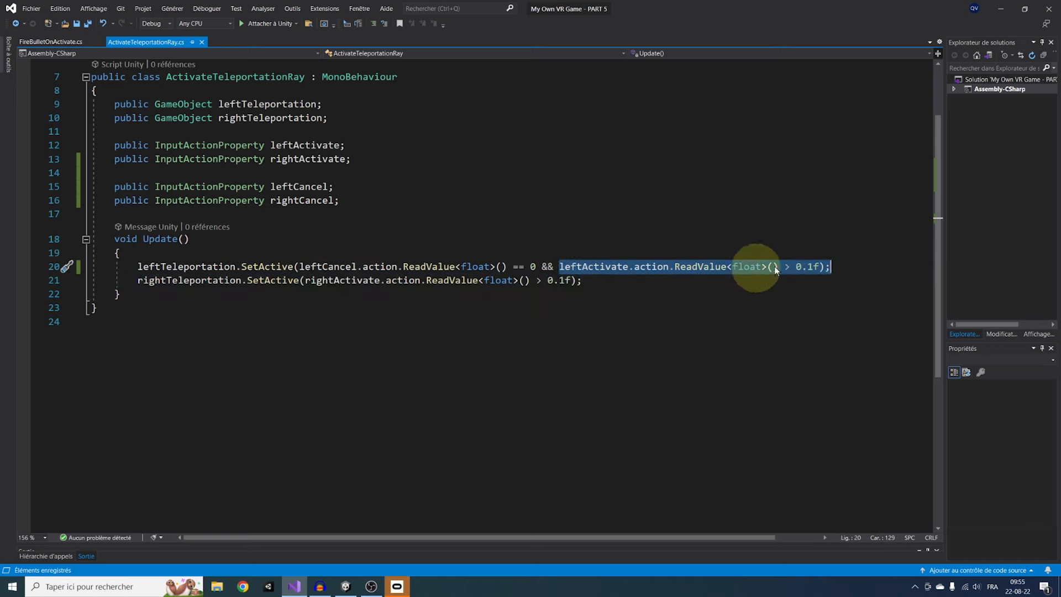
click(300, 266)
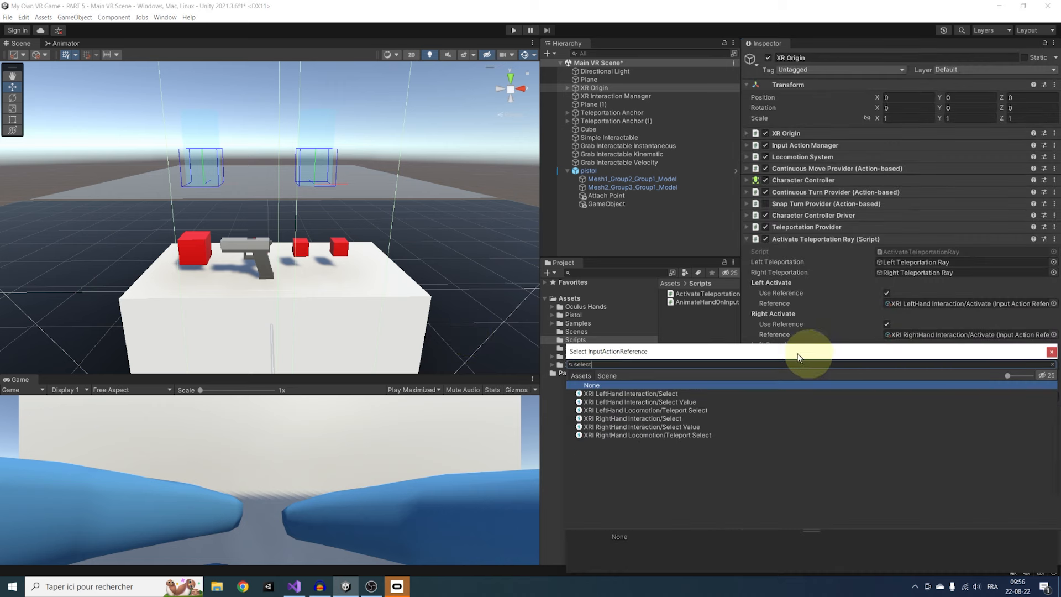
- Assign XRI LeftHand Select to Left Cancel and RightHand Select to Right Cancel
click(631, 394)
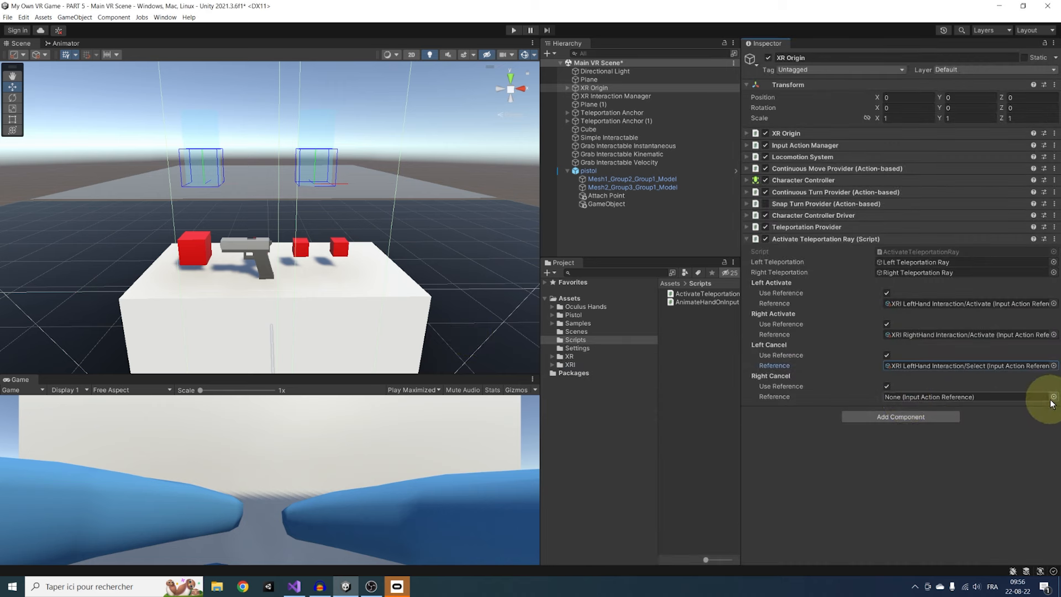
click(1053, 397)
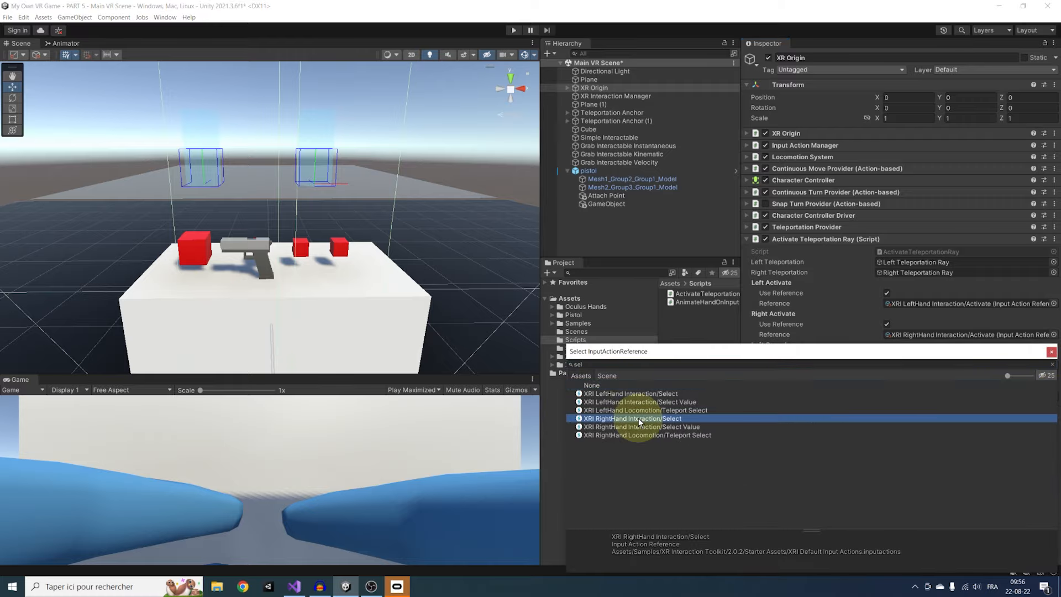
click(631, 418)
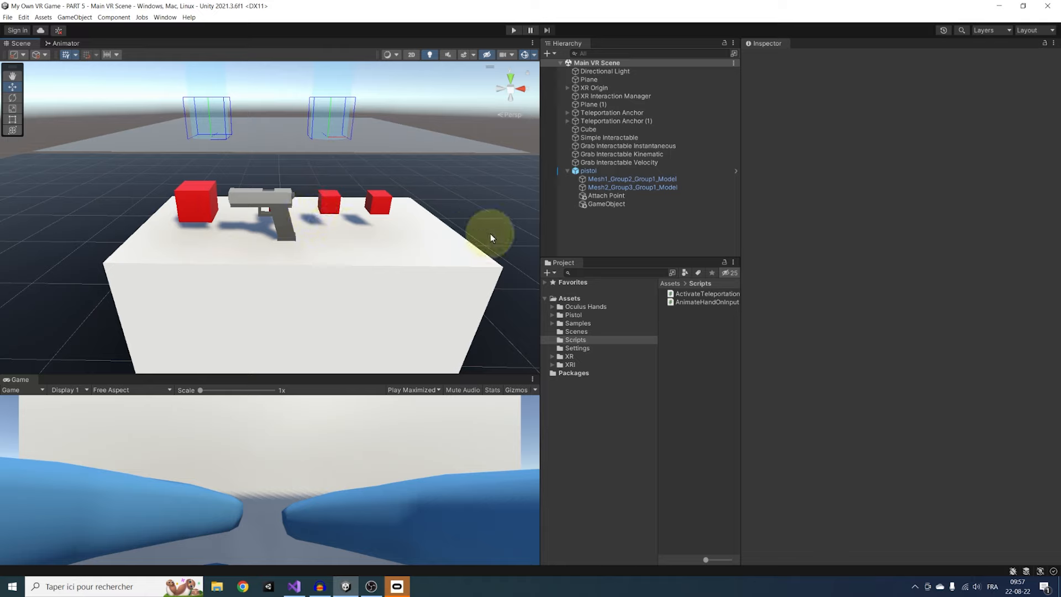
mouse_move(477, 243)
text(Player)
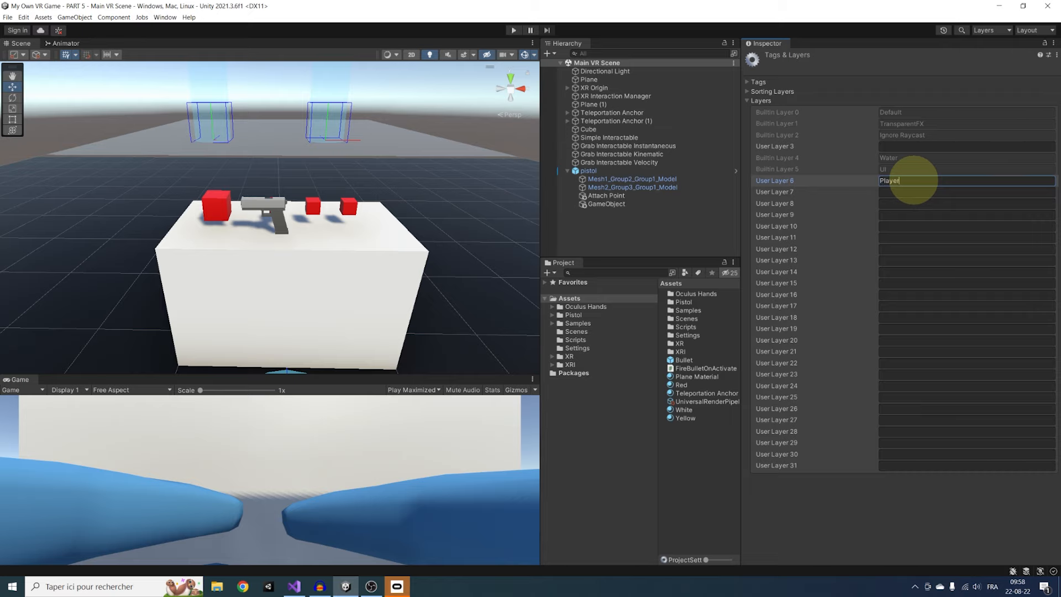
- Name the new layer Interactable and put XR Origin itself on the Player layer
text(Interactable)
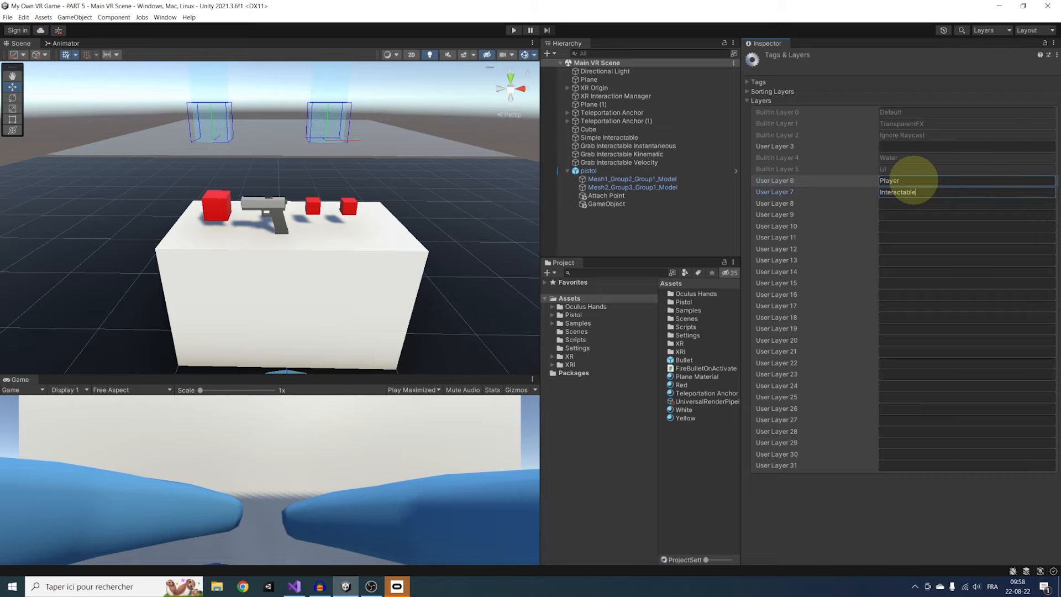
click(594, 87)
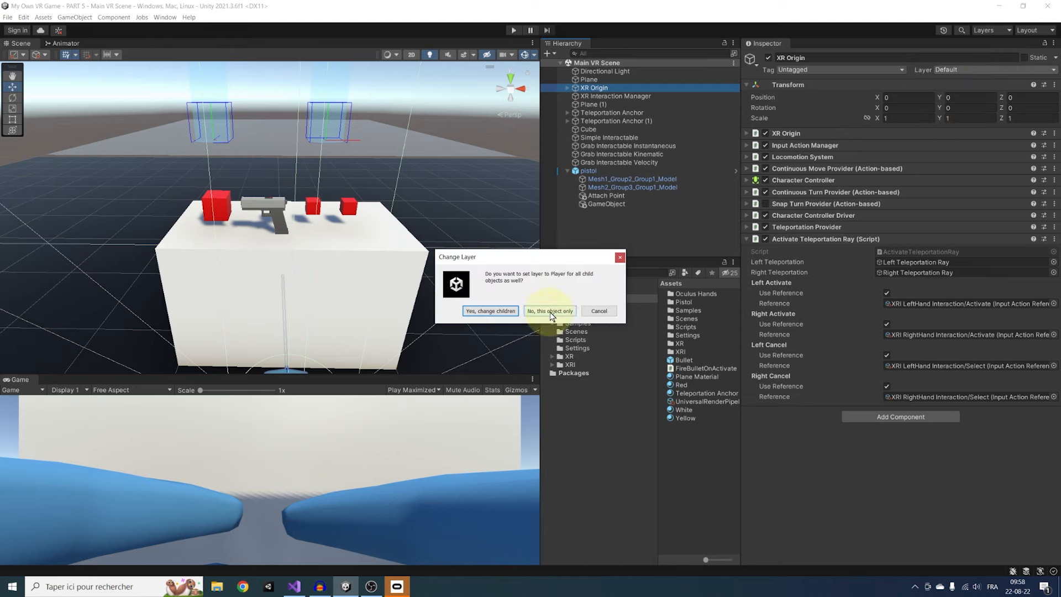
click(548, 310)
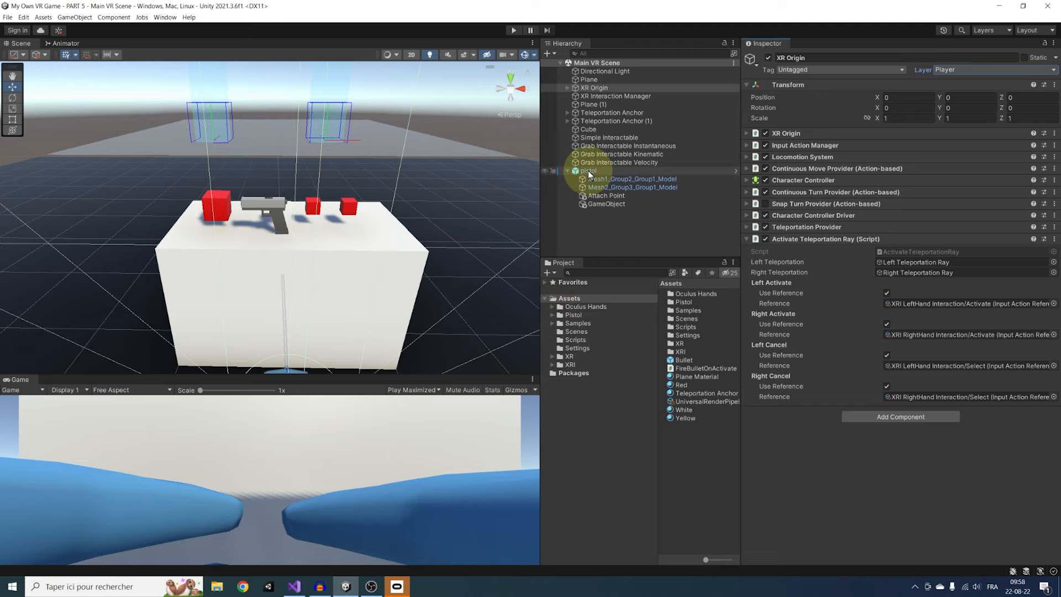
- Put the Simple Interactable objects through the pistol, with children, on the Interactable layer
click(607, 137)
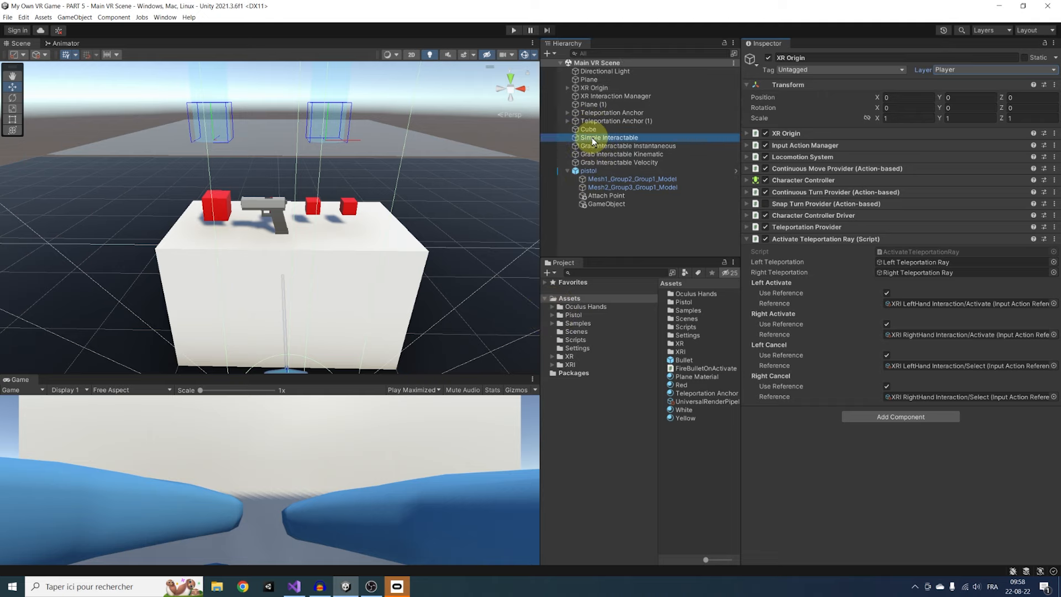
click(608, 153)
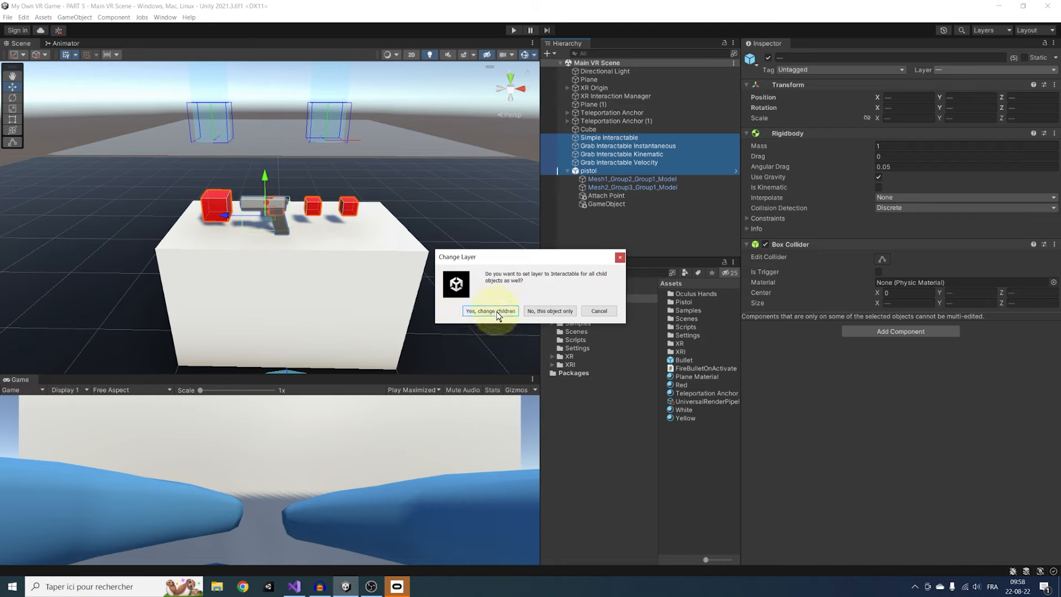
click(489, 311)
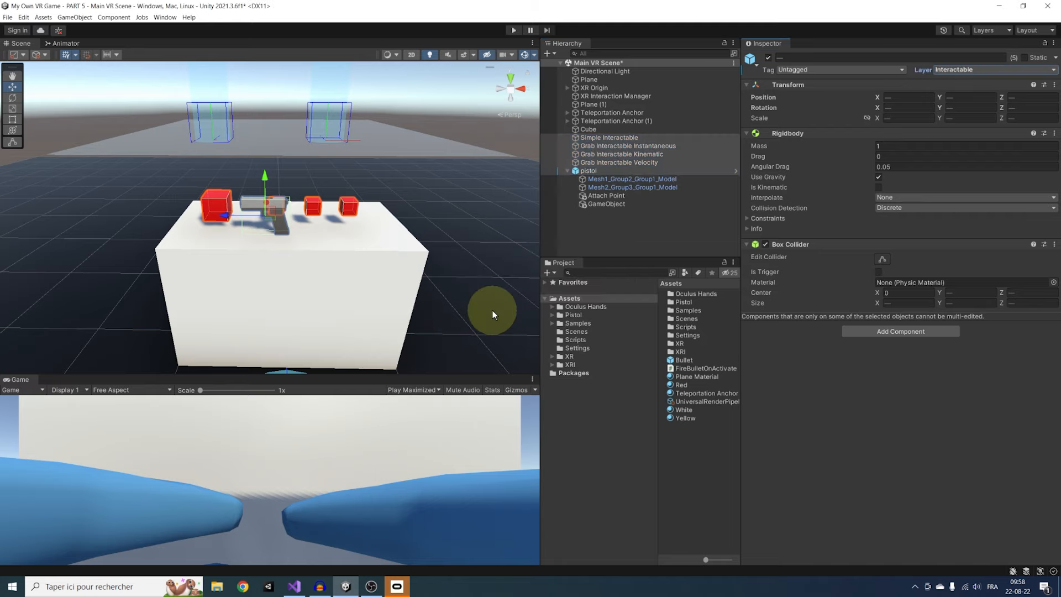
mouse_move(452, 286)
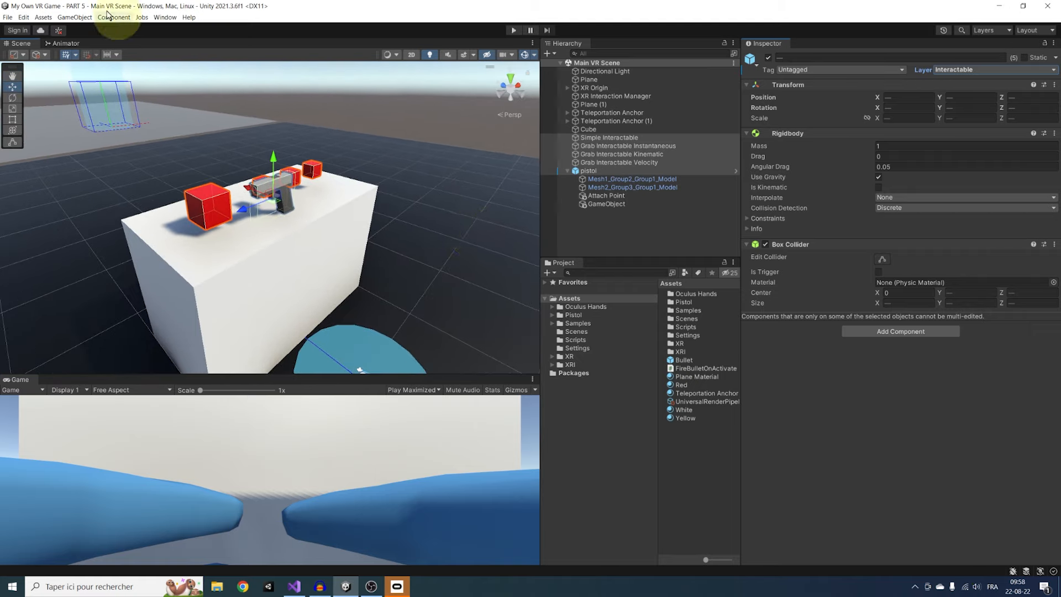
- Uncheck Player/Interactable in the Physics Layer Collision Matrix via Project Settings
click(23, 17)
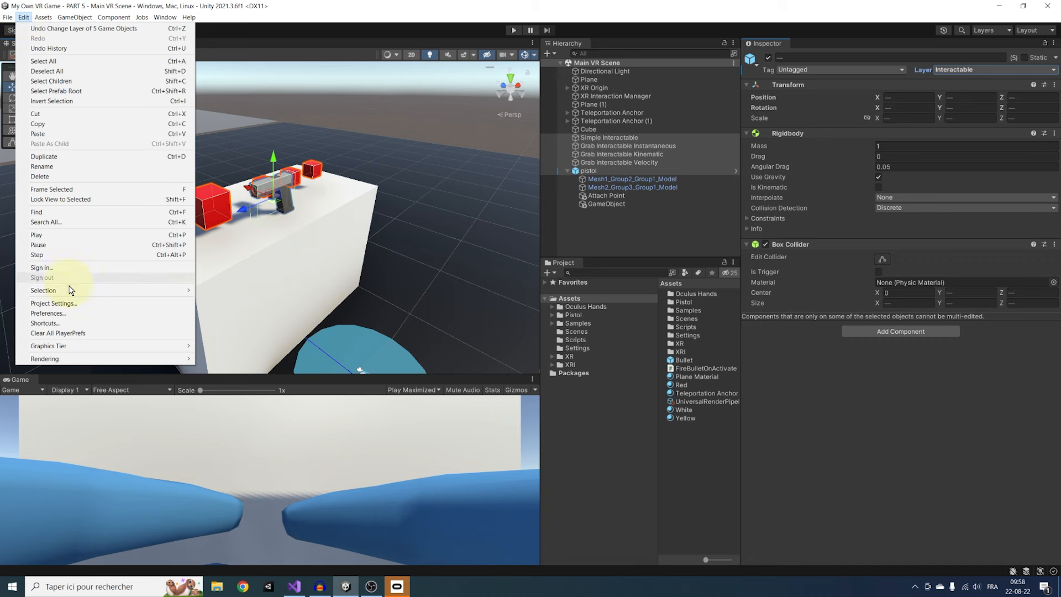
click(53, 303)
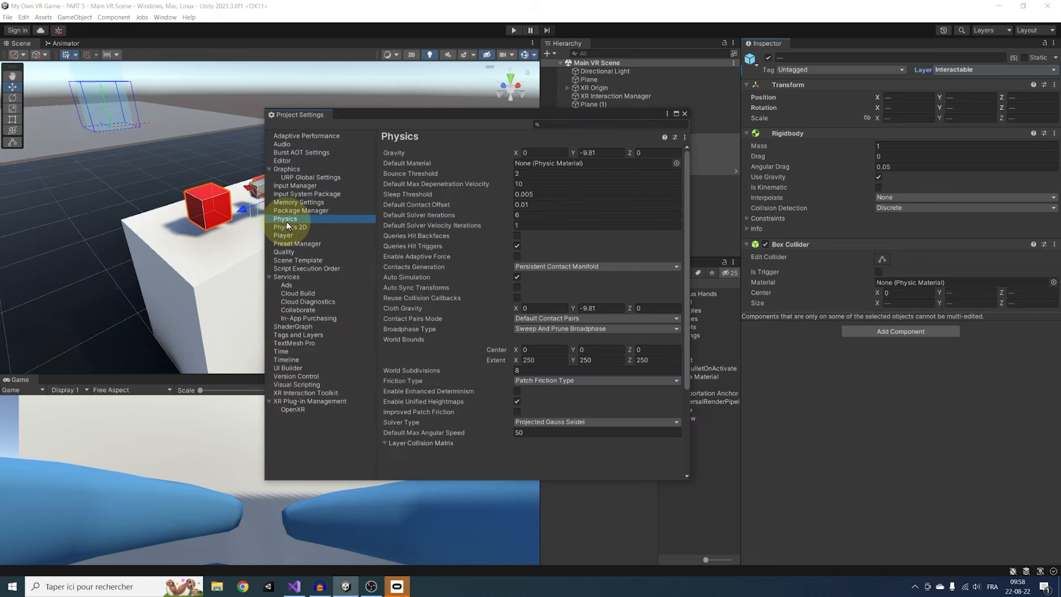
scroll(down, 3)
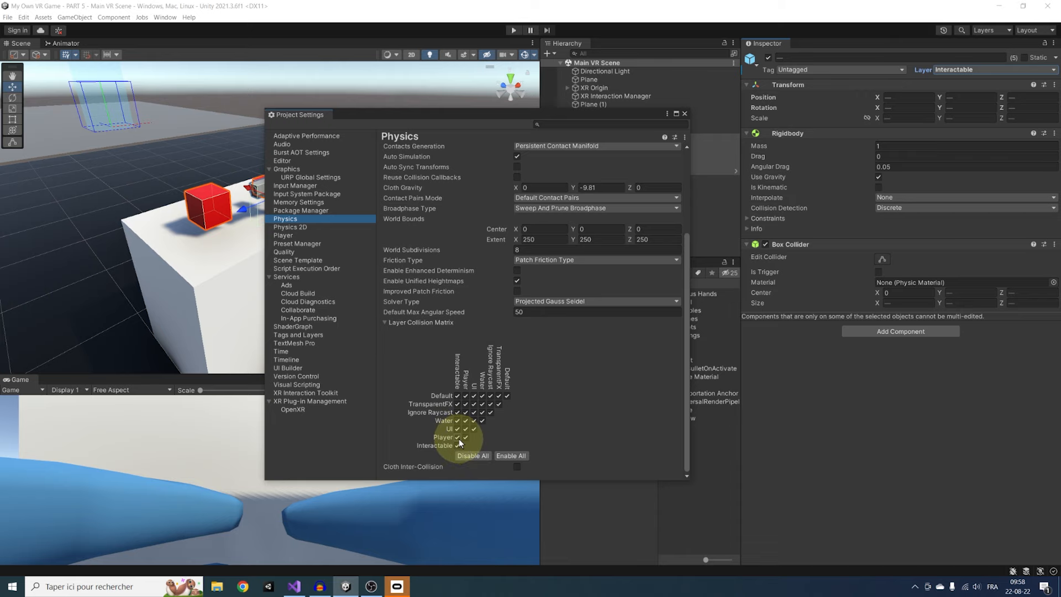
click(684, 113)
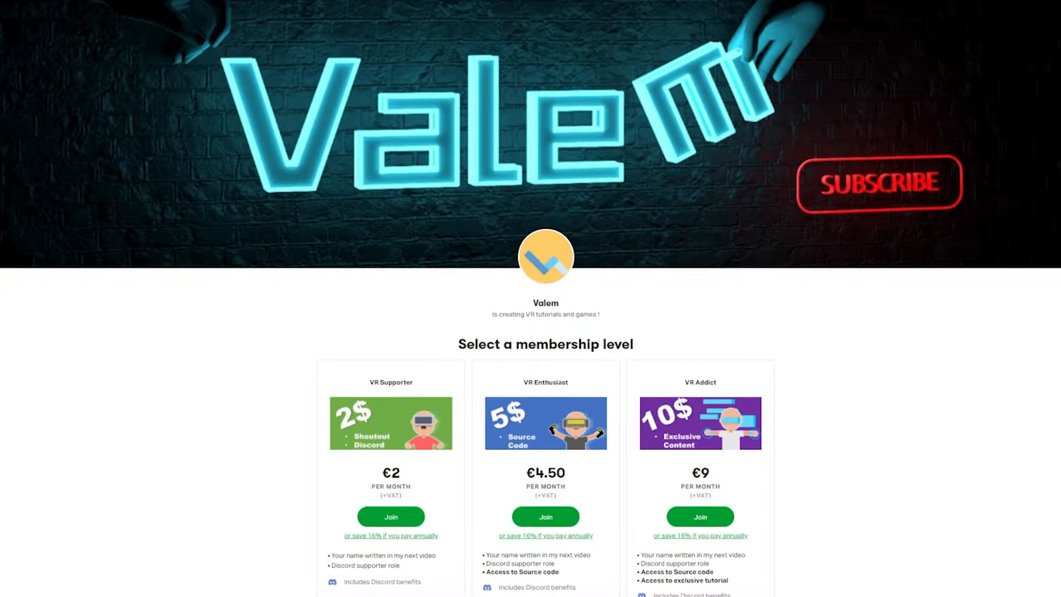
- Scroll the Patreon page down to the three tiers, patron count and monthly total
scroll(down, 3)
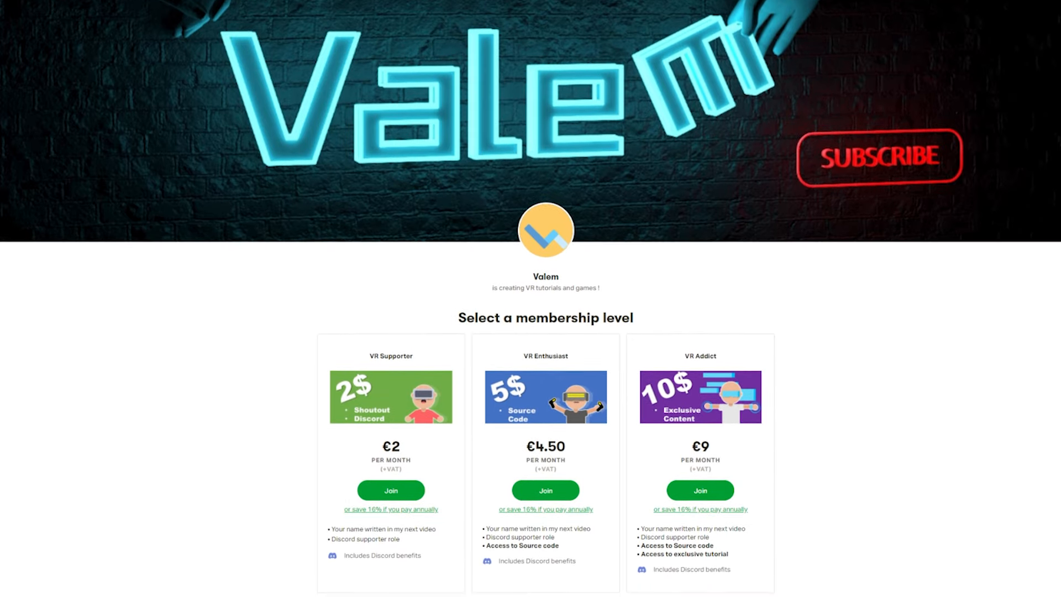
scroll(down, 3)
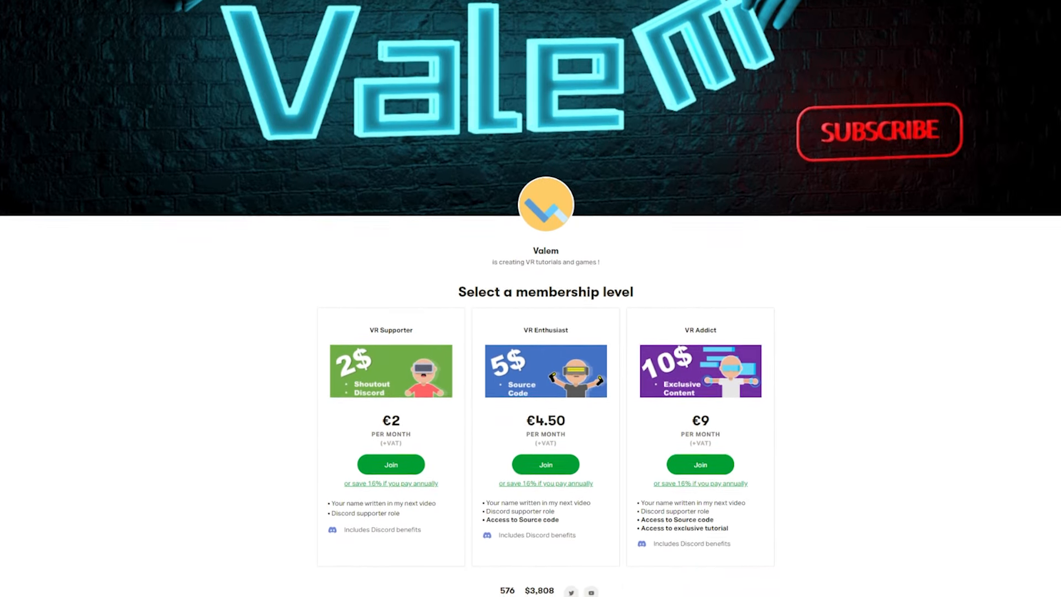
scroll(down, 3)
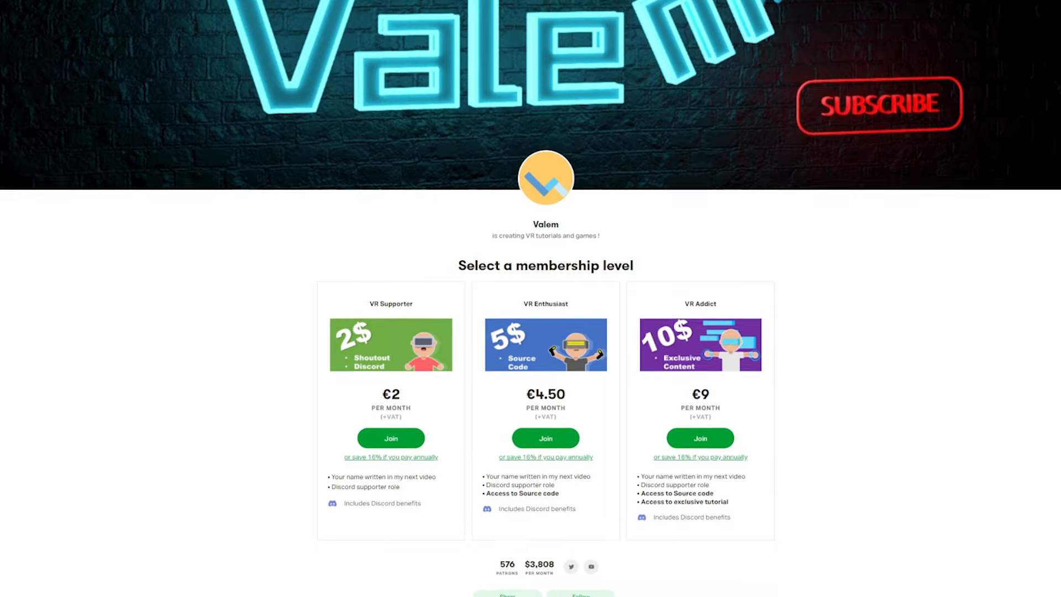